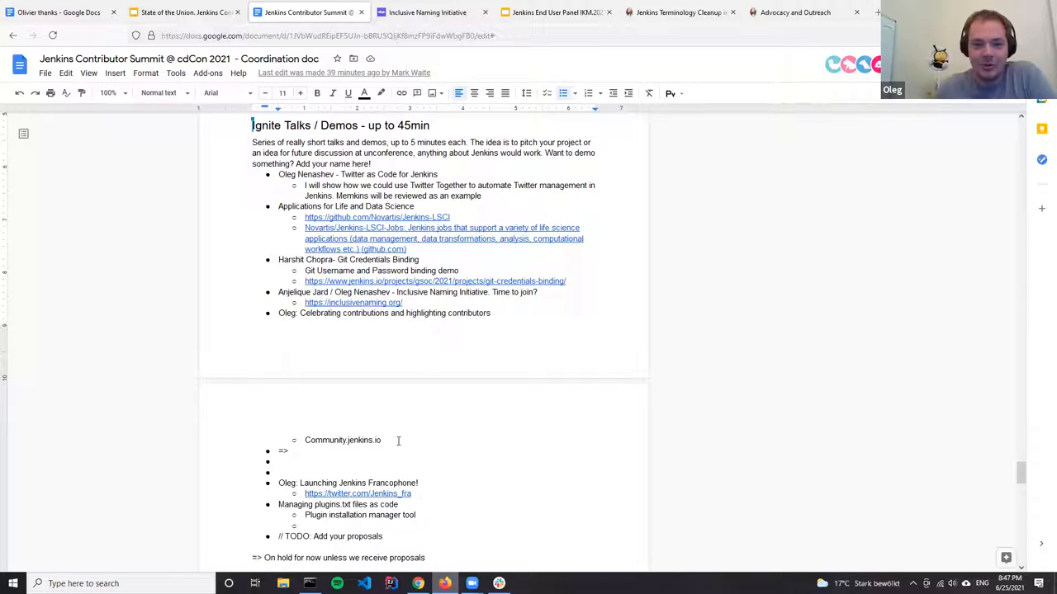
Leave the summit coordination doc and switch to the community.jenkins.io forum tab
double_click(342, 439)
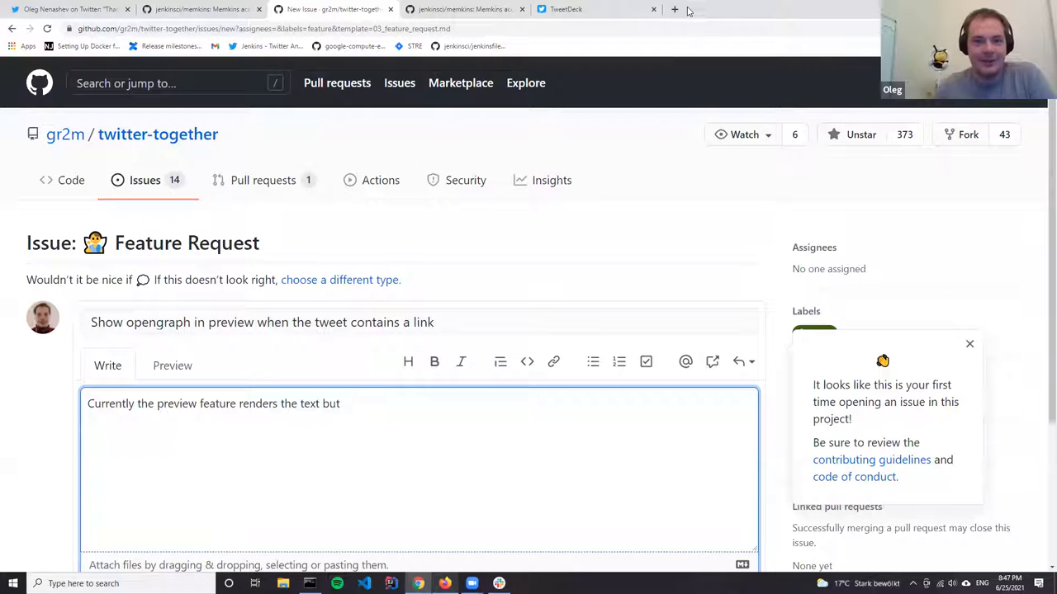
click(667, 10)
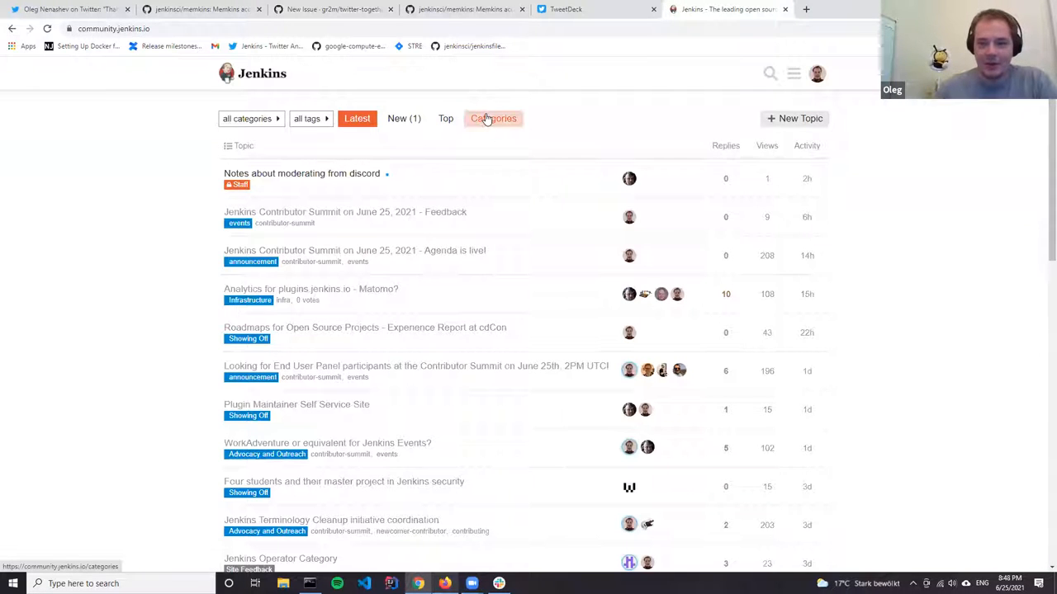
Show the forum's Categories overview with Using Jenkins, Community and Contributing
click(492, 118)
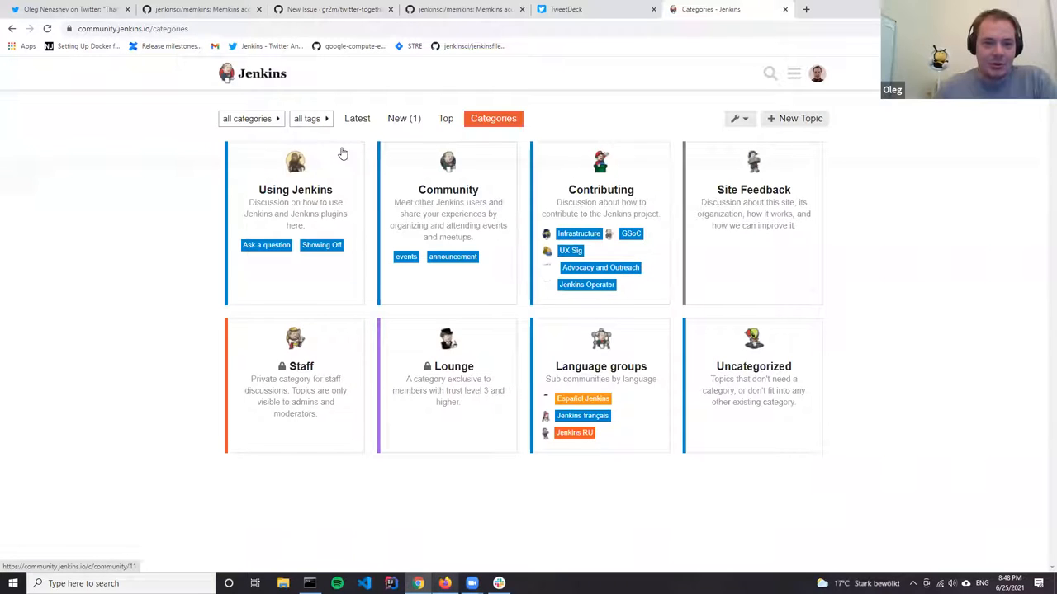
mouse_move(357, 261)
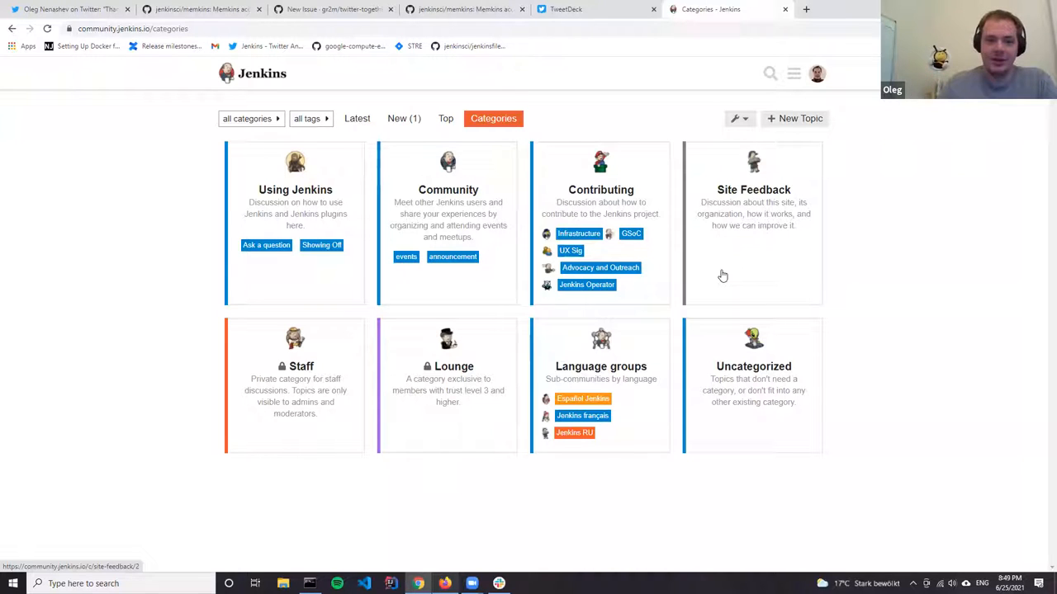
mouse_move(453, 257)
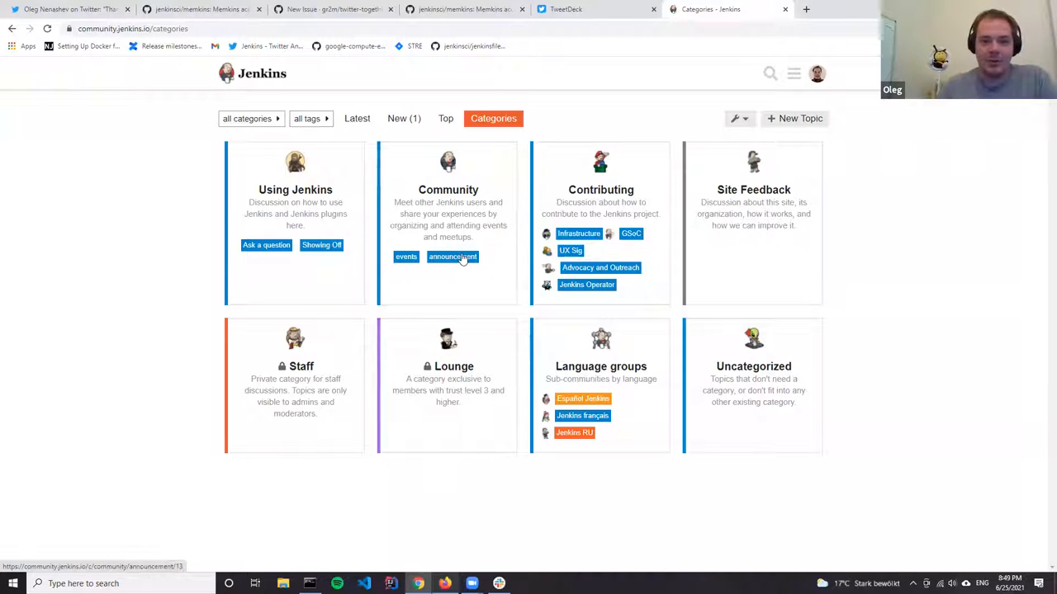
Read the Contributor Summit 'Agenda is live!' announcement under Community, then return to Latest
click(453, 258)
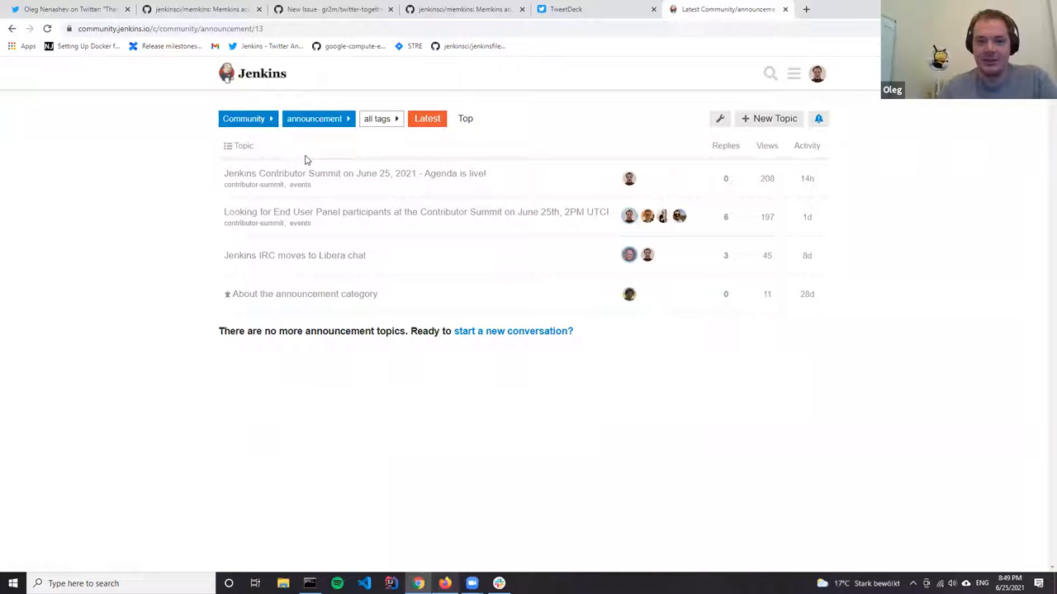
mouse_move(317, 179)
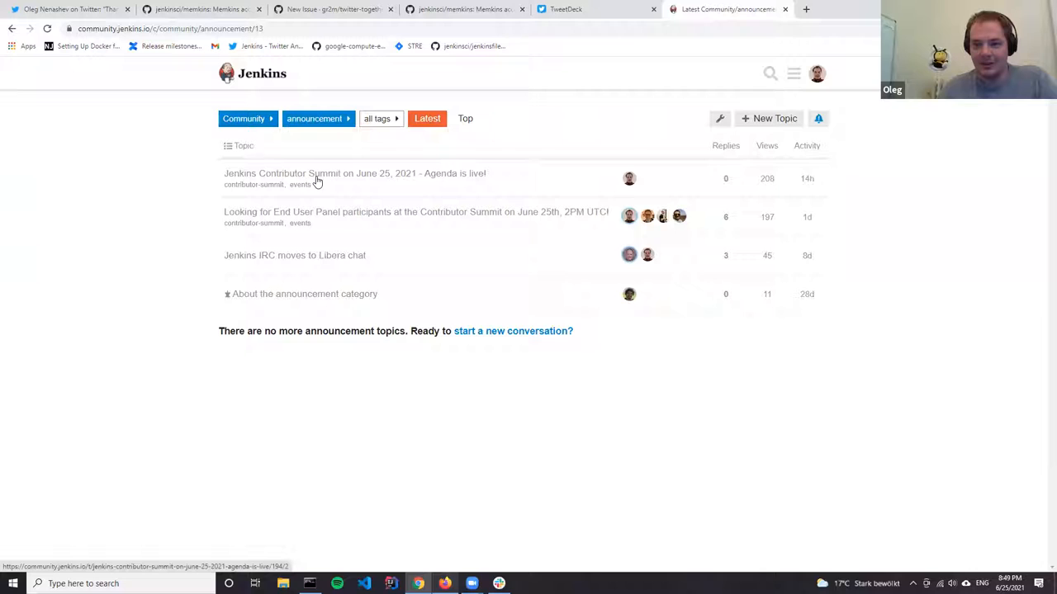
mouse_move(544, 181)
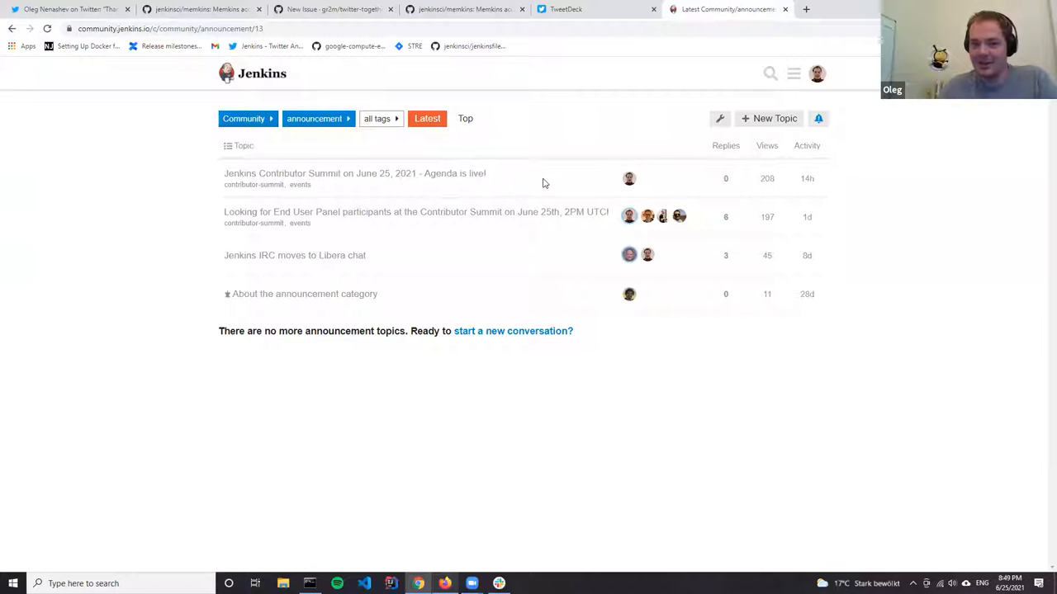
mouse_move(386, 198)
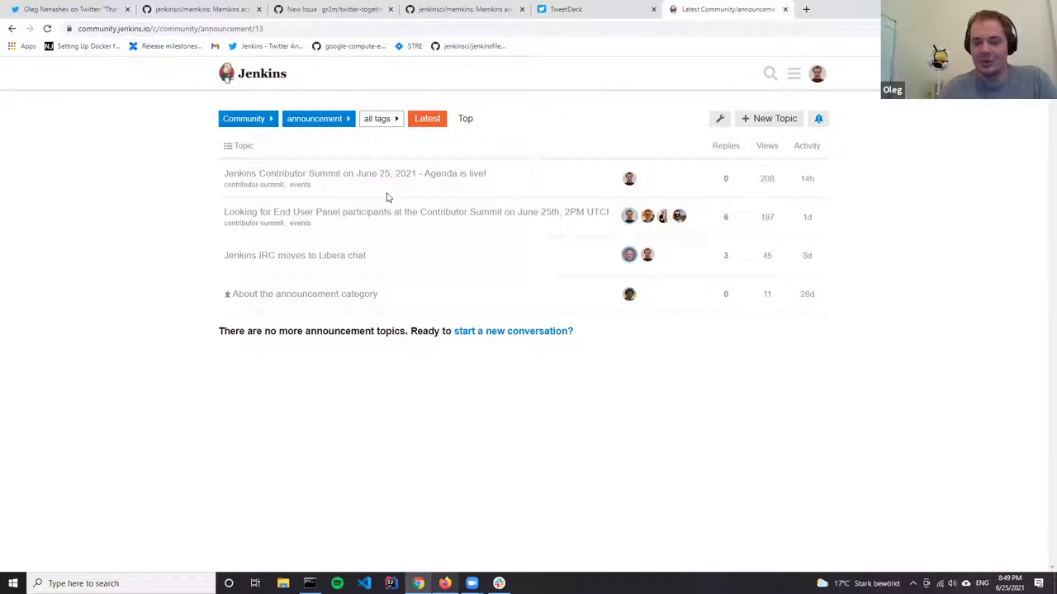
click(355, 173)
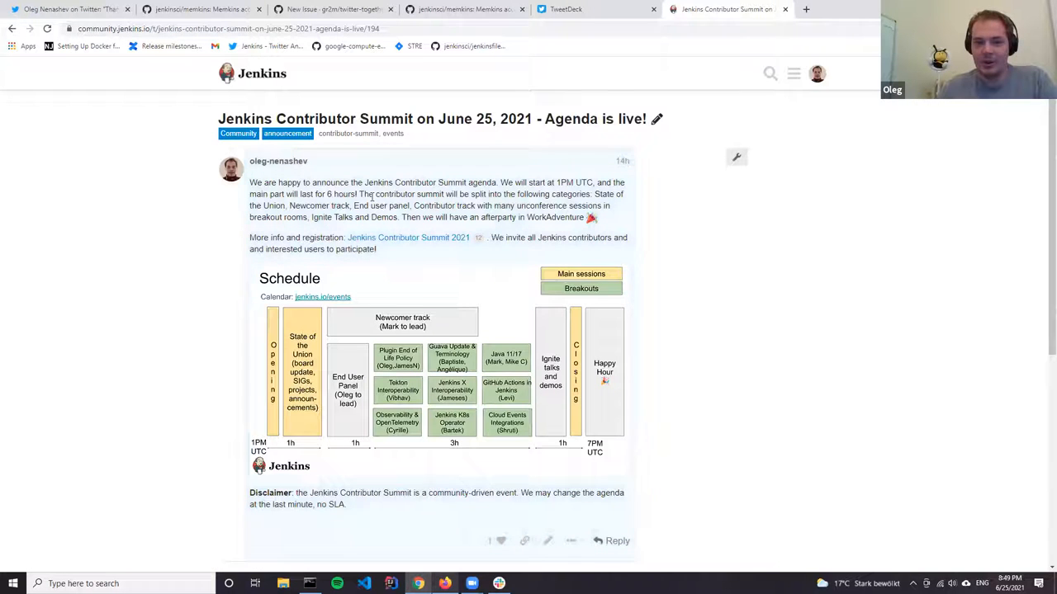
scroll(down, 3)
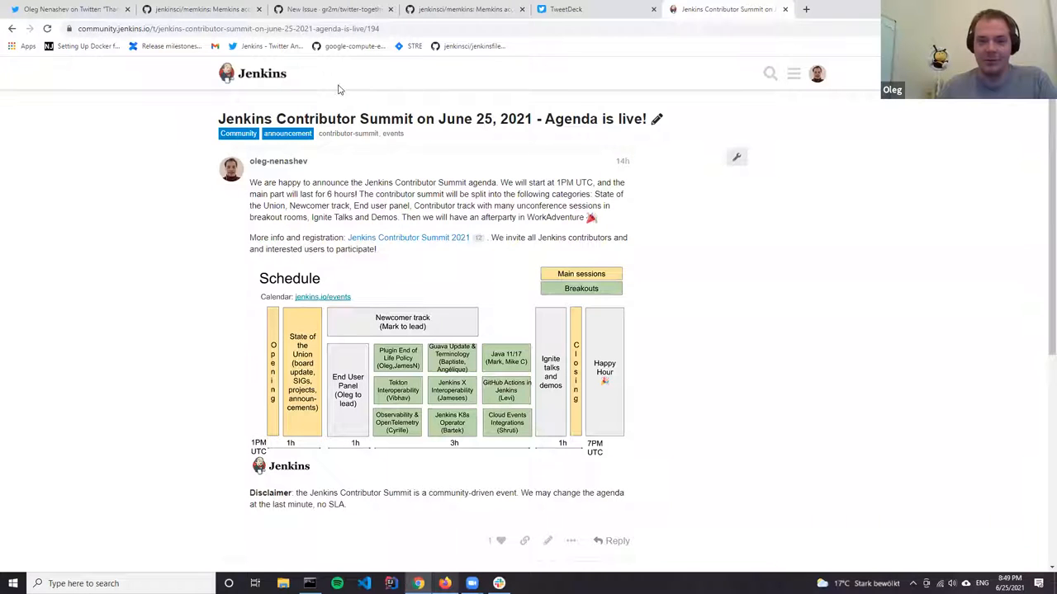
click(258, 73)
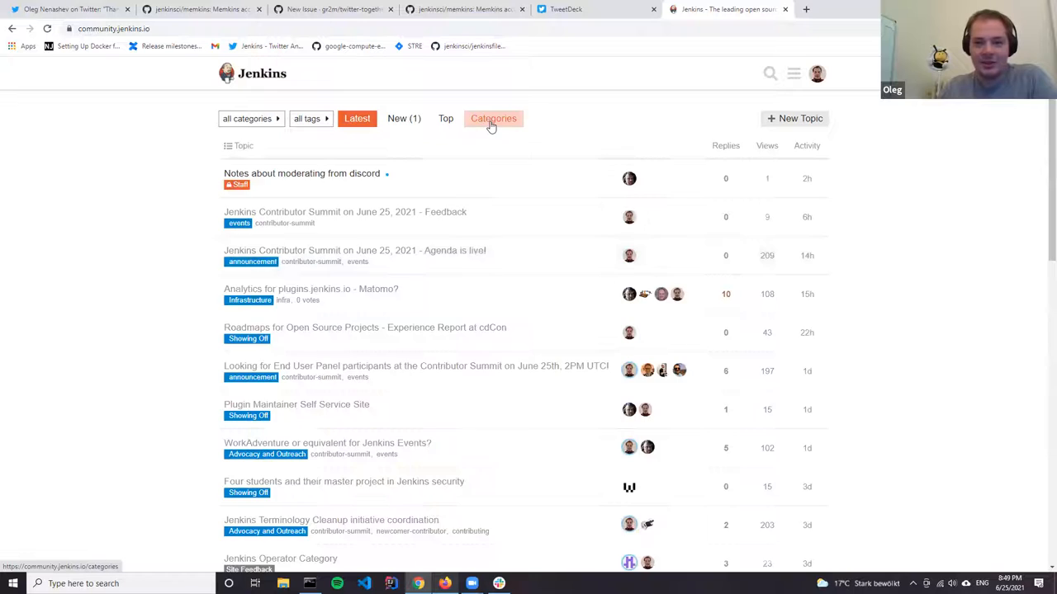
Open the 'Blue Ocean but in classic UI' topic from the Showing Off subcategory and view its first post
click(492, 118)
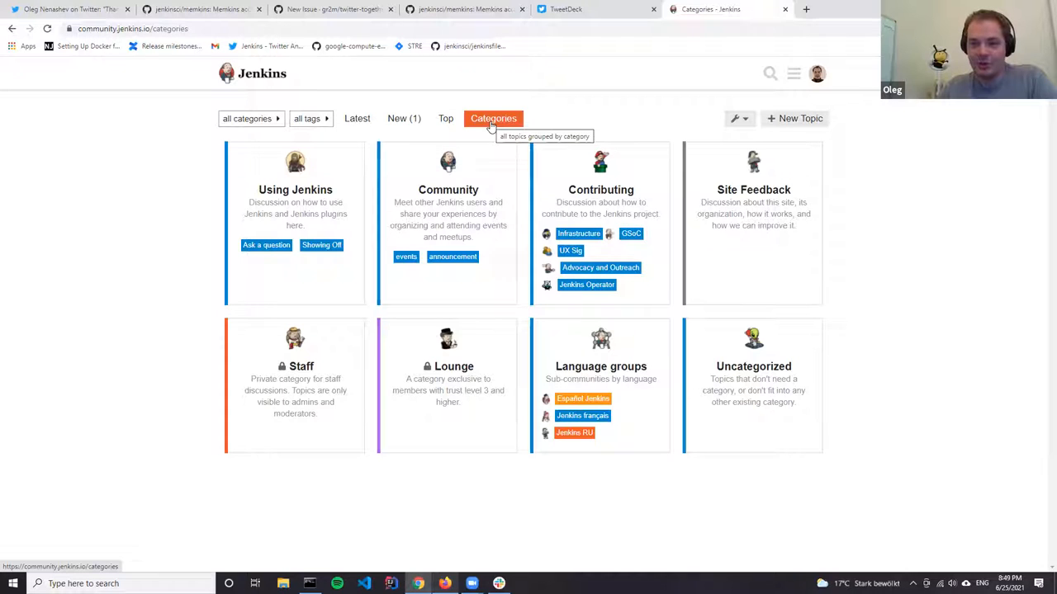
mouse_move(320, 244)
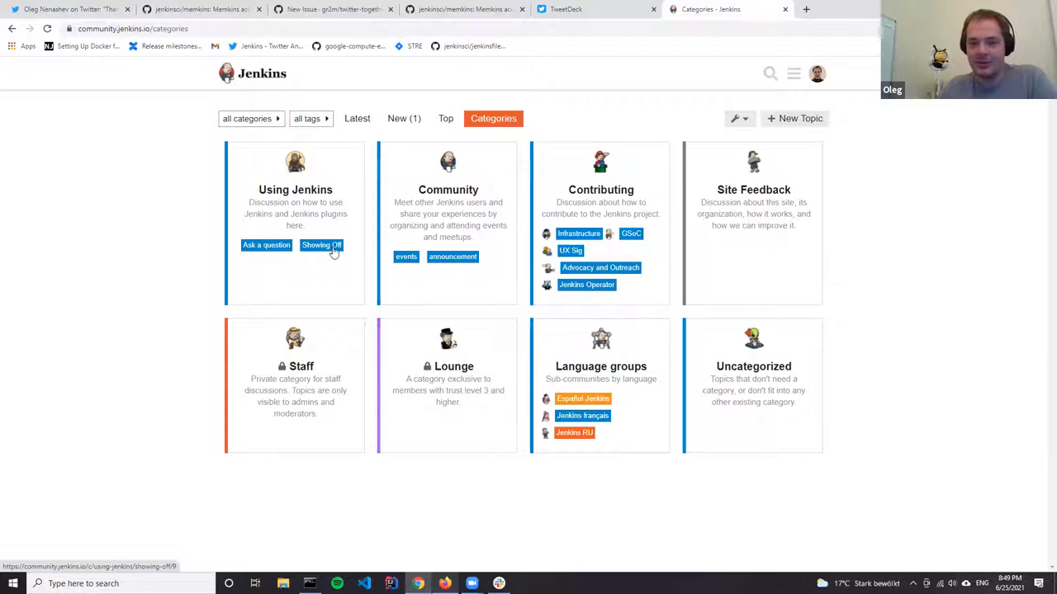
click(320, 245)
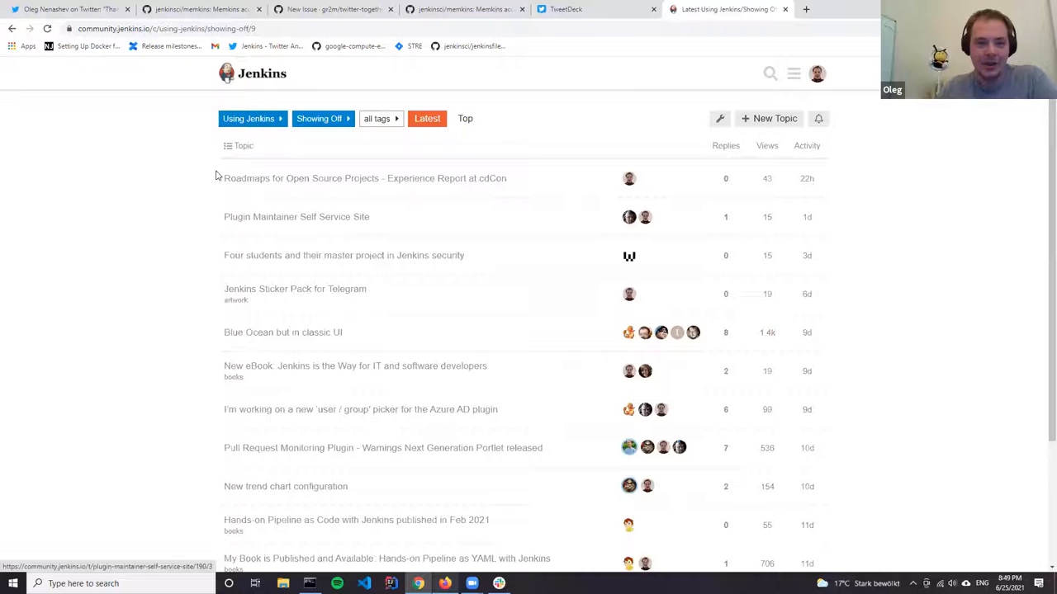
scroll(down, 3)
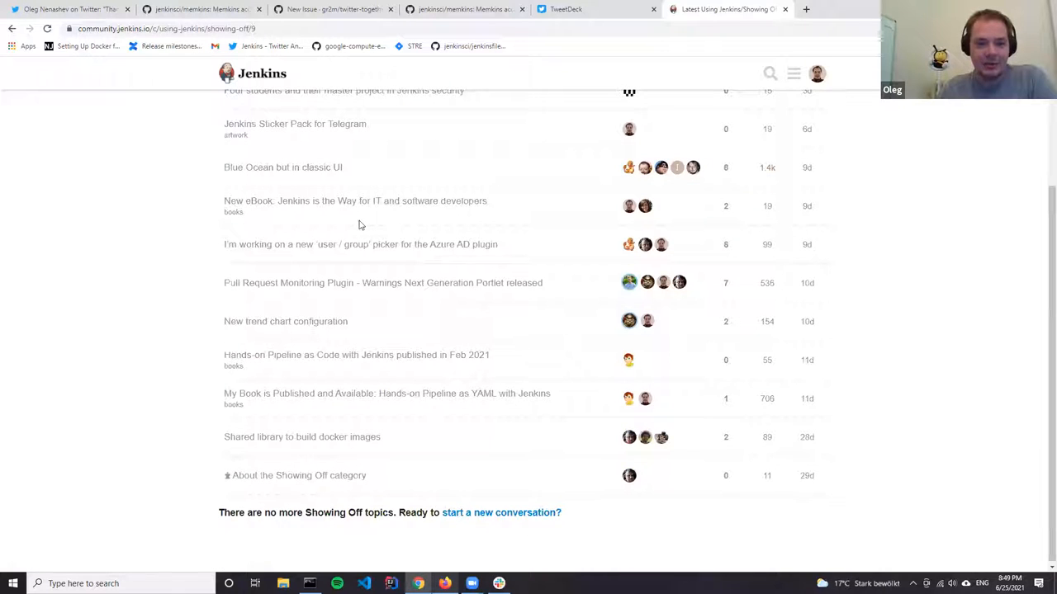
mouse_move(313, 176)
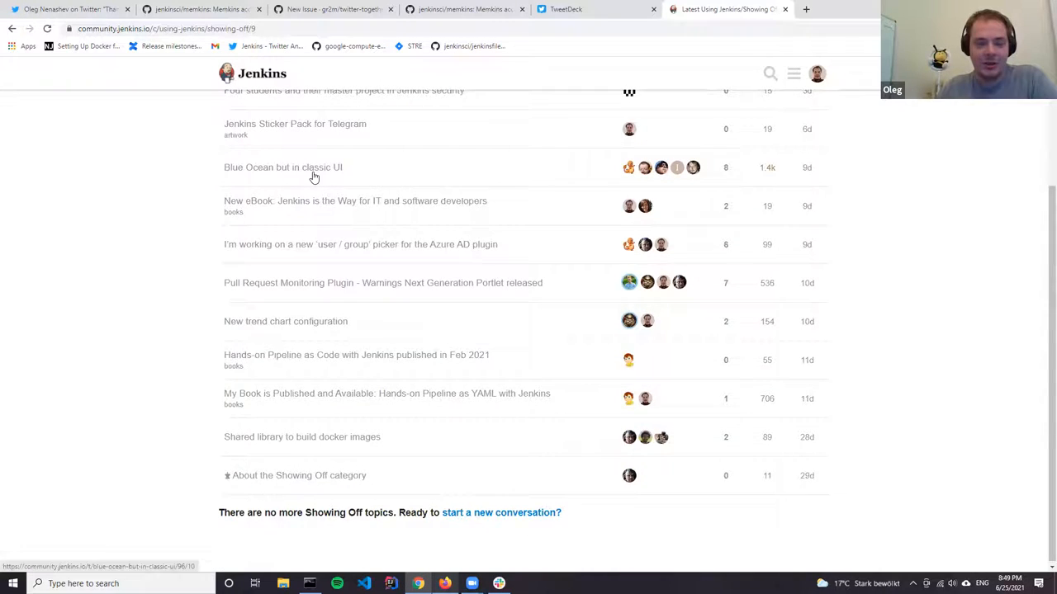
click(284, 167)
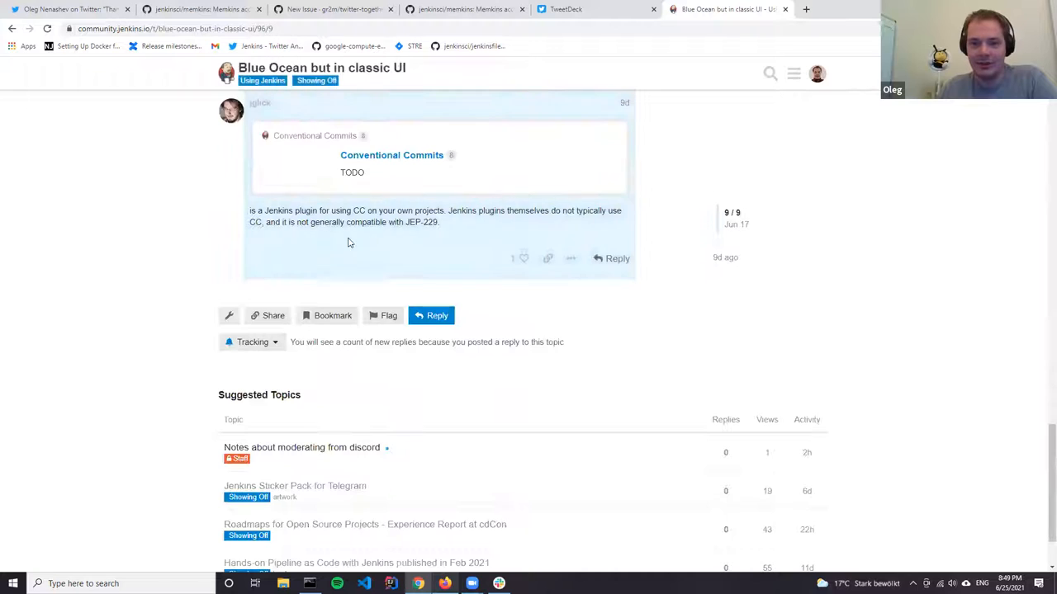
scroll(up, 3)
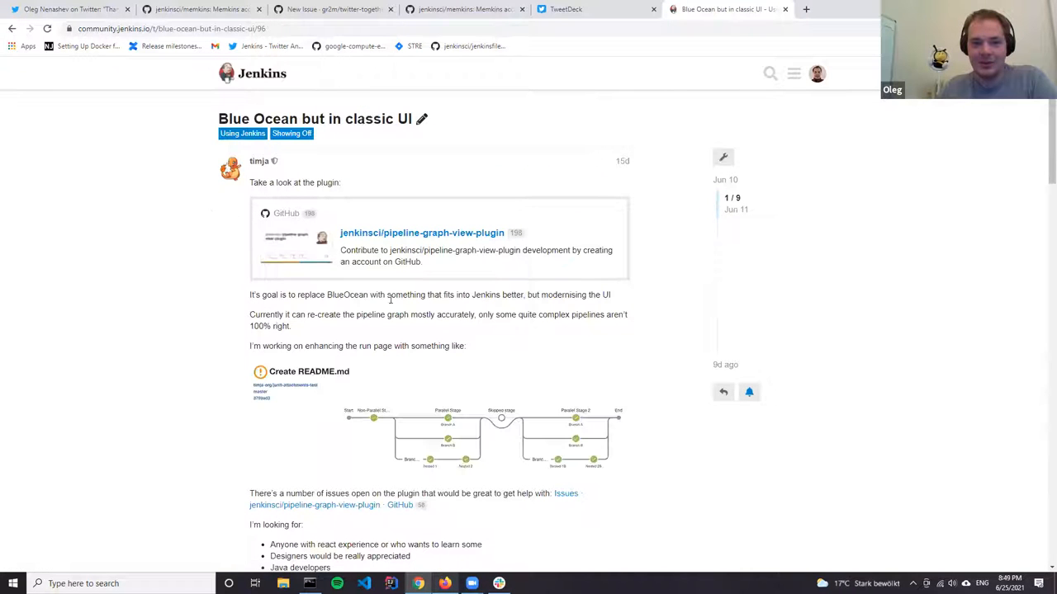
scroll(down, 3)
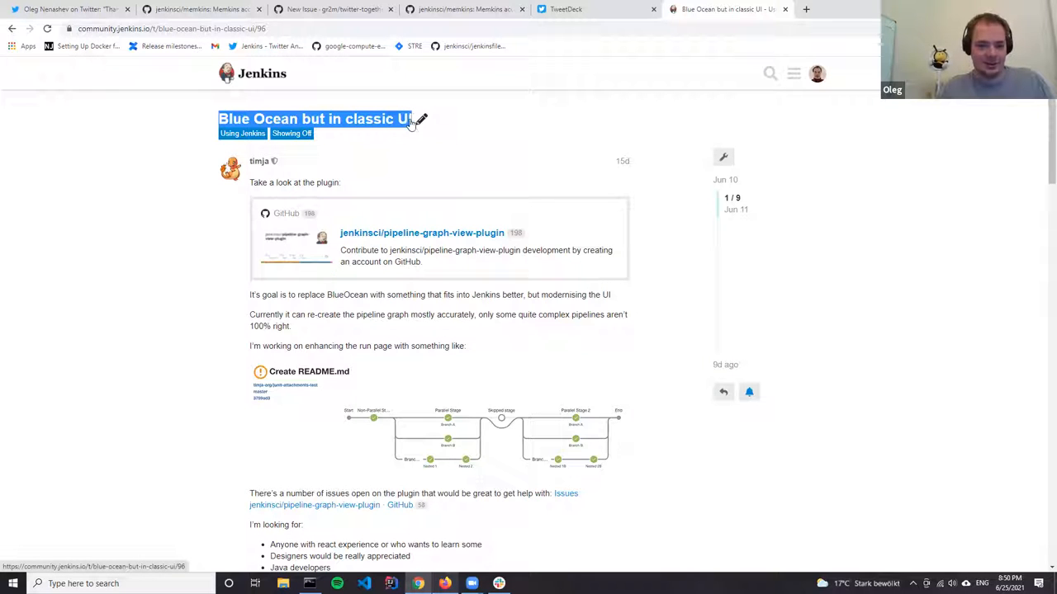
Open linkedin.com in a new tab and scroll to the Jenkins 'Blue Ocean but in classic UI' post
click(806, 10)
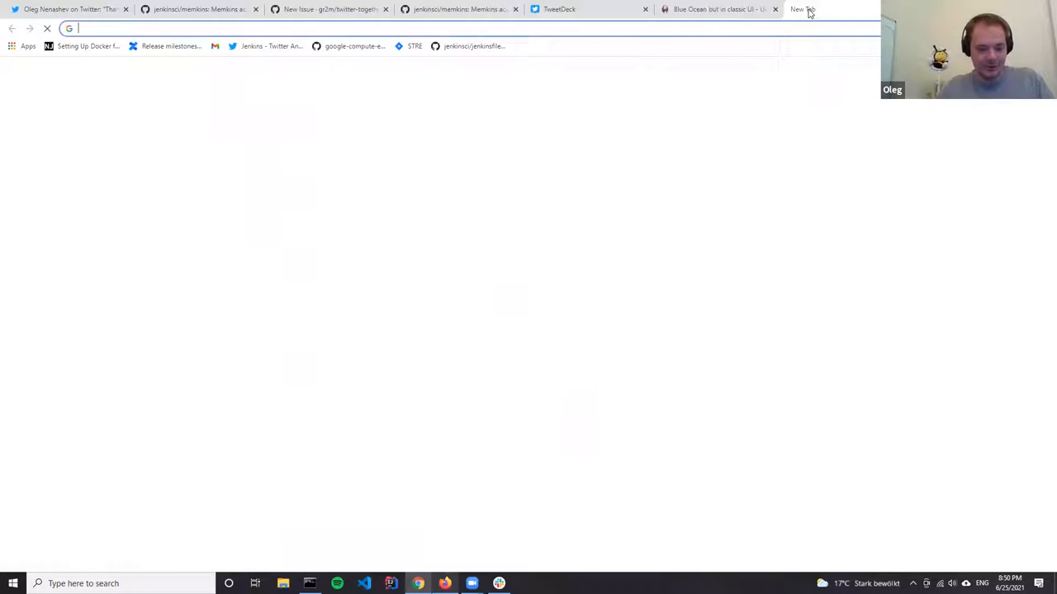
text(linkedin.com)
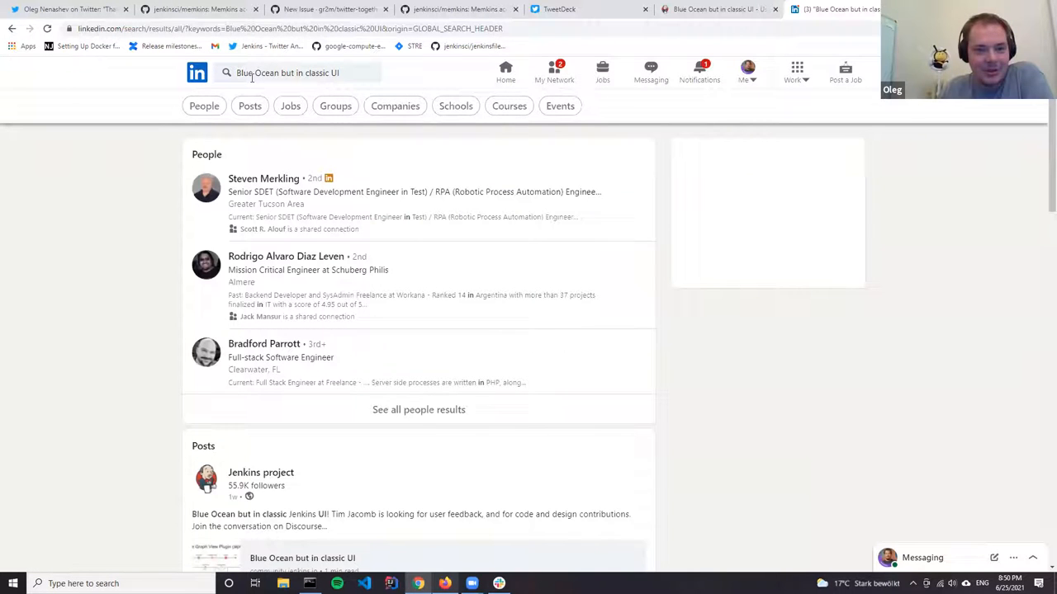
scroll(down, 3)
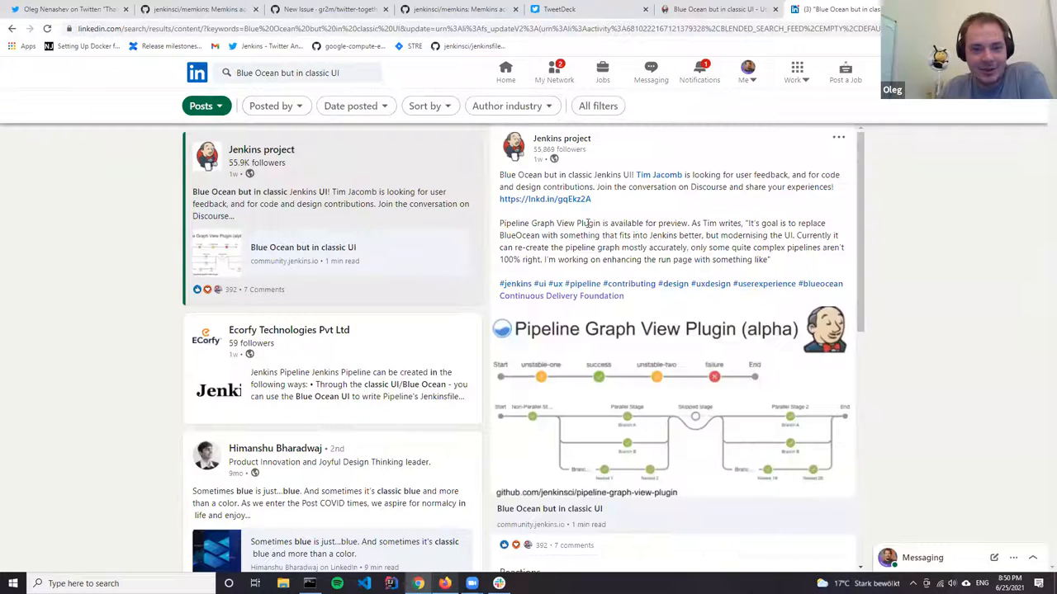
scroll(down, 3)
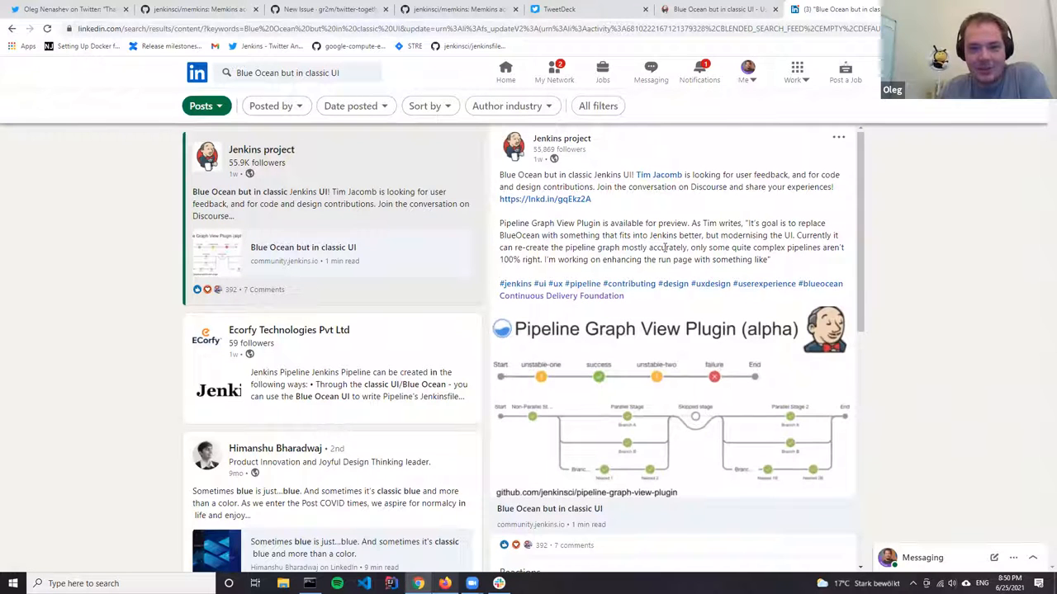
mouse_move(615, 248)
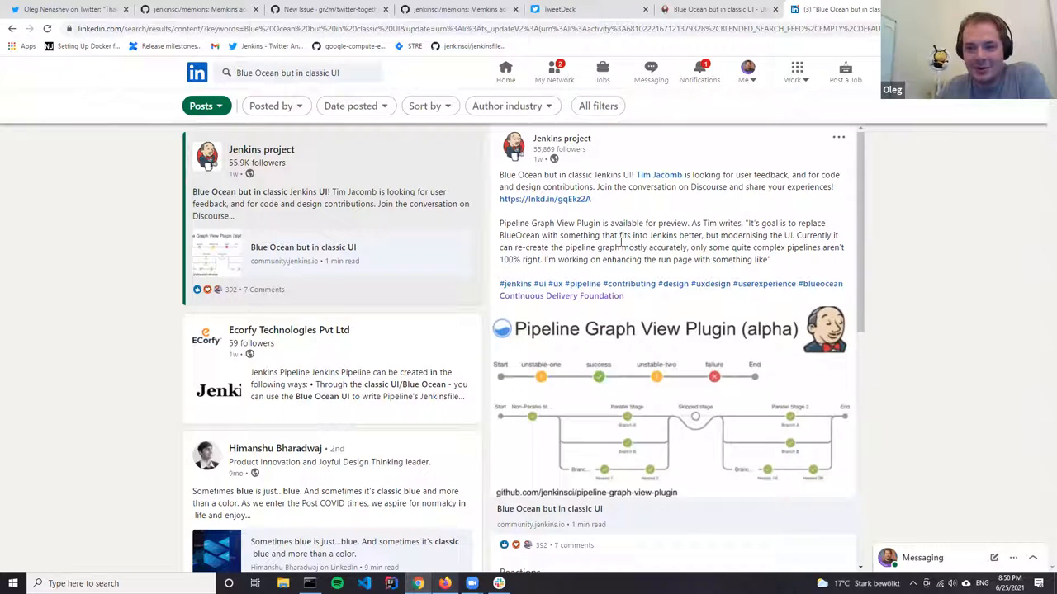
scroll(down, 3)
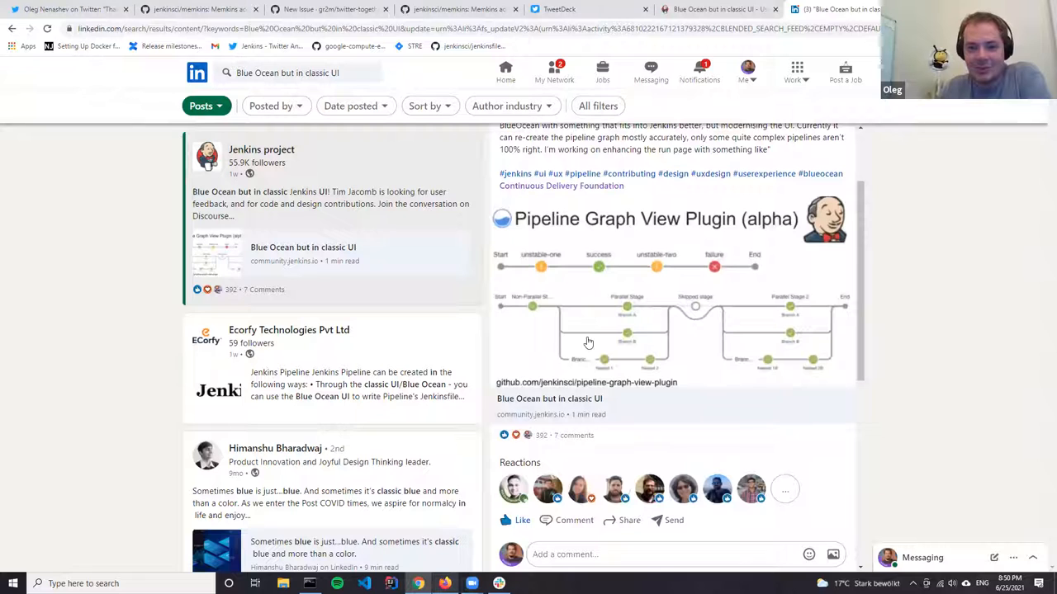
scroll(down, 3)
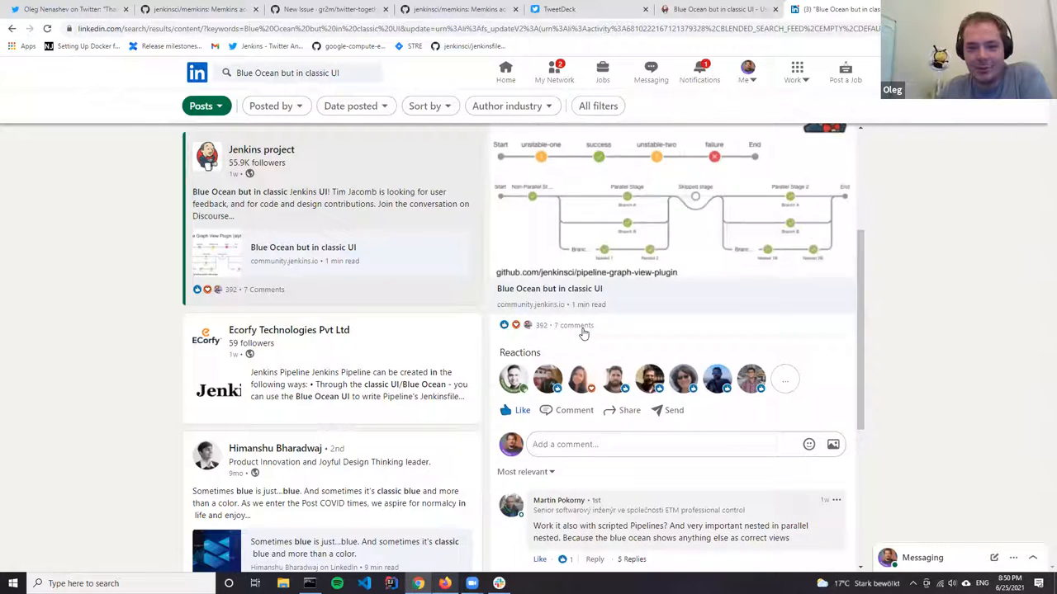
mouse_move(536, 329)
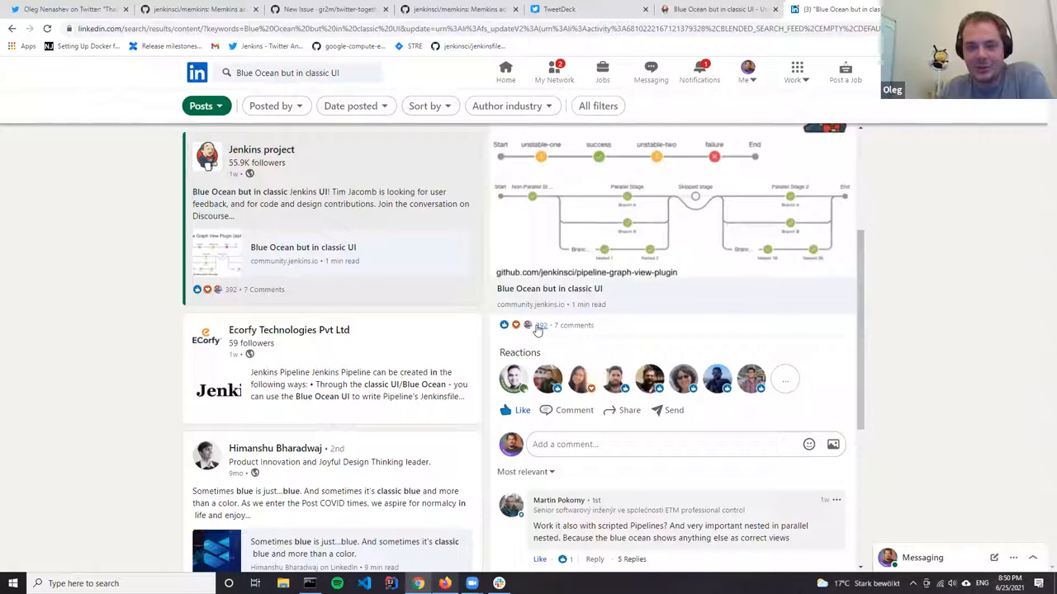
mouse_move(652, 273)
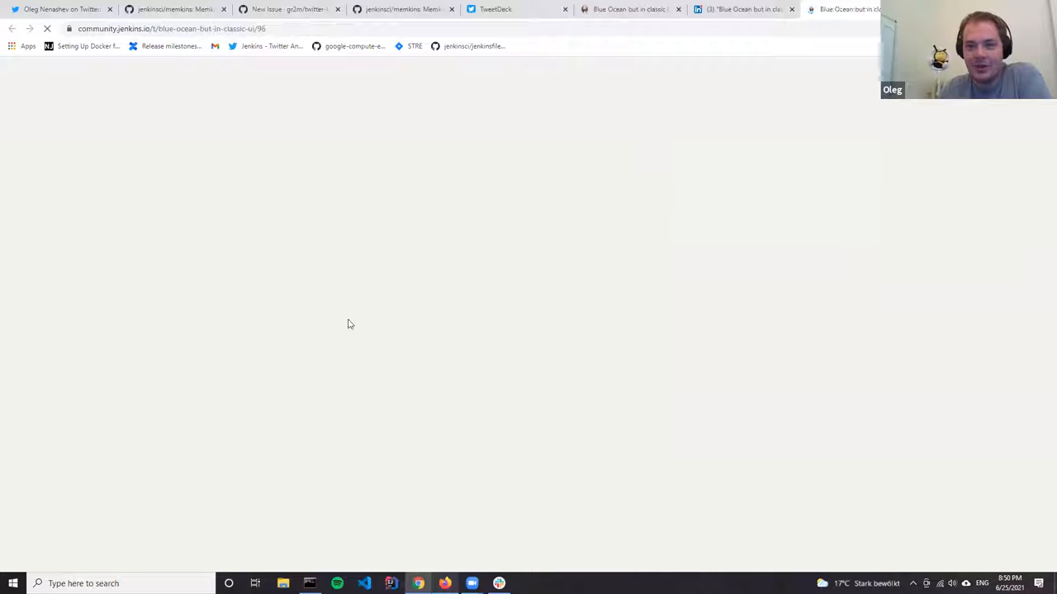
mouse_move(301, 231)
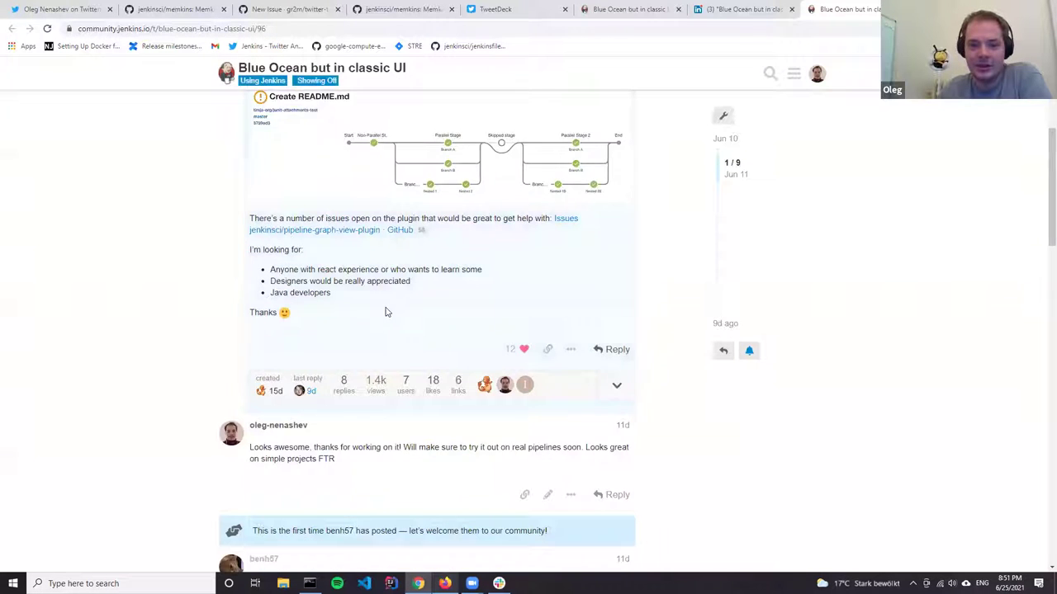
Scroll through the Blue Ocean topic and into the Roadmaps for Open Source Projects topic
scroll(down, 3)
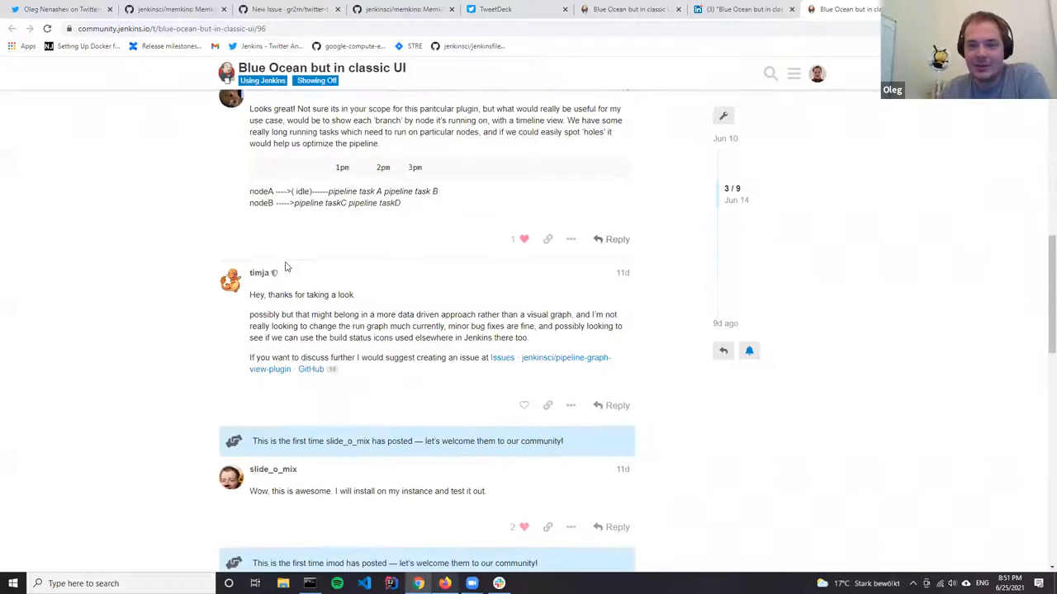
scroll(down, 3)
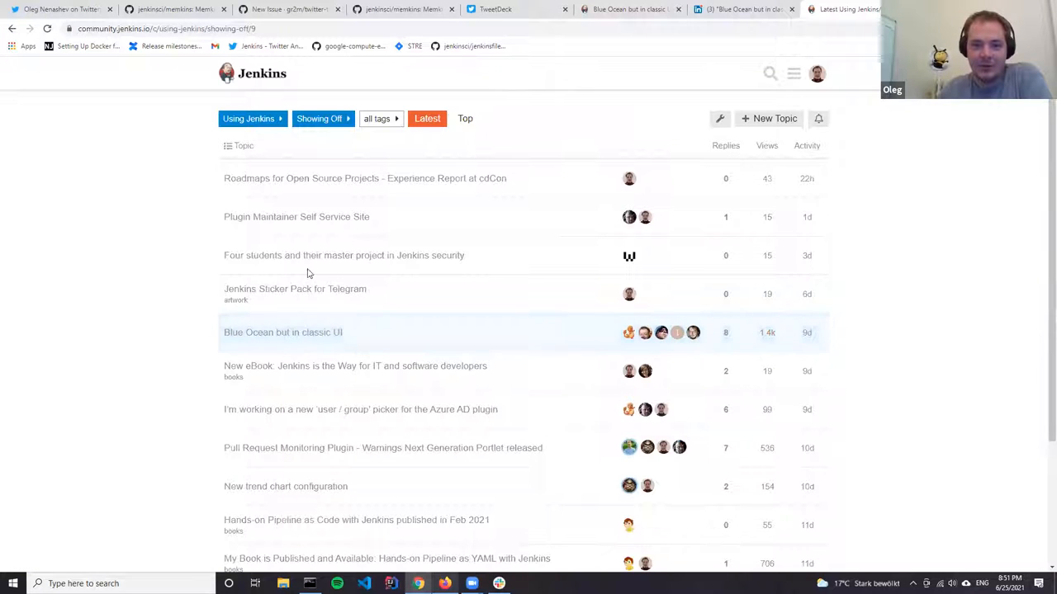
mouse_move(360, 211)
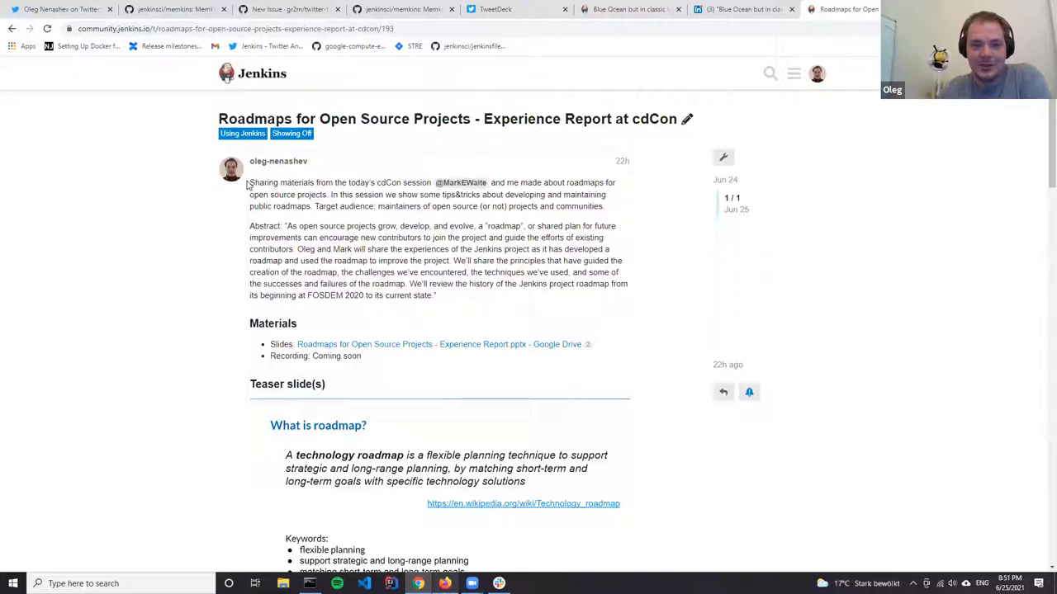
scroll(down, 3)
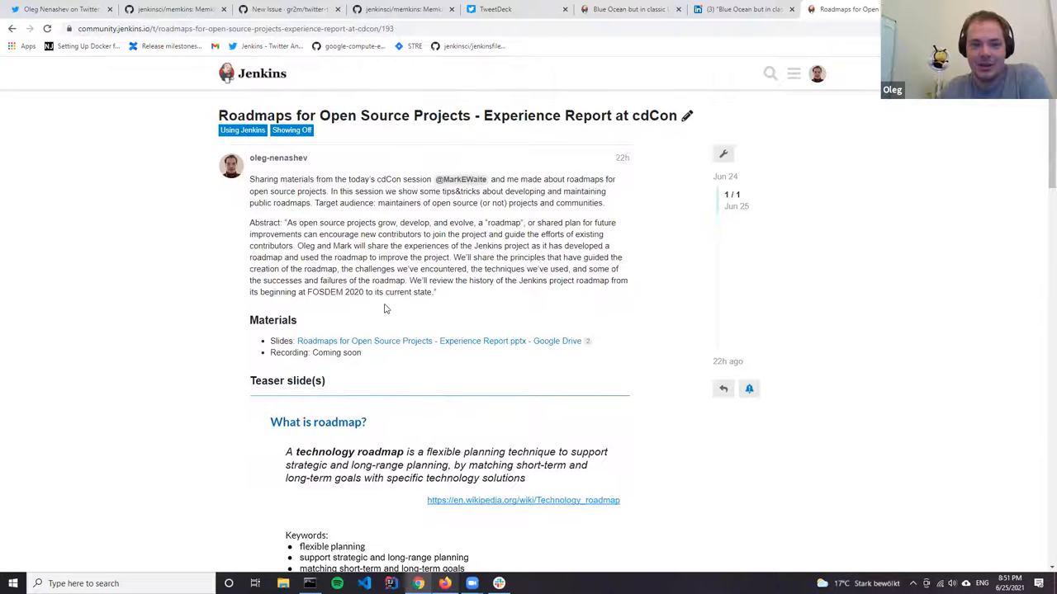
scroll(down, 3)
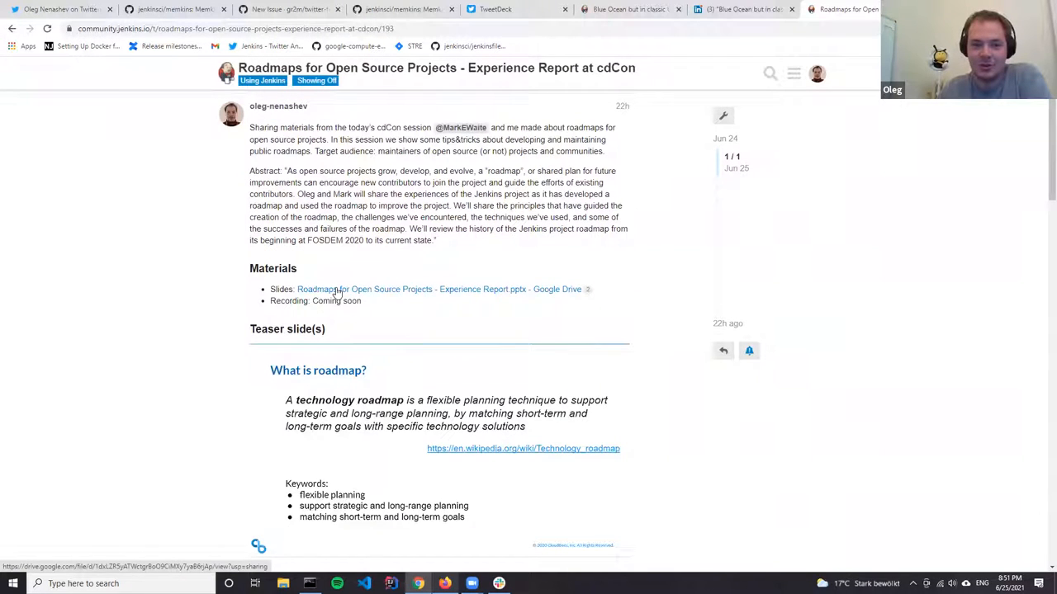
scroll(down, 3)
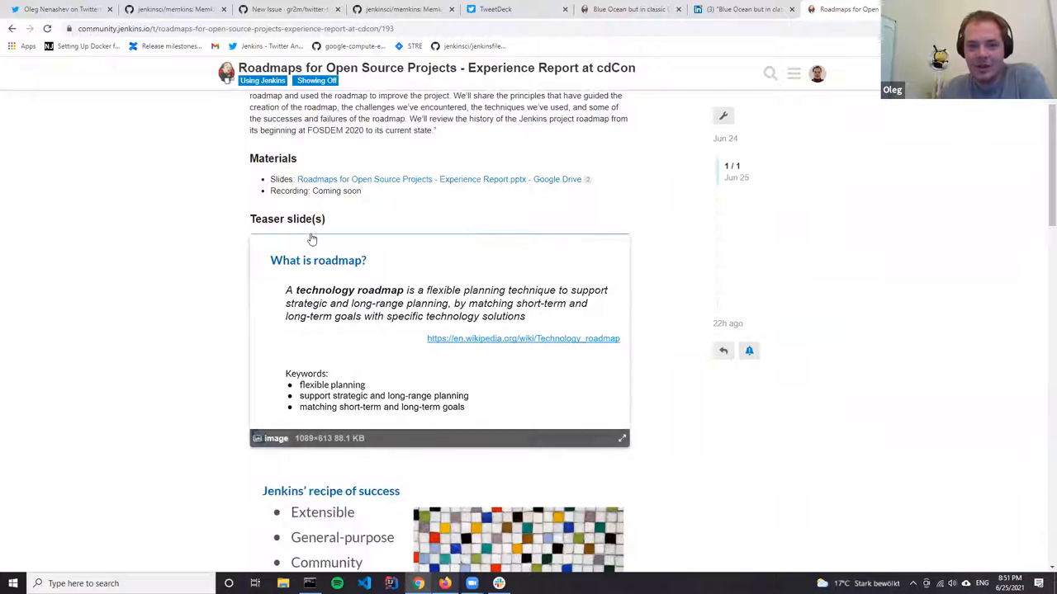
scroll(down, 3)
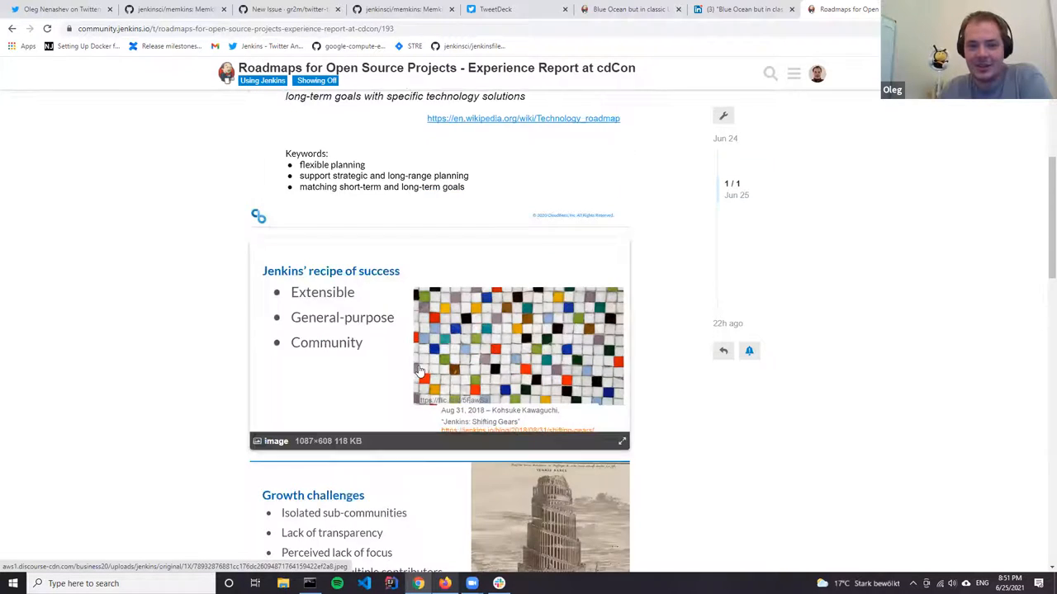
scroll(down, 3)
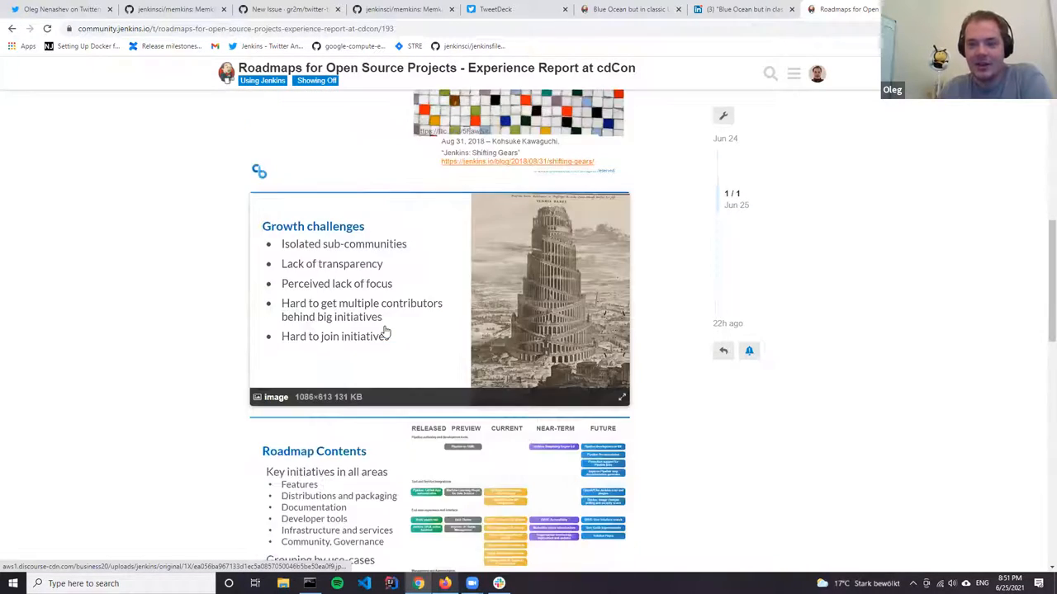
Scroll through the Roadmaps topic's cdCon slides and back up to its top
scroll(down, 3)
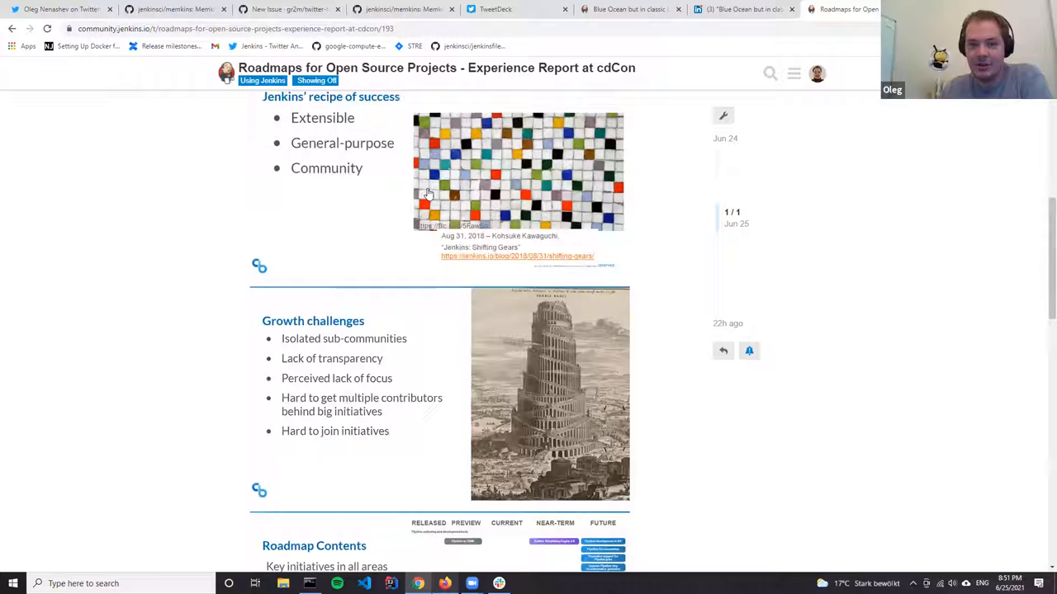
scroll(down, 3)
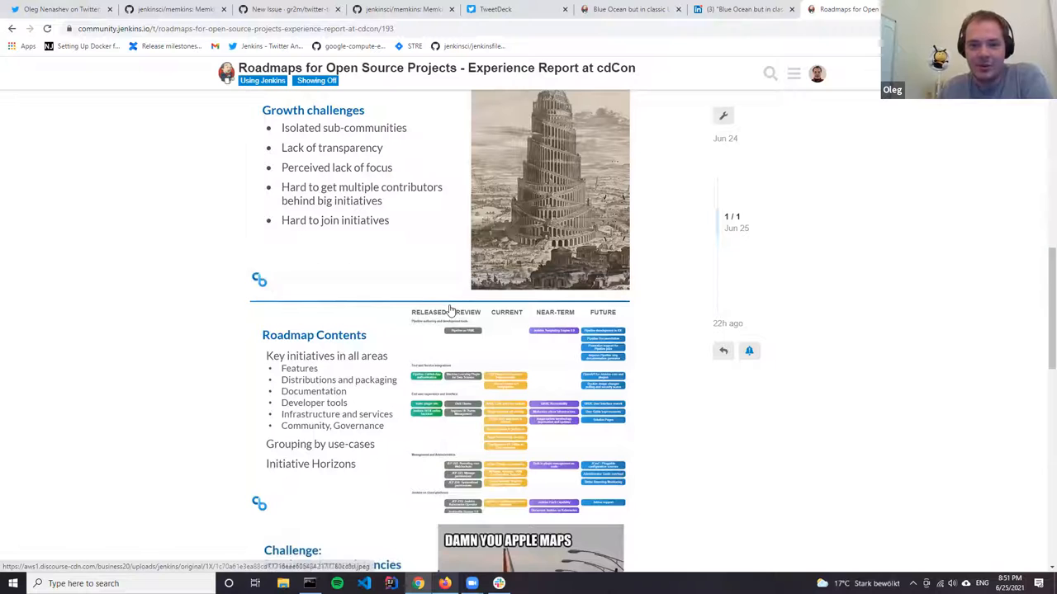
scroll(up, 3)
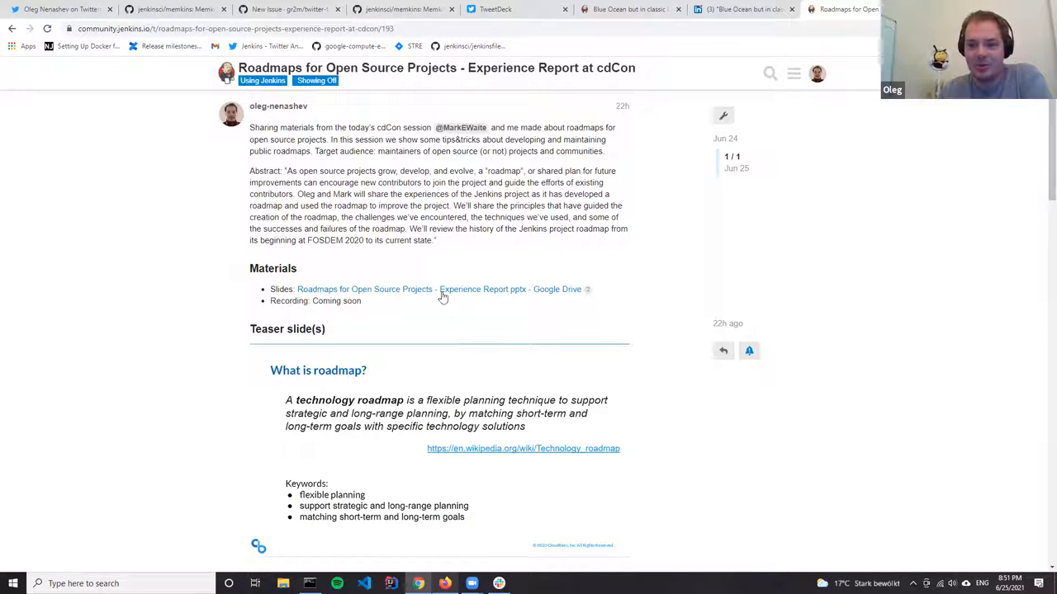
scroll(down, 3)
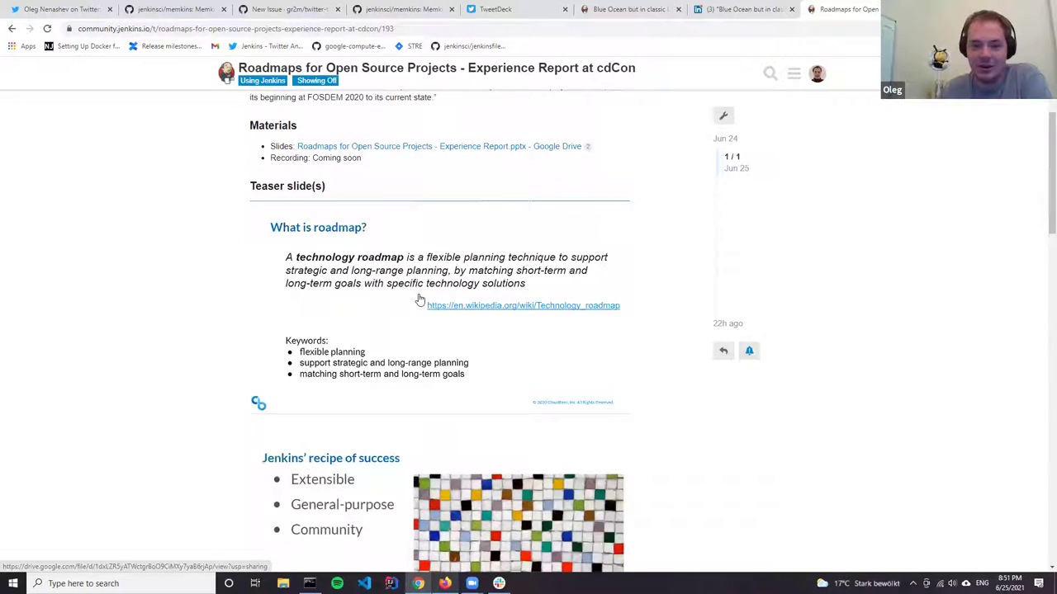
scroll(down, 3)
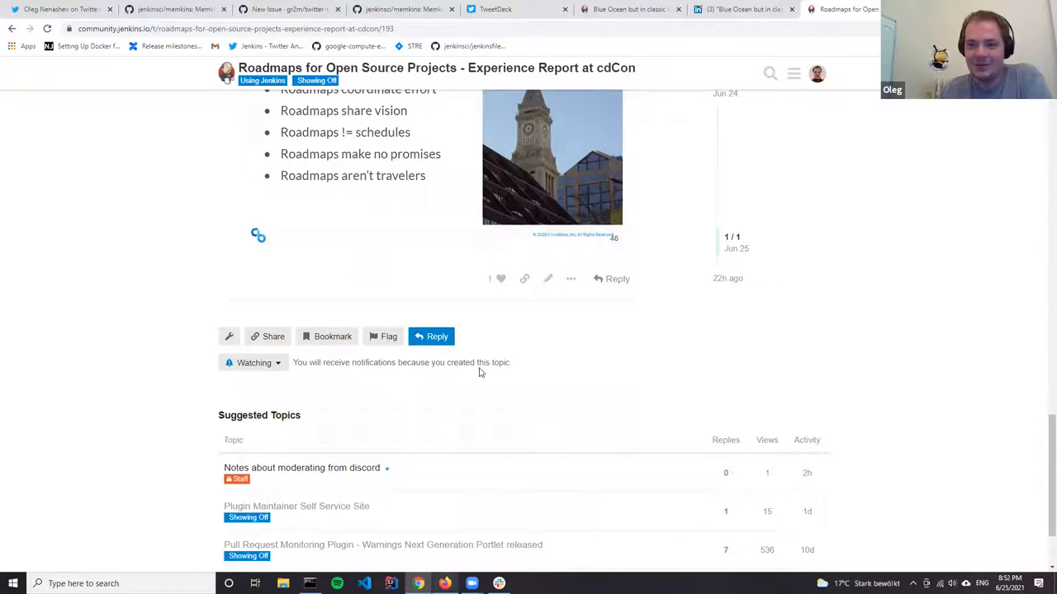
scroll(up, 3)
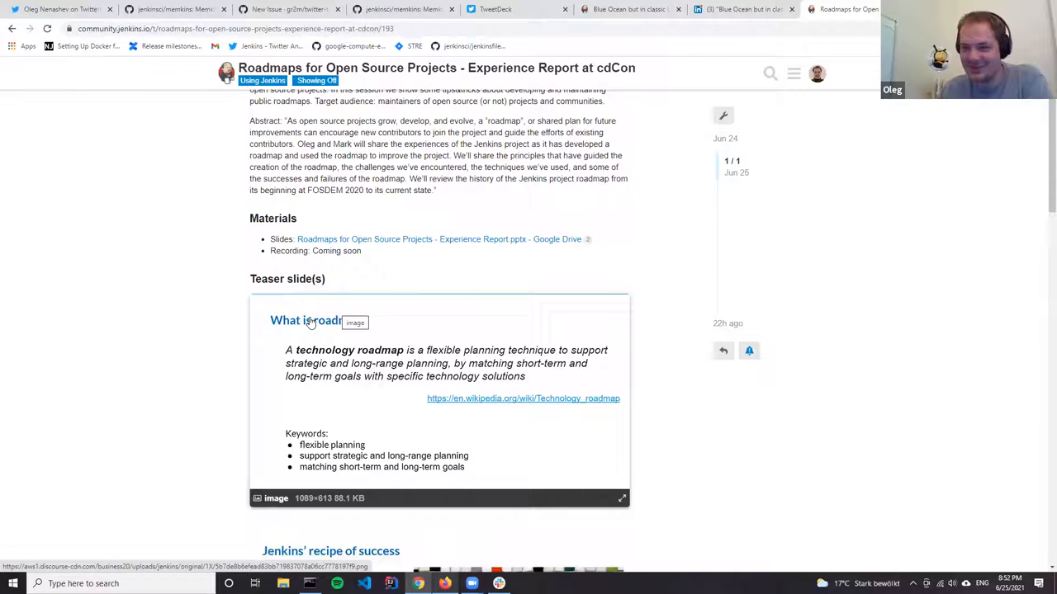
scroll(up, 3)
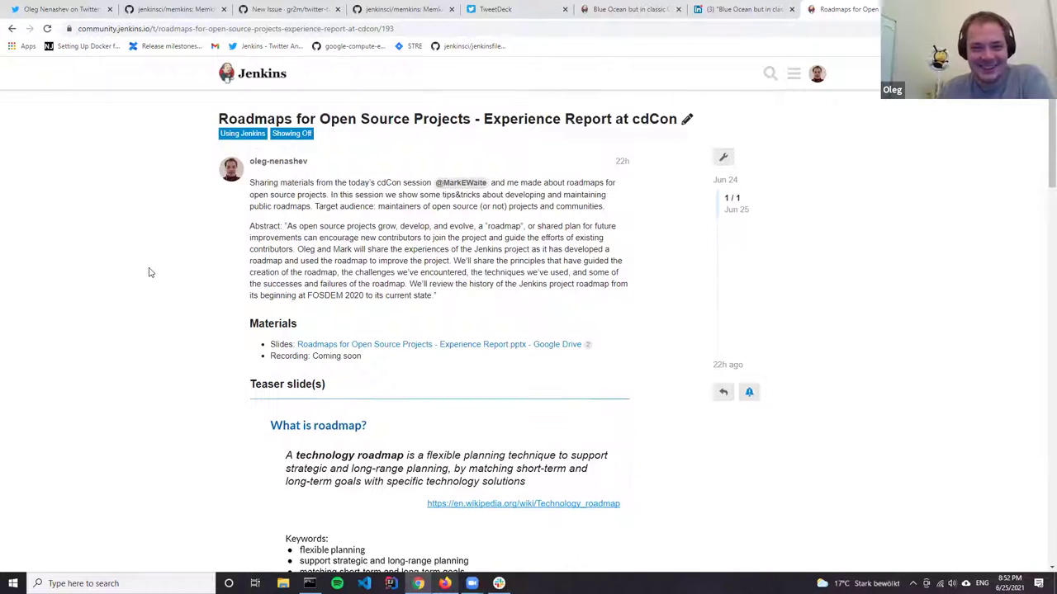
mouse_move(276, 72)
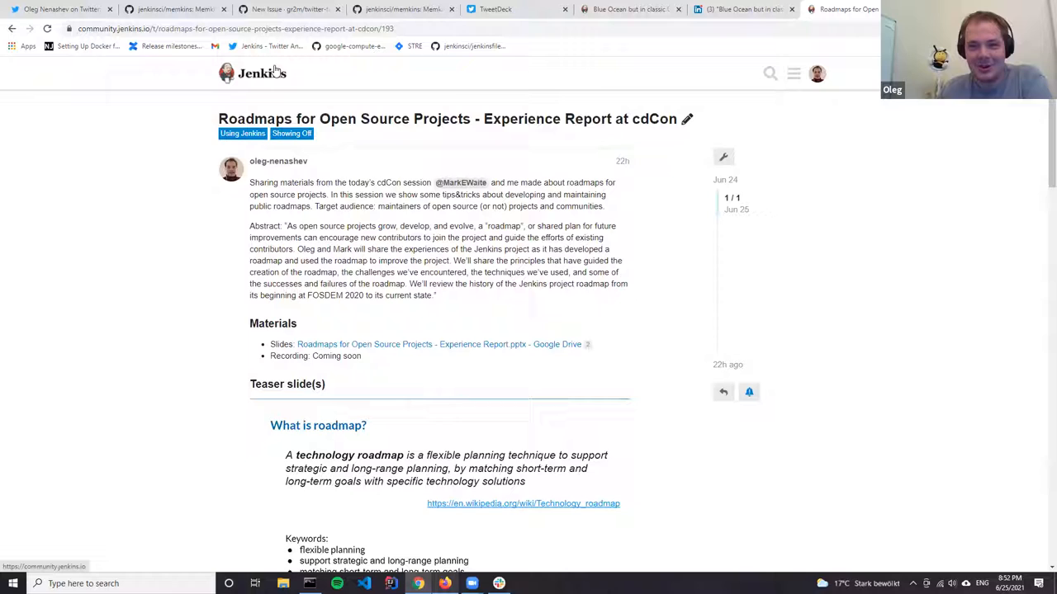
Return to the forum home, glance at the New topics tab, then back to Latest
click(261, 76)
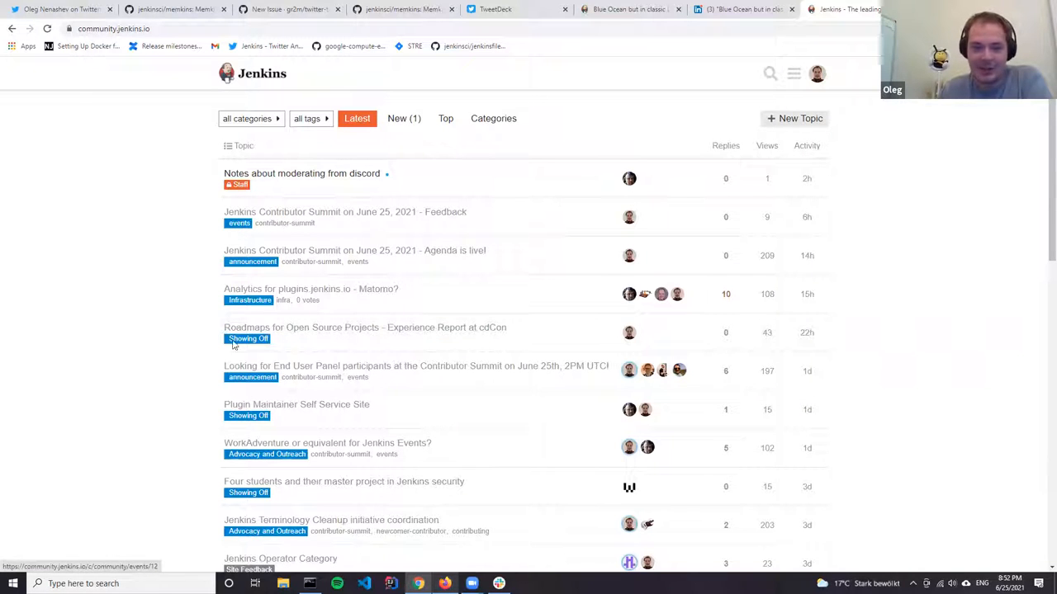
mouse_move(380, 411)
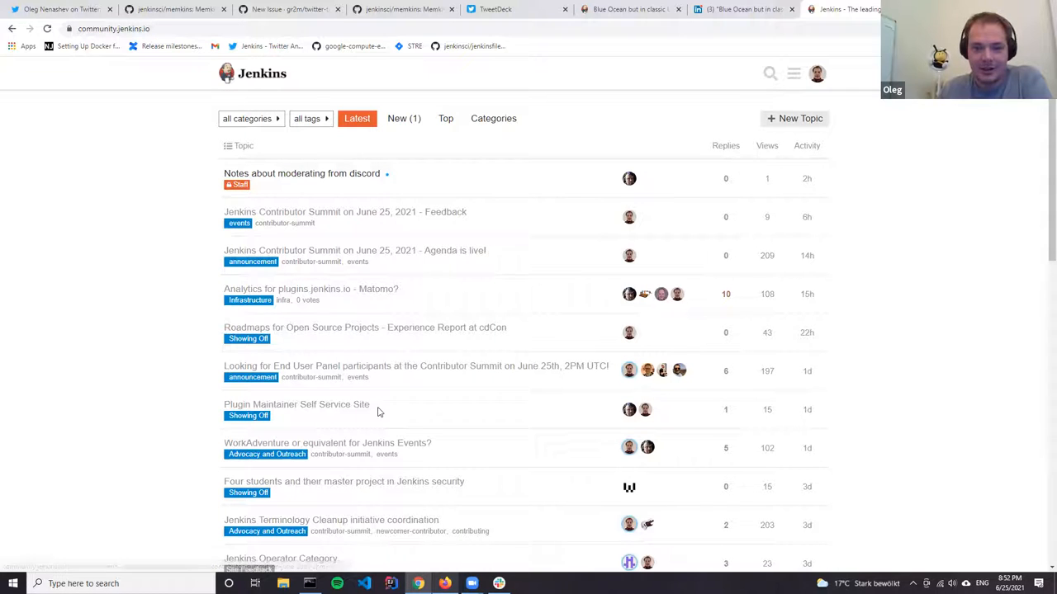
mouse_move(221, 271)
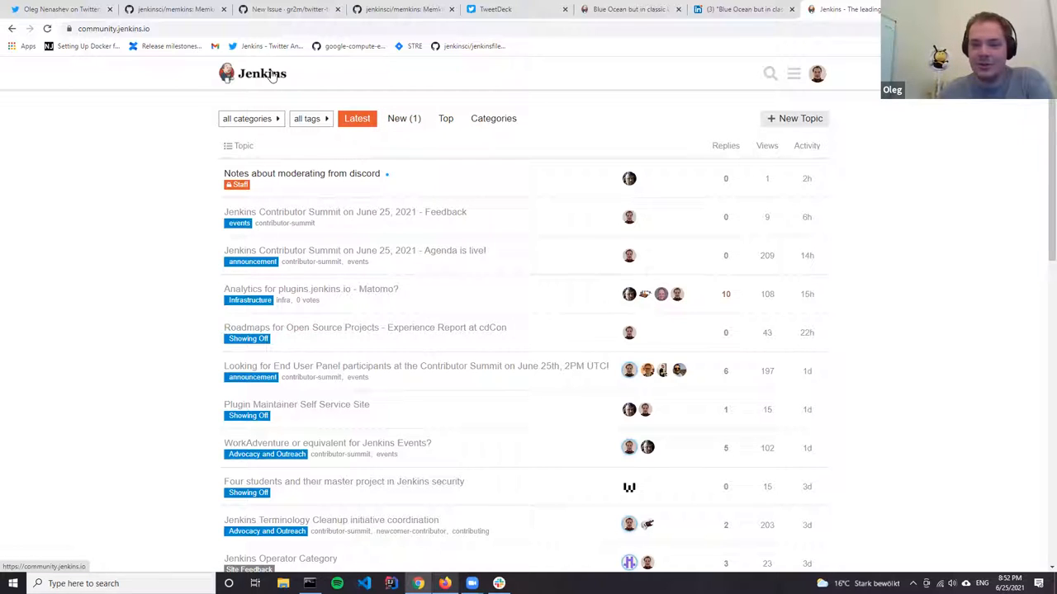
click(403, 118)
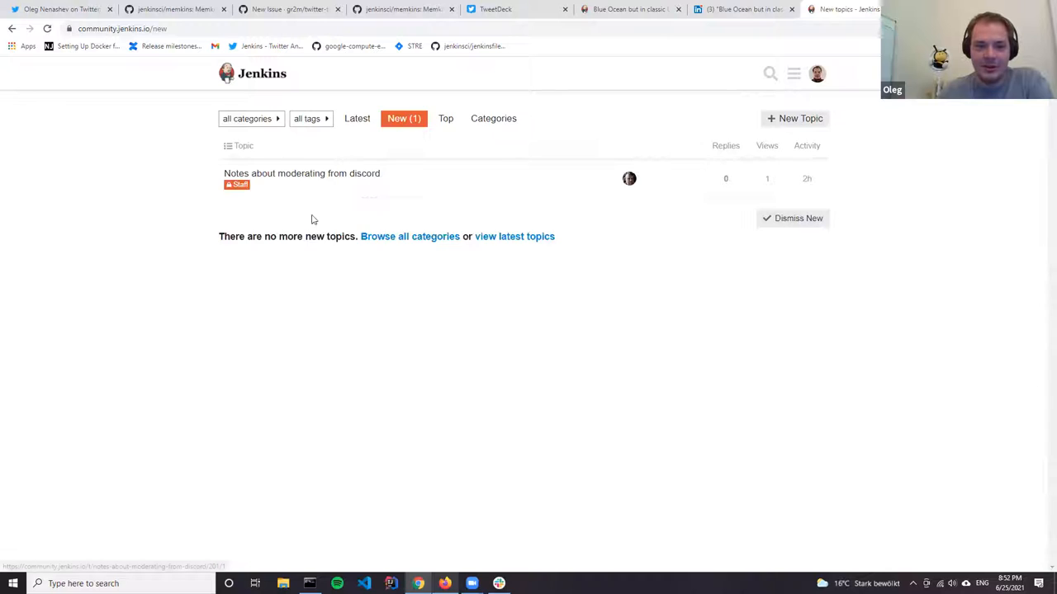
click(357, 119)
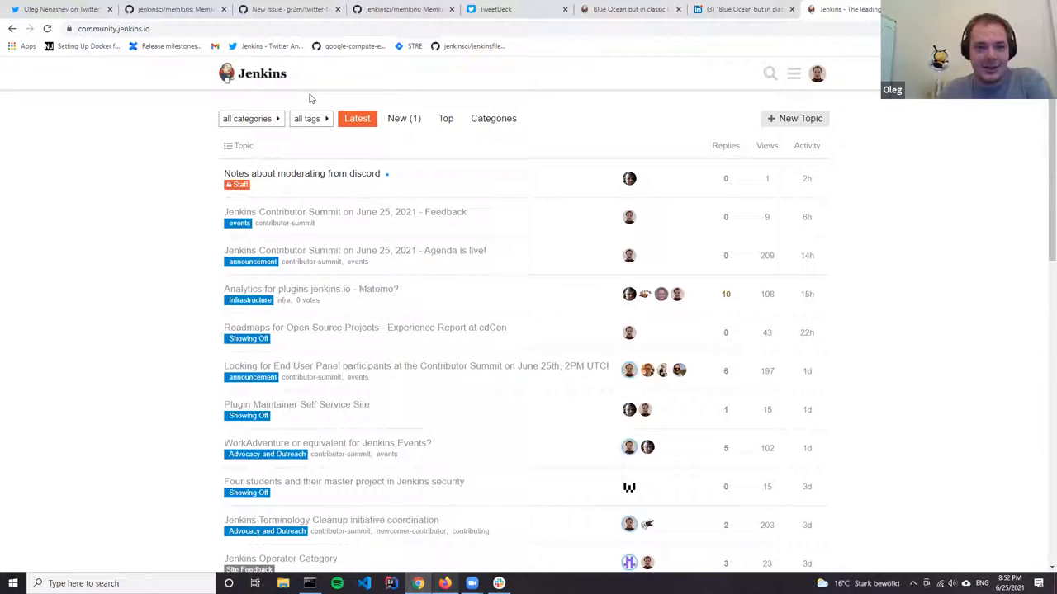
Go to the Community category's topic list via the Categories overview
click(492, 119)
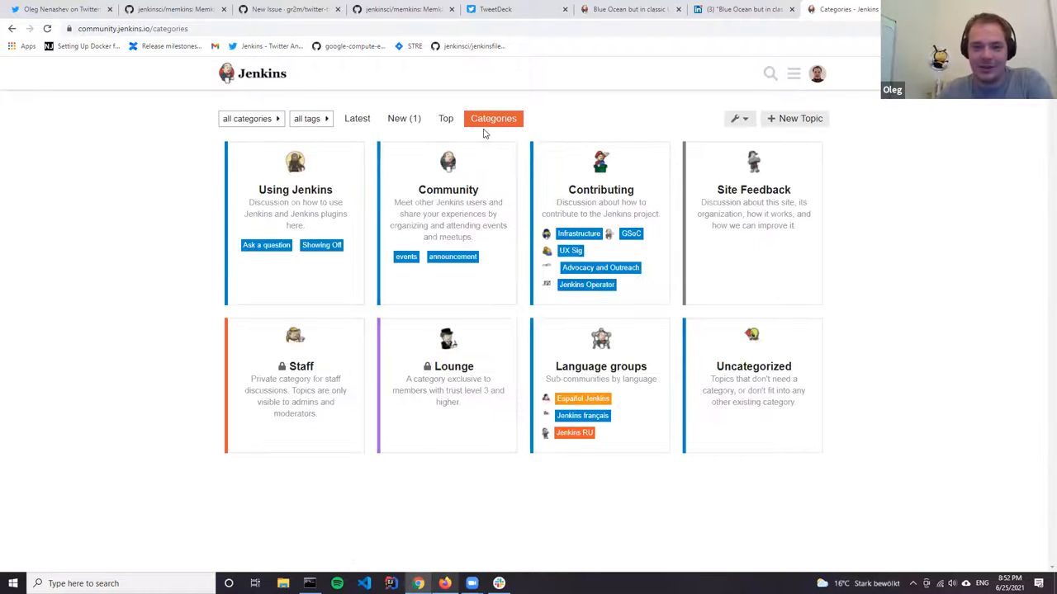
mouse_move(231, 155)
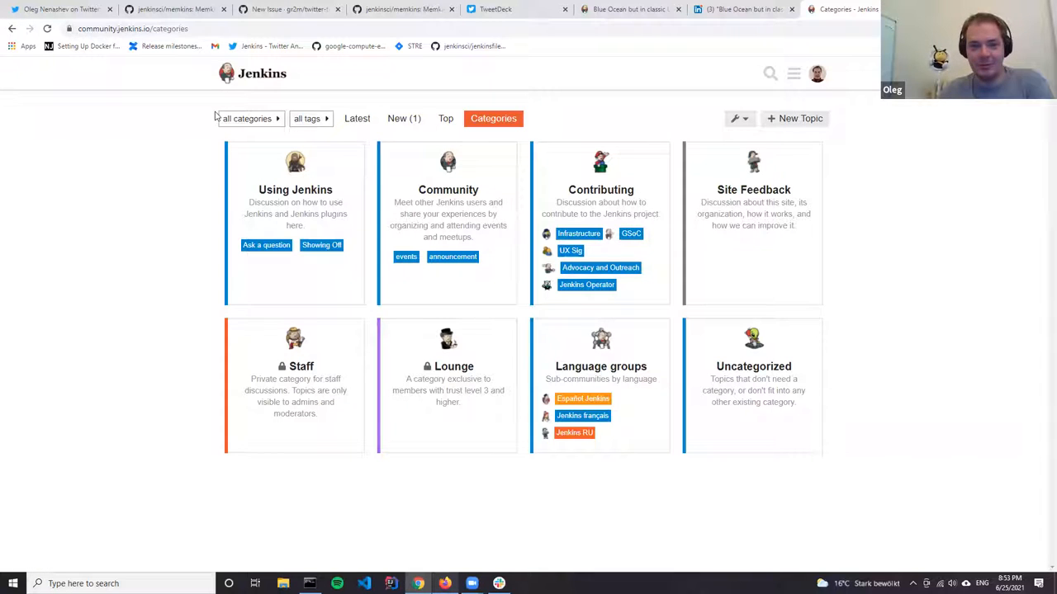
mouse_move(459, 214)
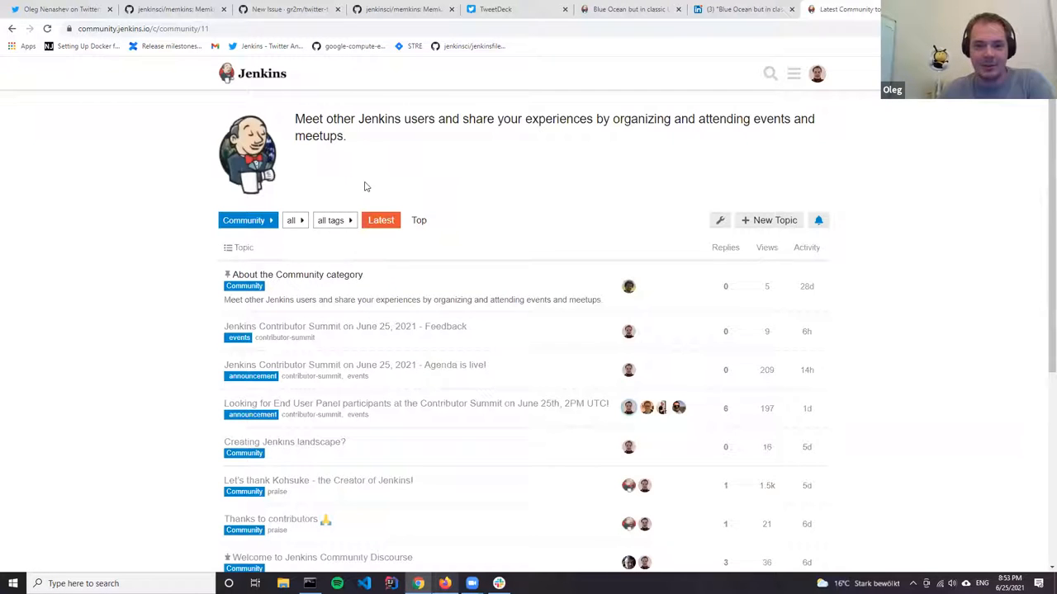
mouse_move(239, 205)
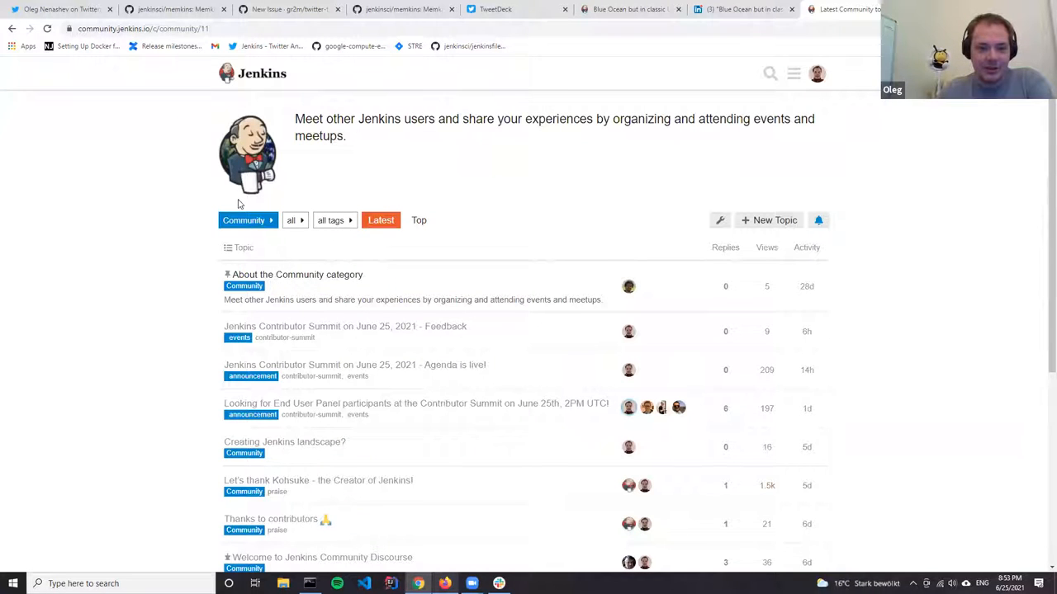
scroll(down, 3)
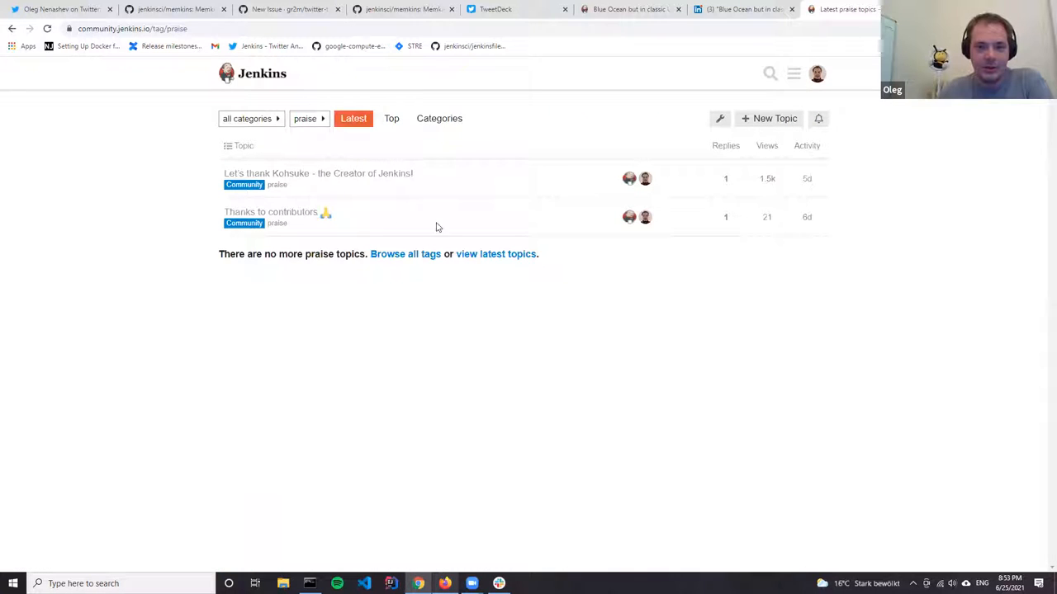
mouse_move(277, 224)
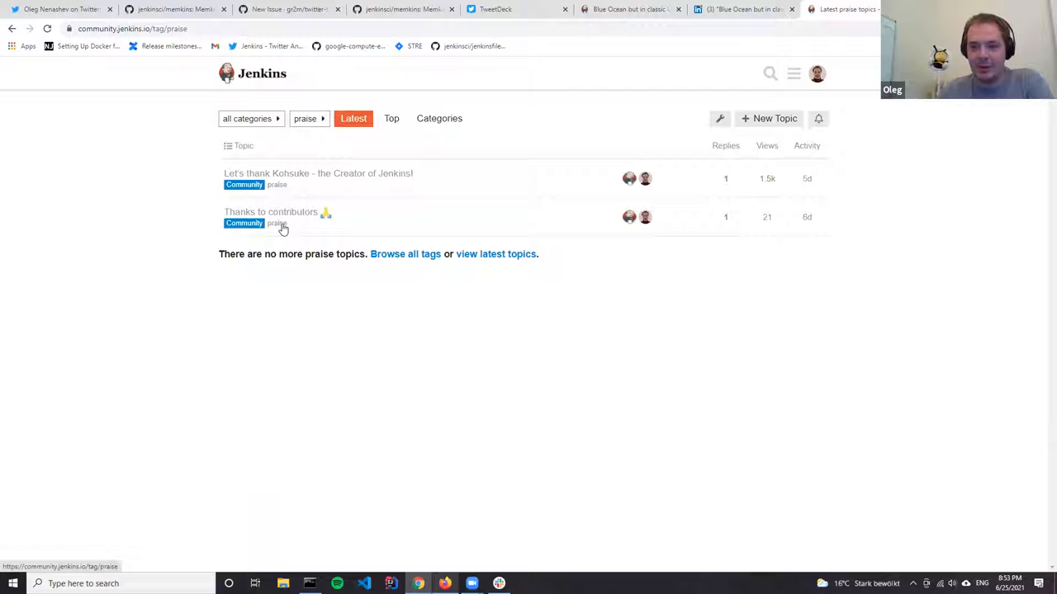
mouse_move(423, 179)
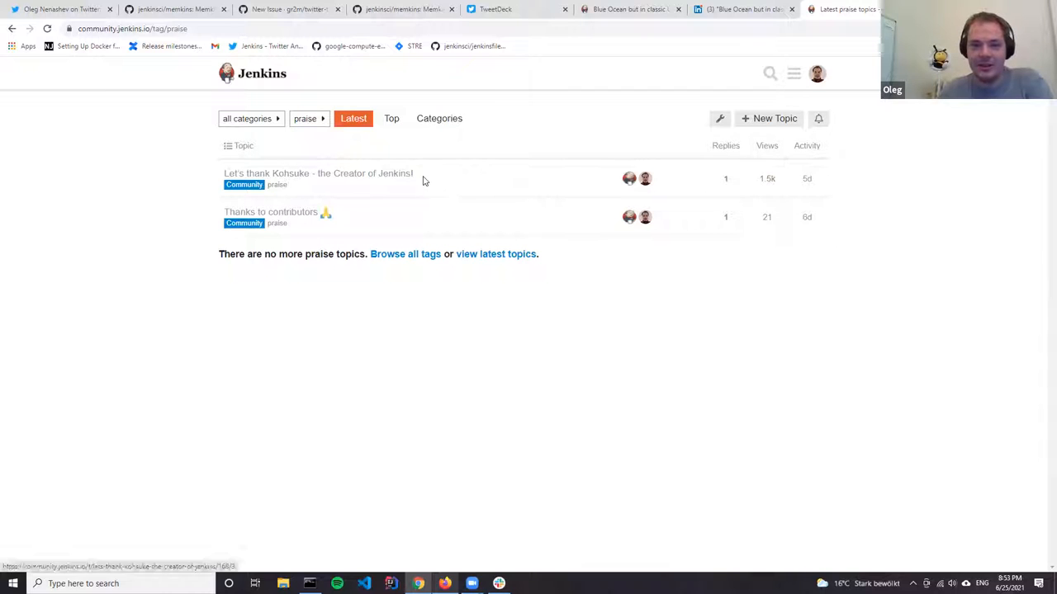
mouse_move(328, 211)
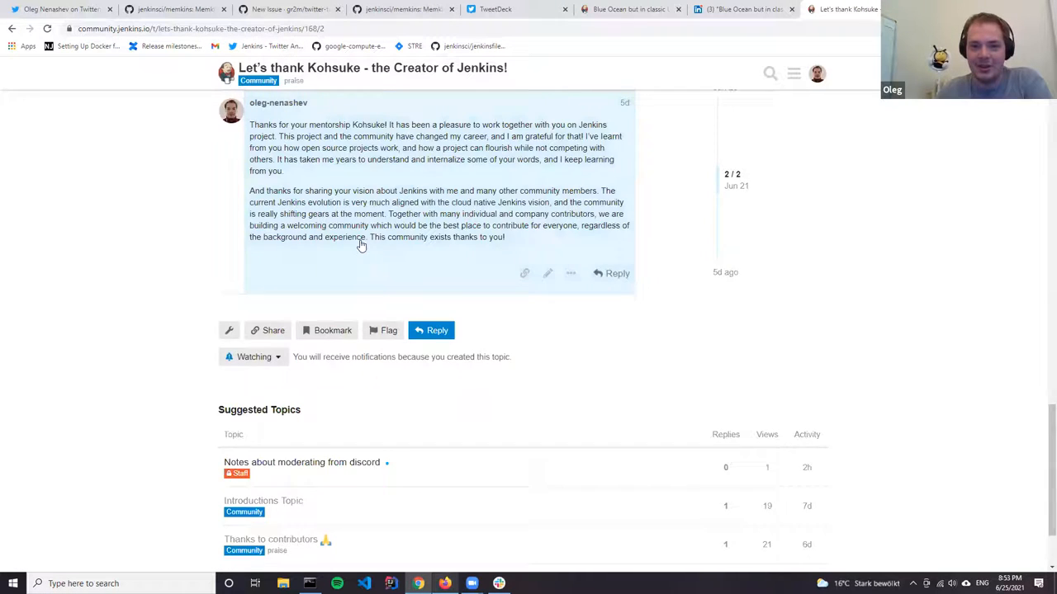
Scroll through the Kohsuke thank-you topic's portrait and history, back toward the praise list
scroll(up, 3)
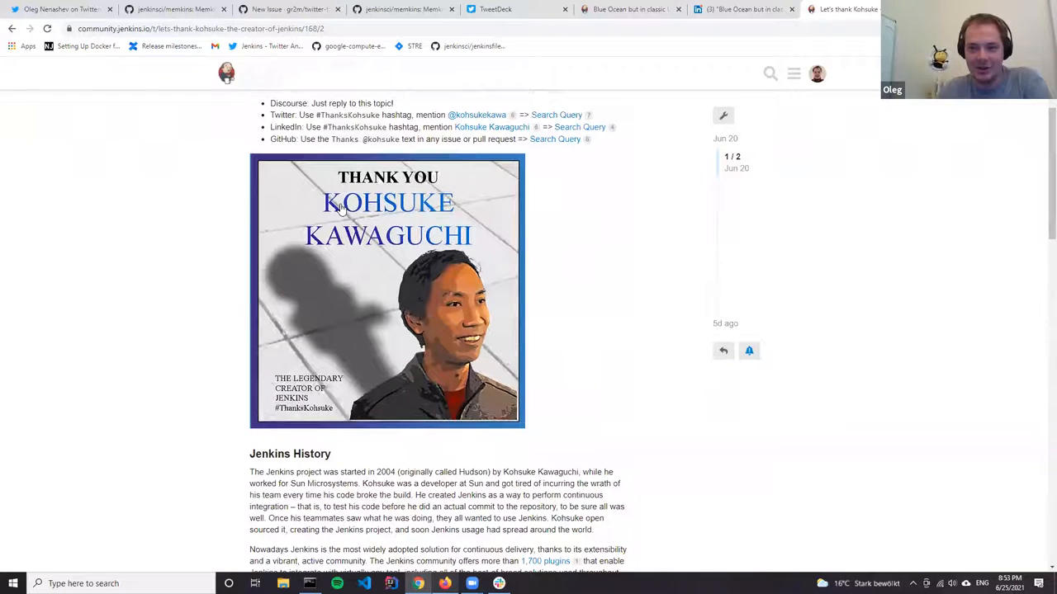
scroll(down, 3)
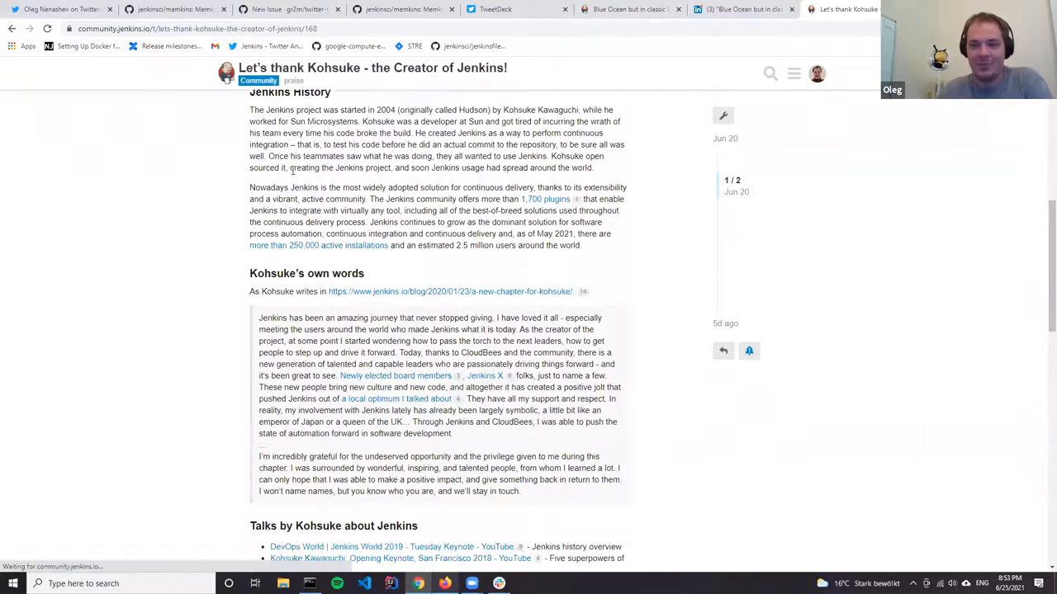
scroll(down, 3)
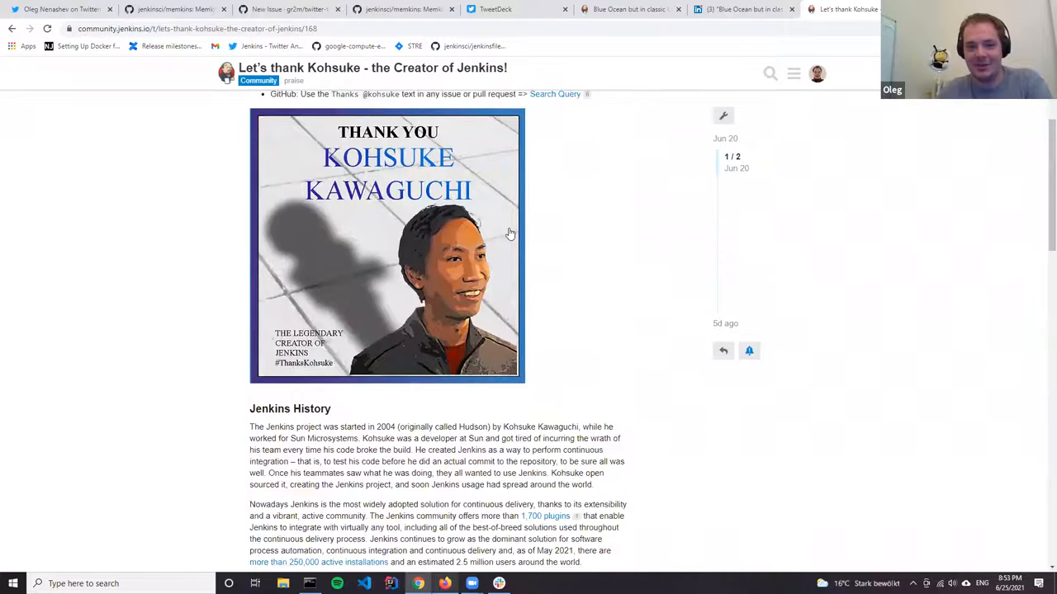
scroll(down, 3)
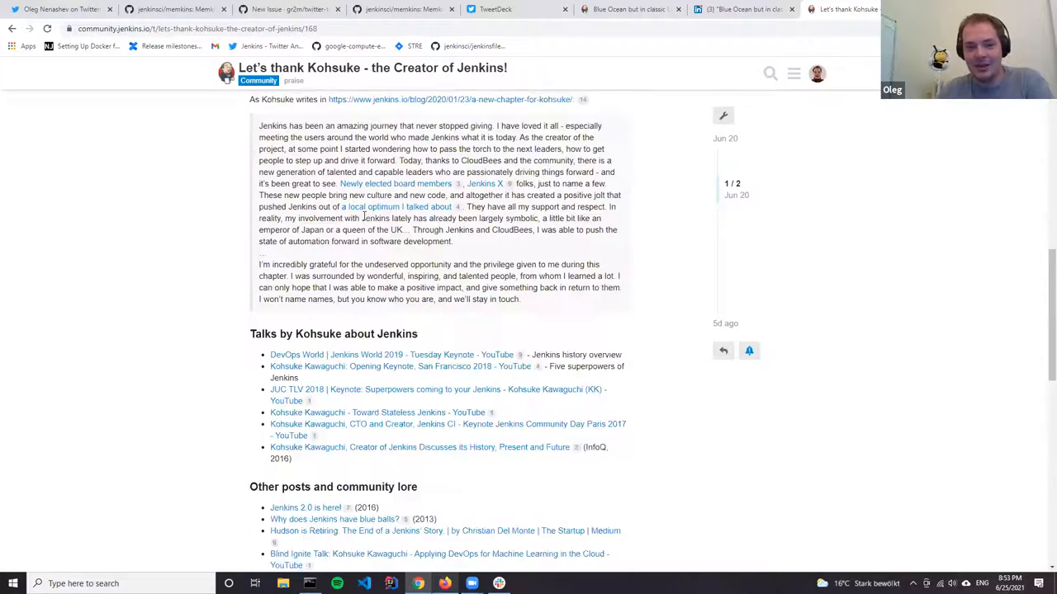
scroll(down, 3)
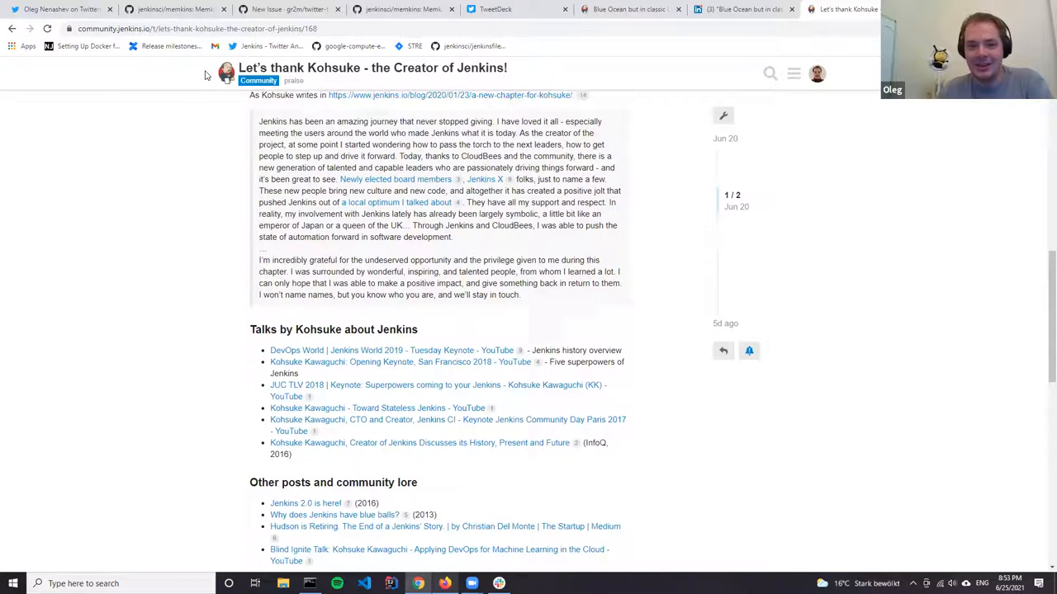
scroll(up, 3)
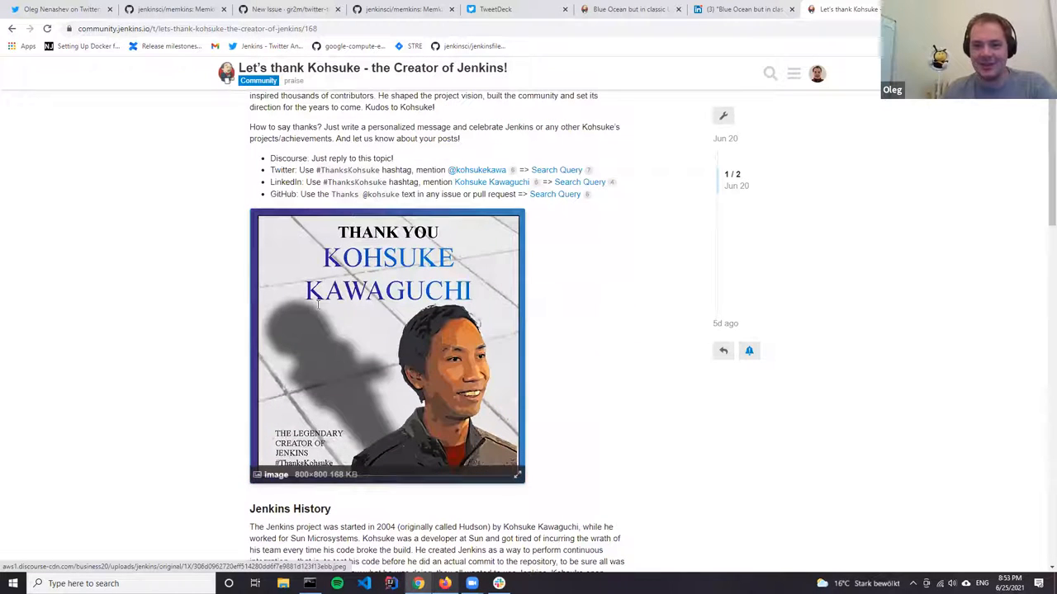
scroll(down, 3)
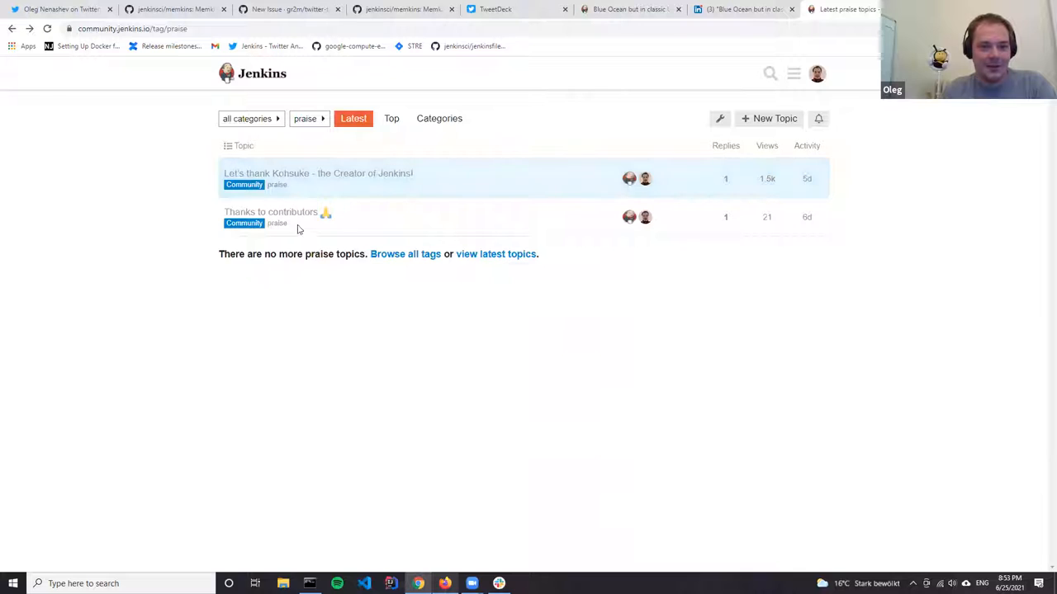
mouse_move(303, 215)
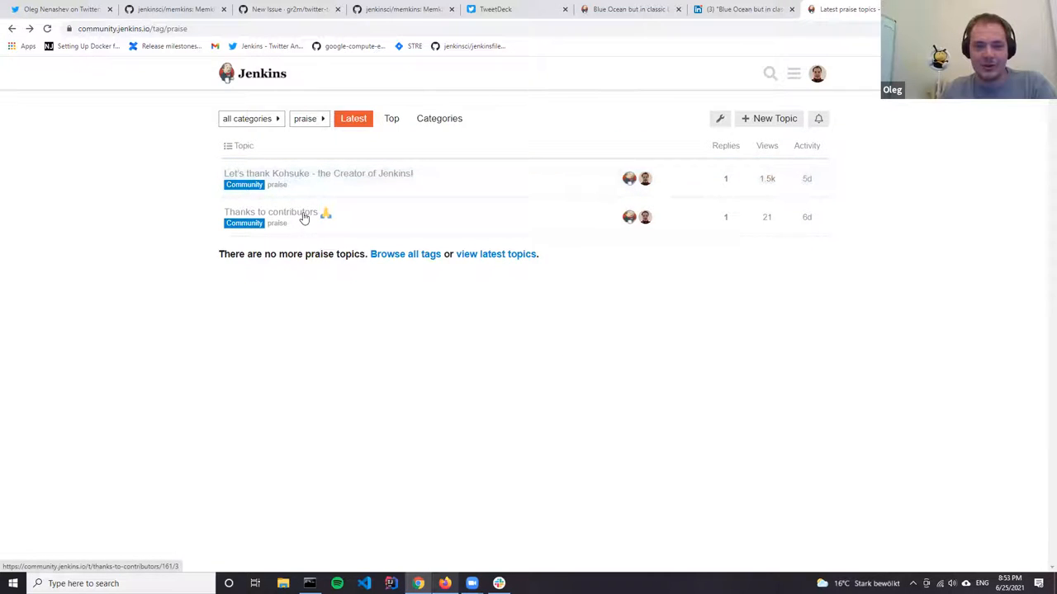
Open the 'Thanks to contributors' praise topic and read its posts to the end
click(271, 211)
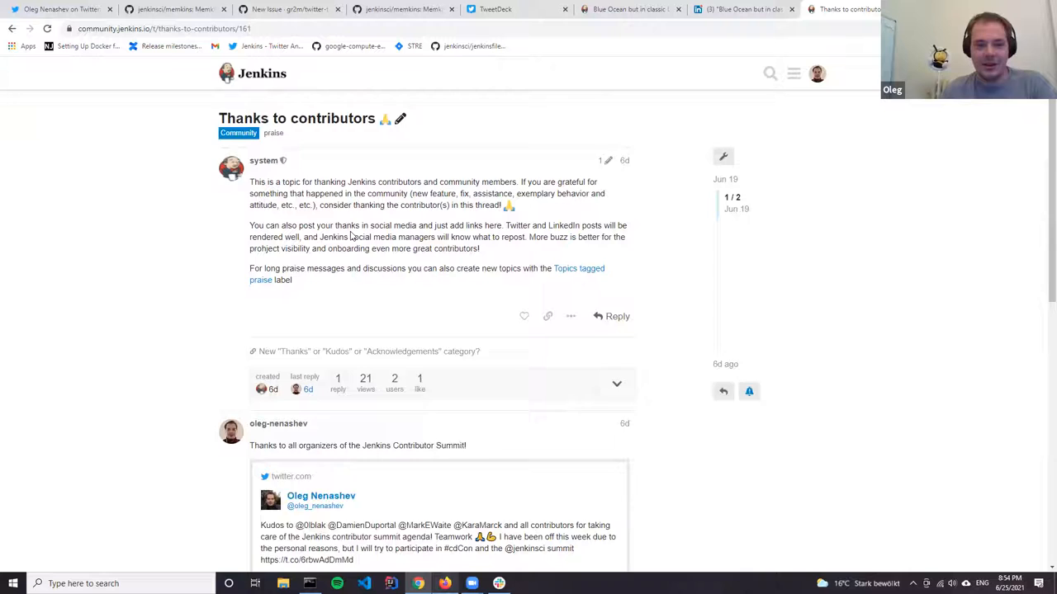
scroll(down, 3)
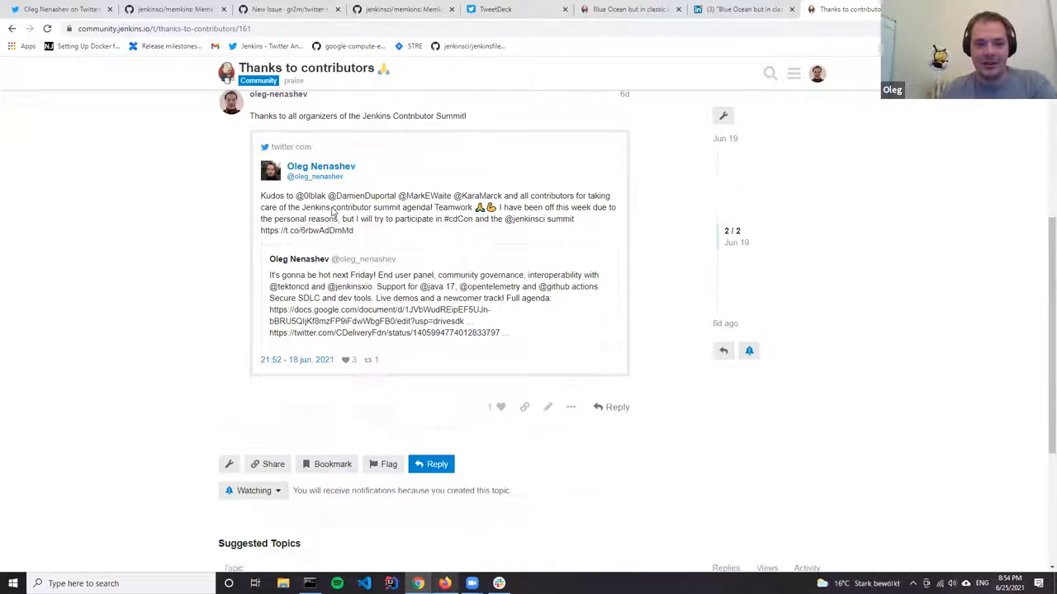
scroll(up, 3)
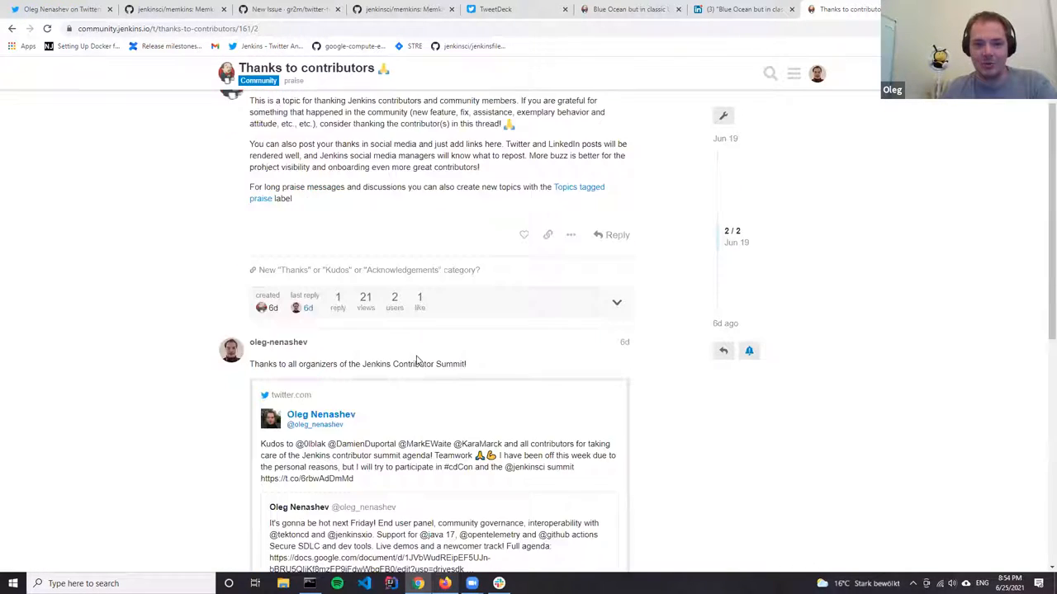
scroll(down, 3)
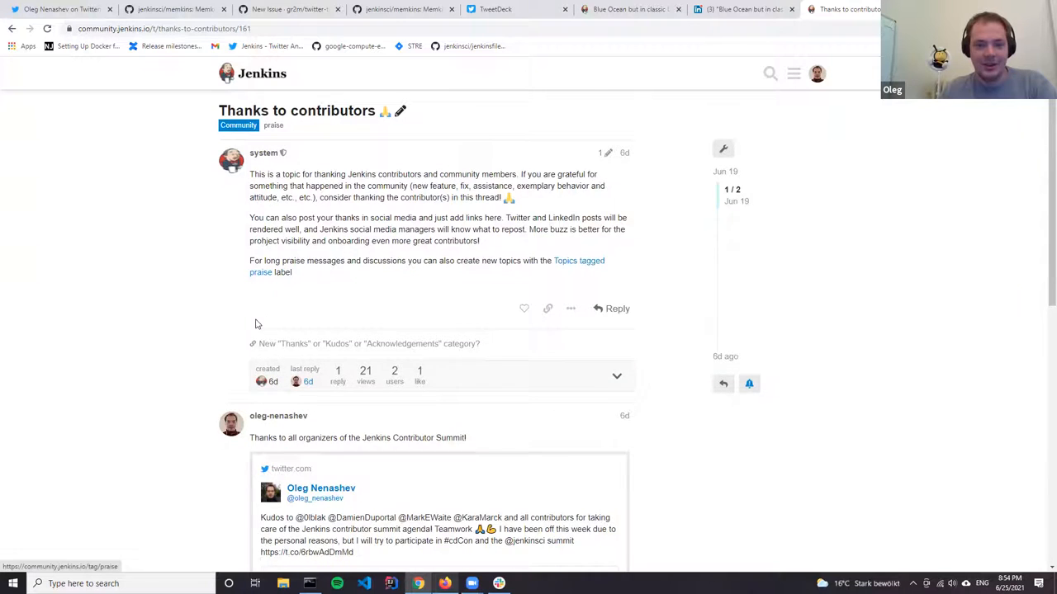
scroll(down, 3)
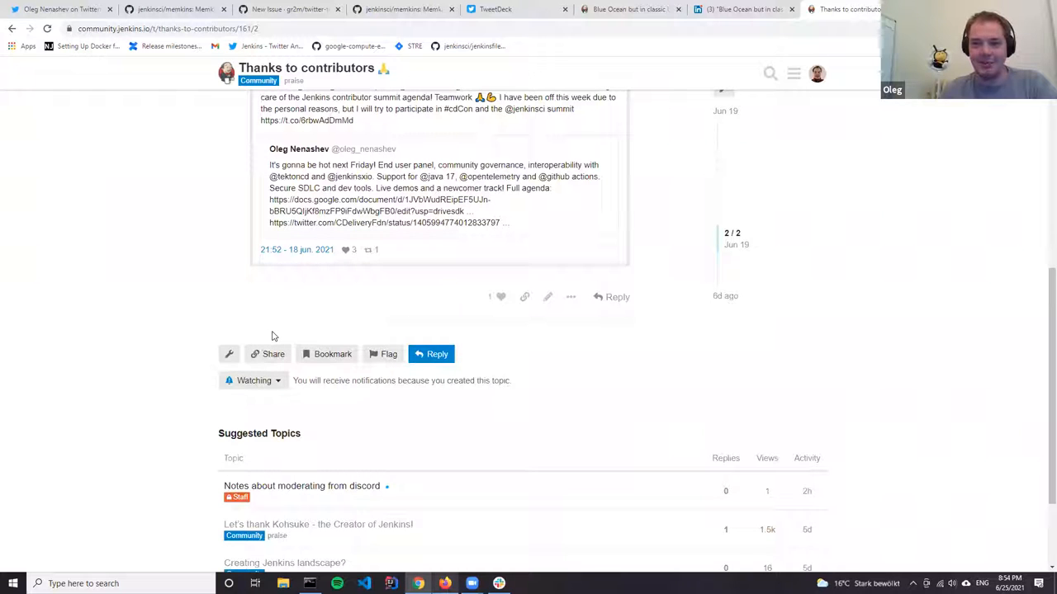
mouse_move(373, 353)
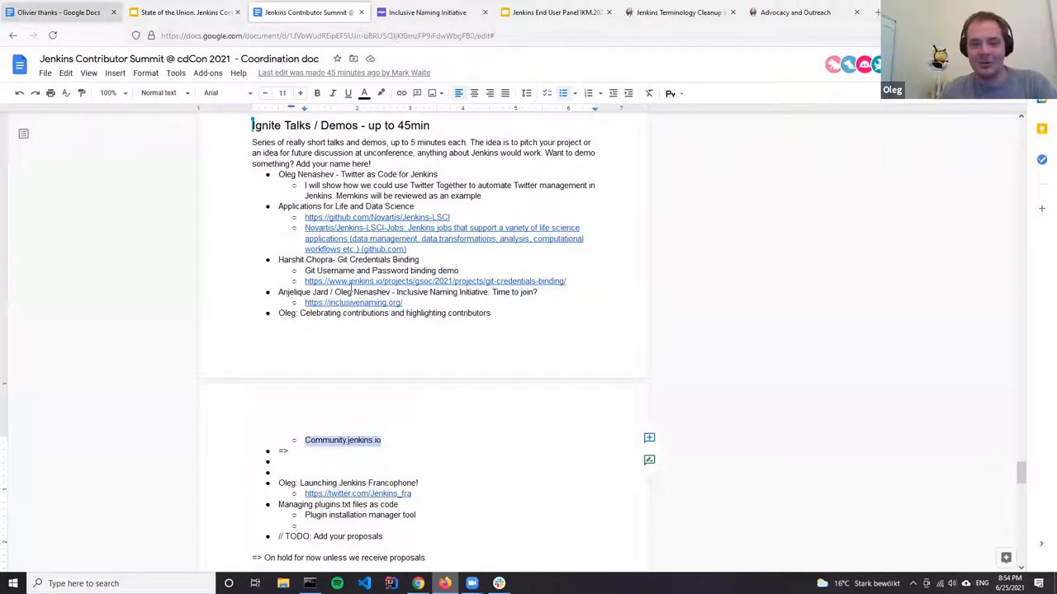
Copy the whole drafted thank-you text from the Google Docs document
click(53, 13)
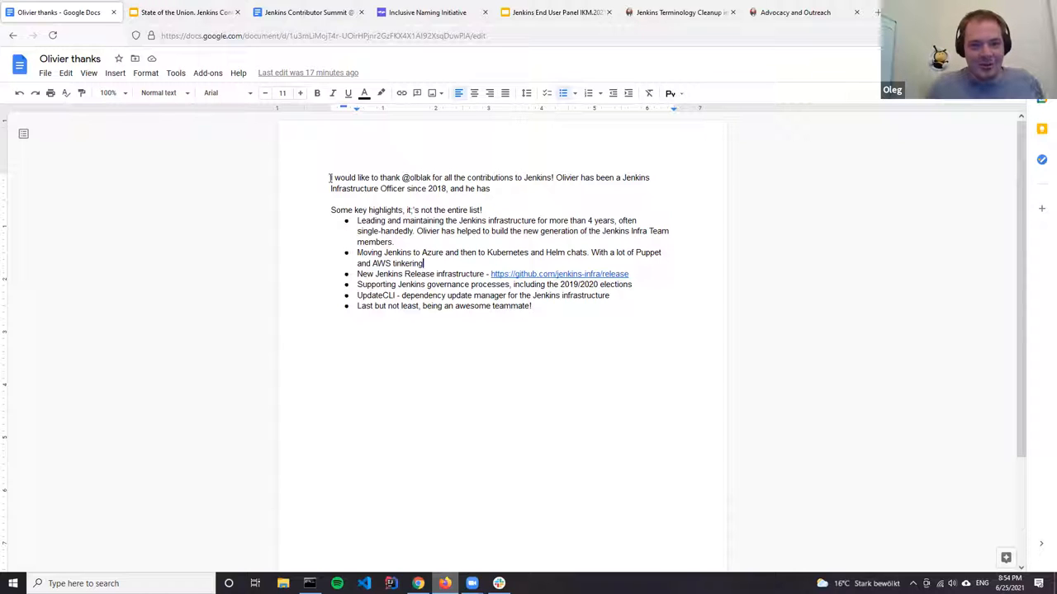
key(ctrl+a)
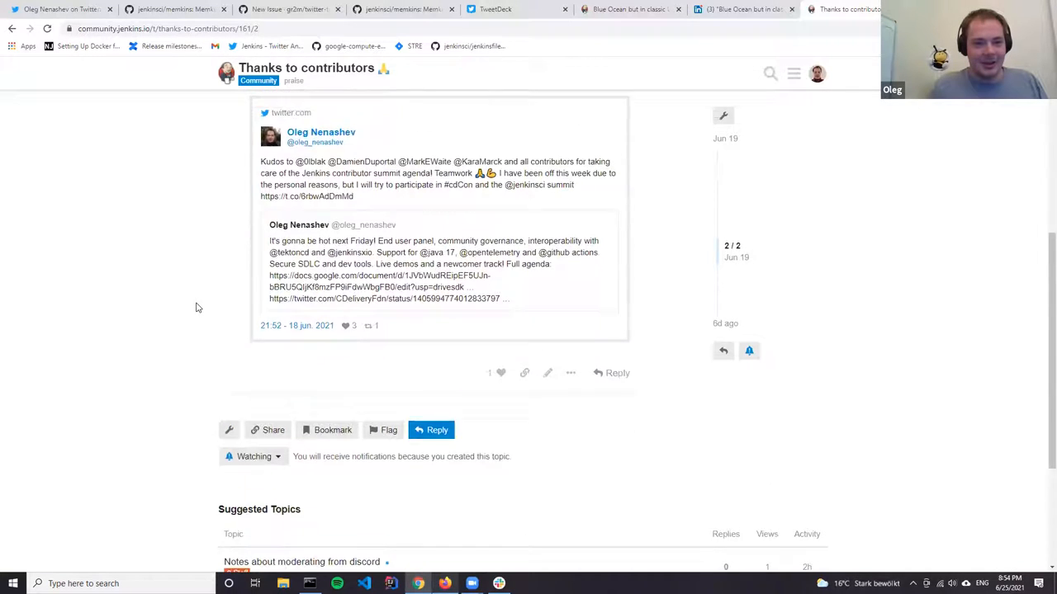
Paste the thank-you message with its bulleted highlights into a new reply and move below it
click(430, 429)
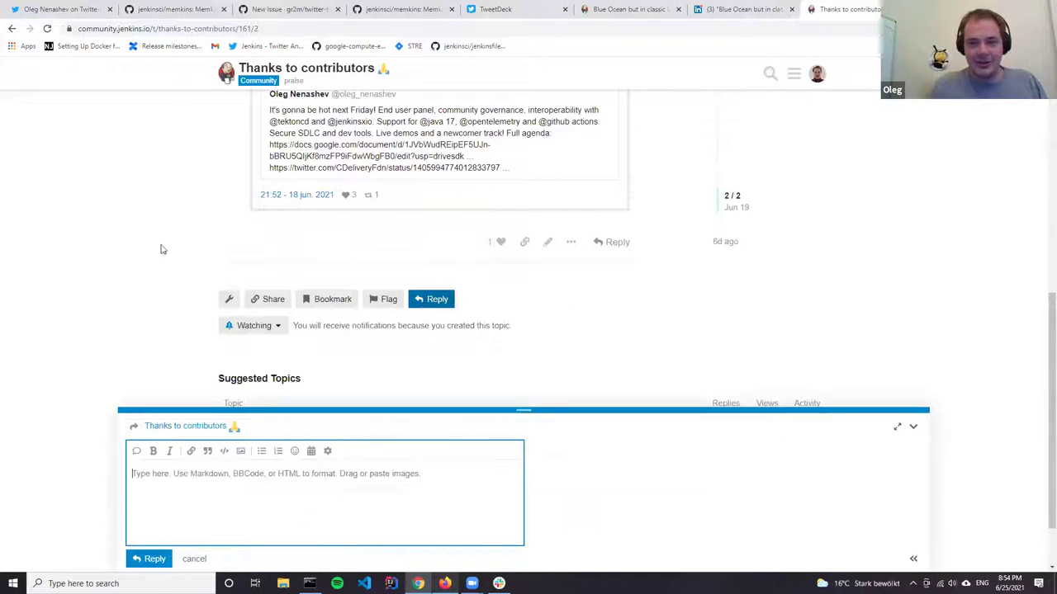
scroll(down, 3)
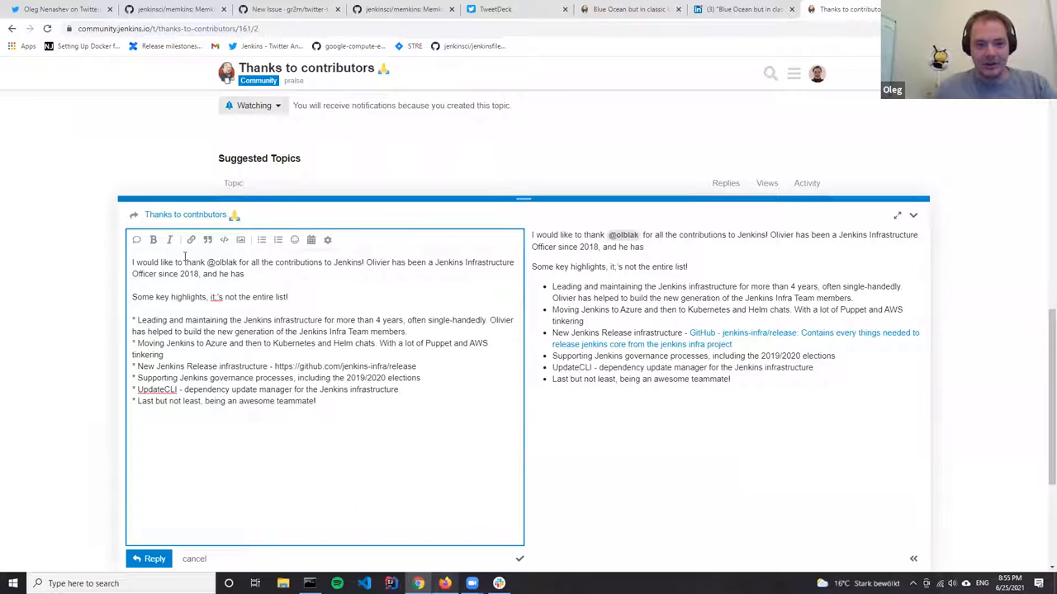
right_click(215, 297)
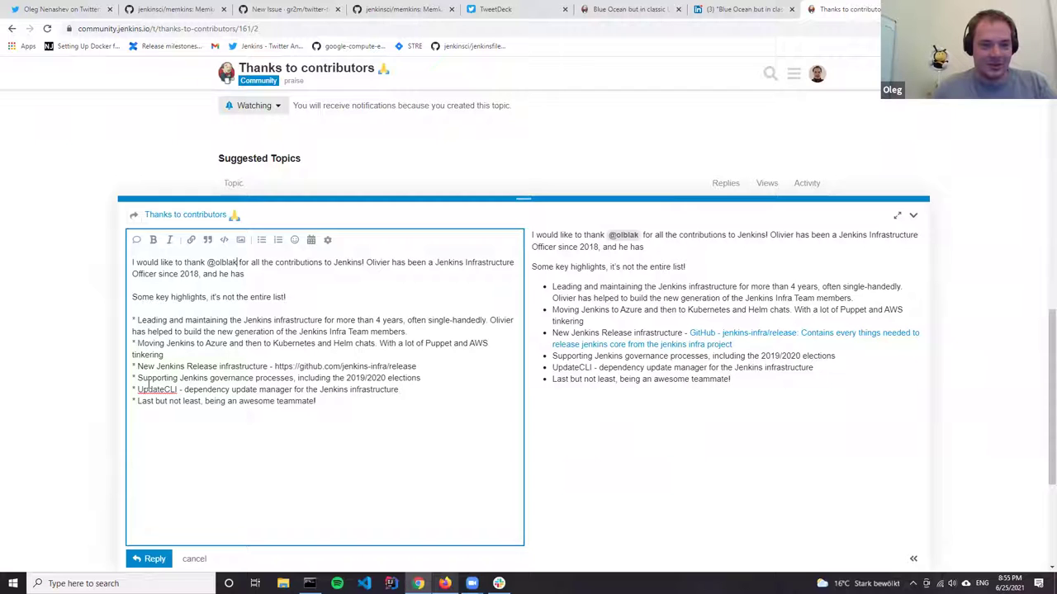
drag(152, 376, 287, 376)
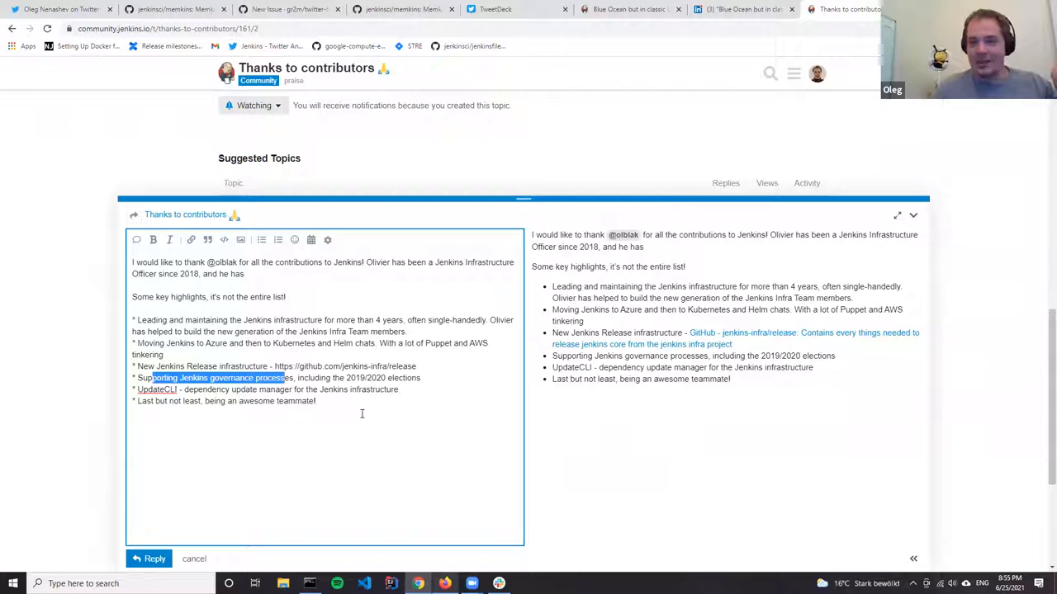
click(322, 454)
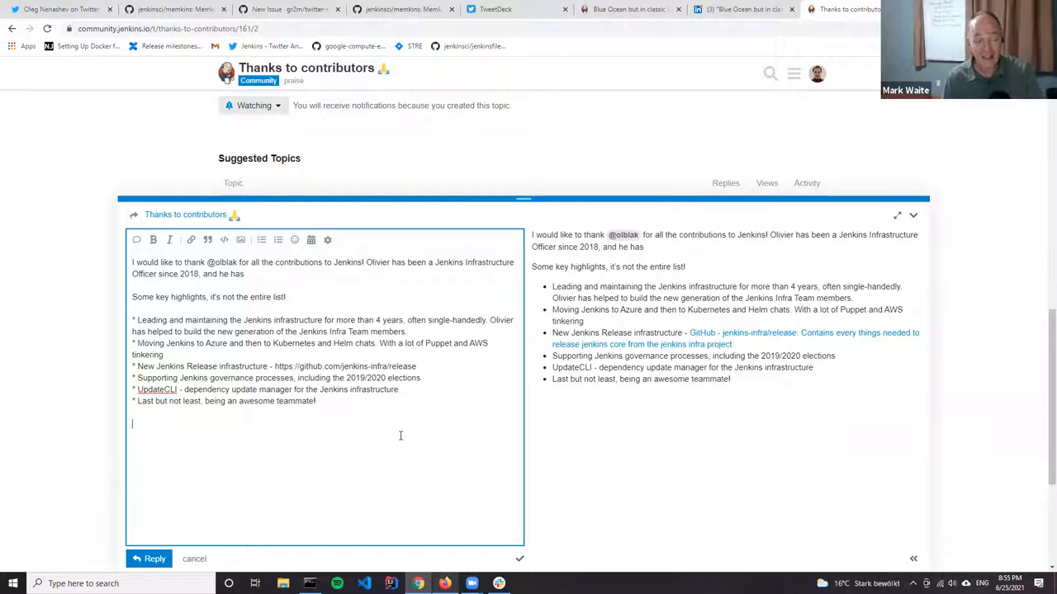
Add the signature line 'Signed by the Jenkins Contributor Summit'
text(Signed by the)
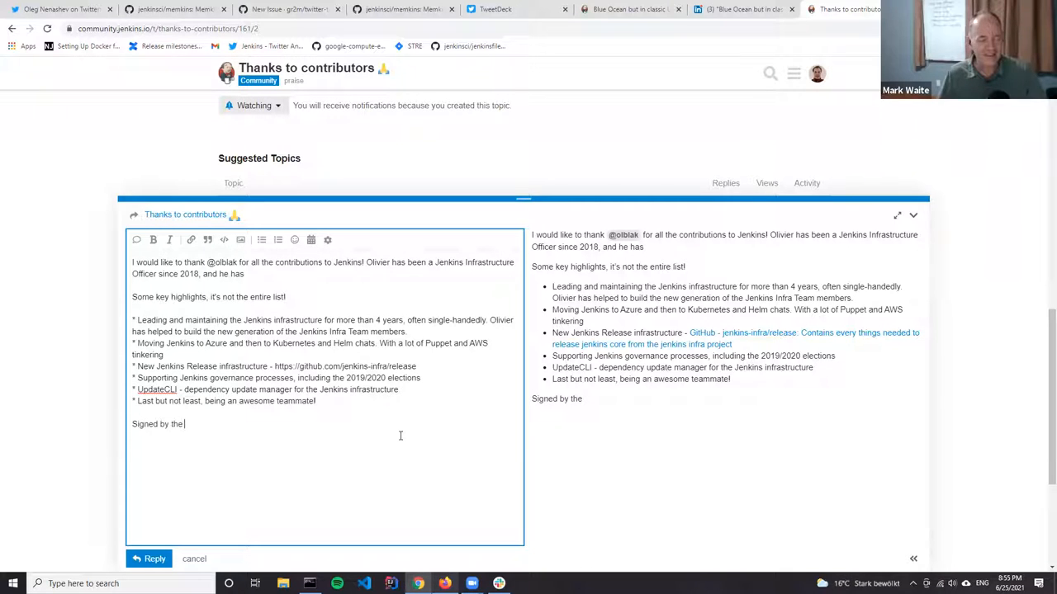
text(J)
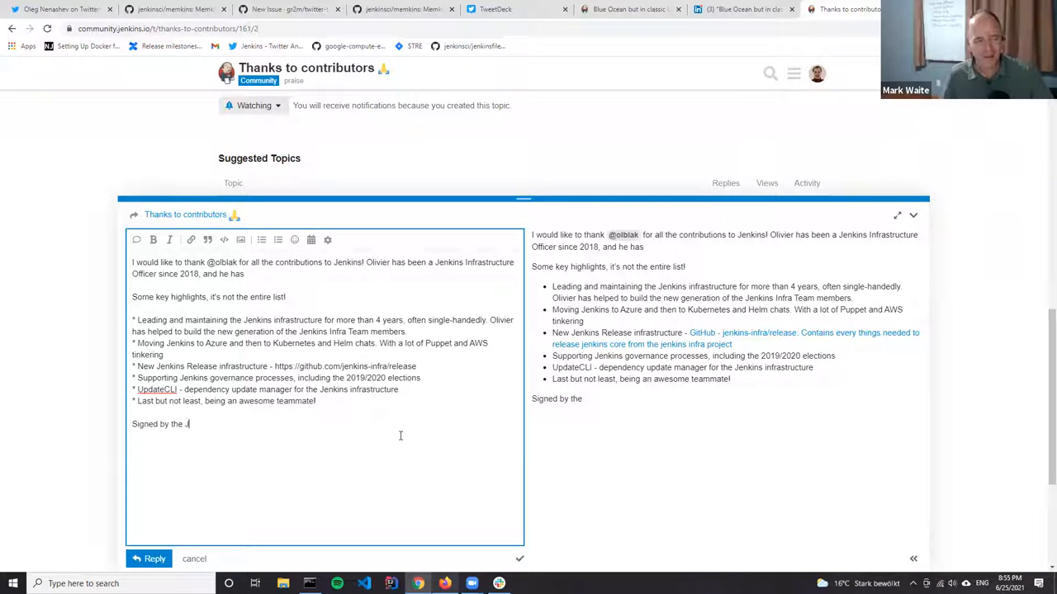
text(Jenkins Cont)
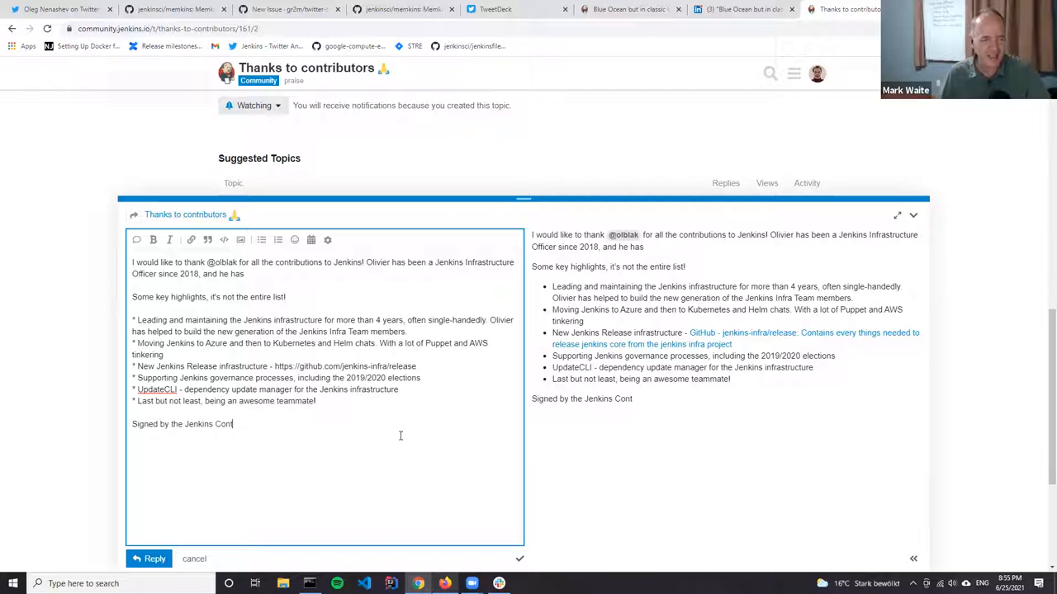
text(ributor)
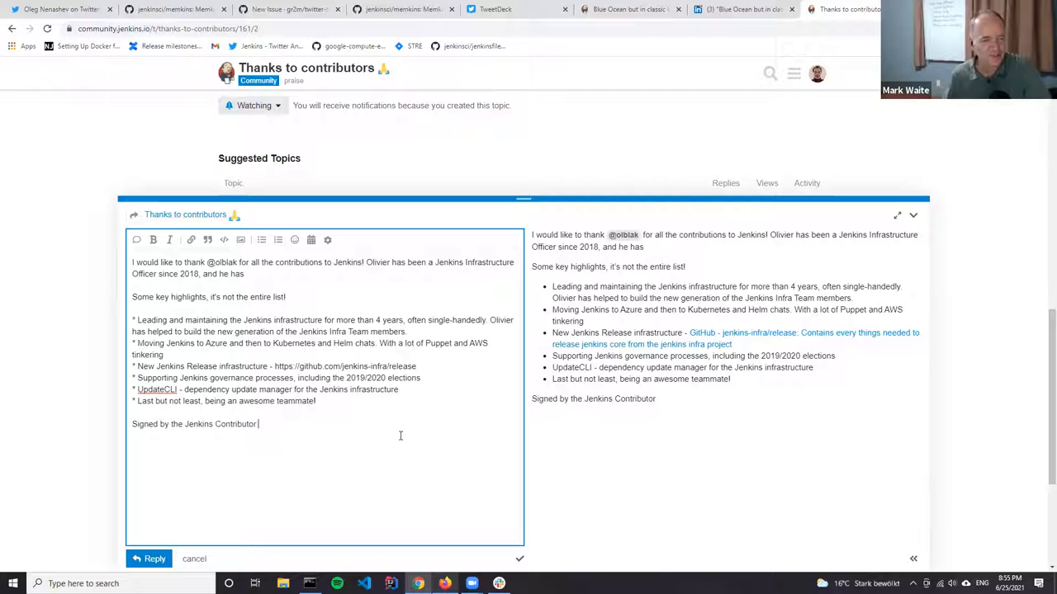
text(Summit)
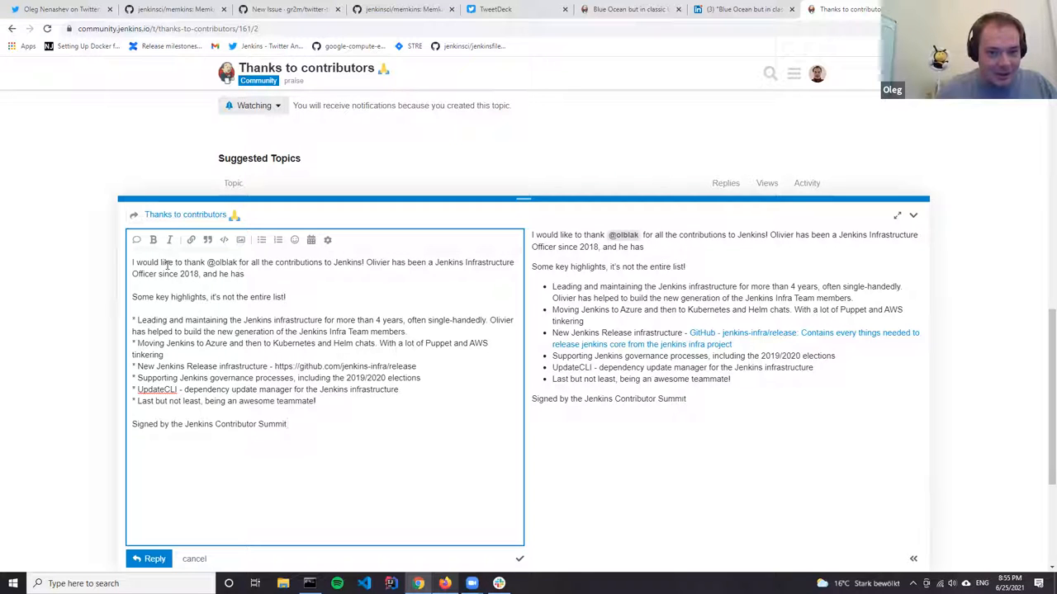
Reword the opening to 'Thanks' and append 'a key Jenkins contributor ever since!'
drag(133, 261, 185, 261)
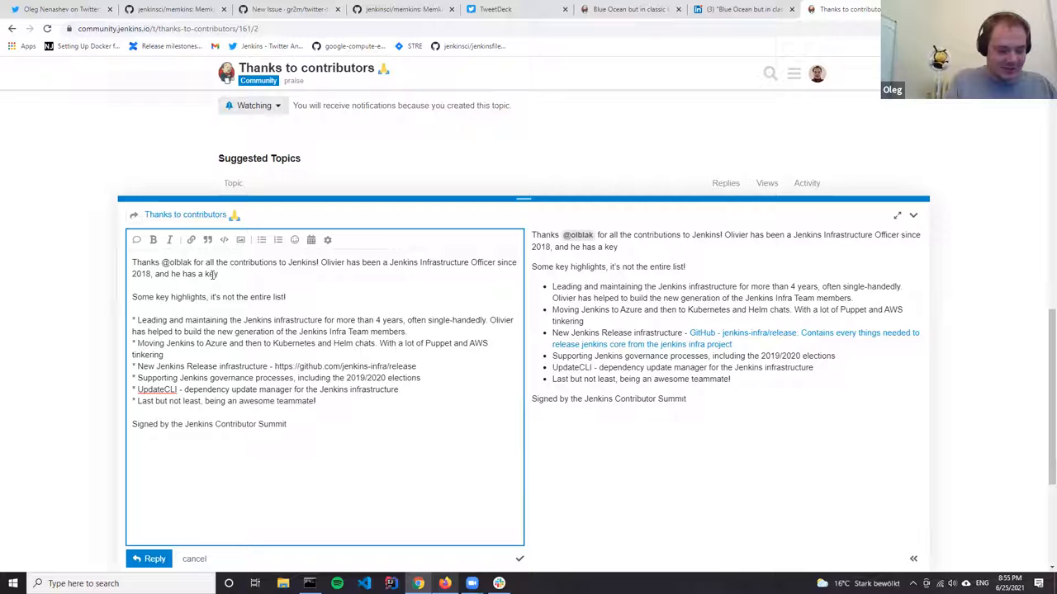
text(Jenkins cont)
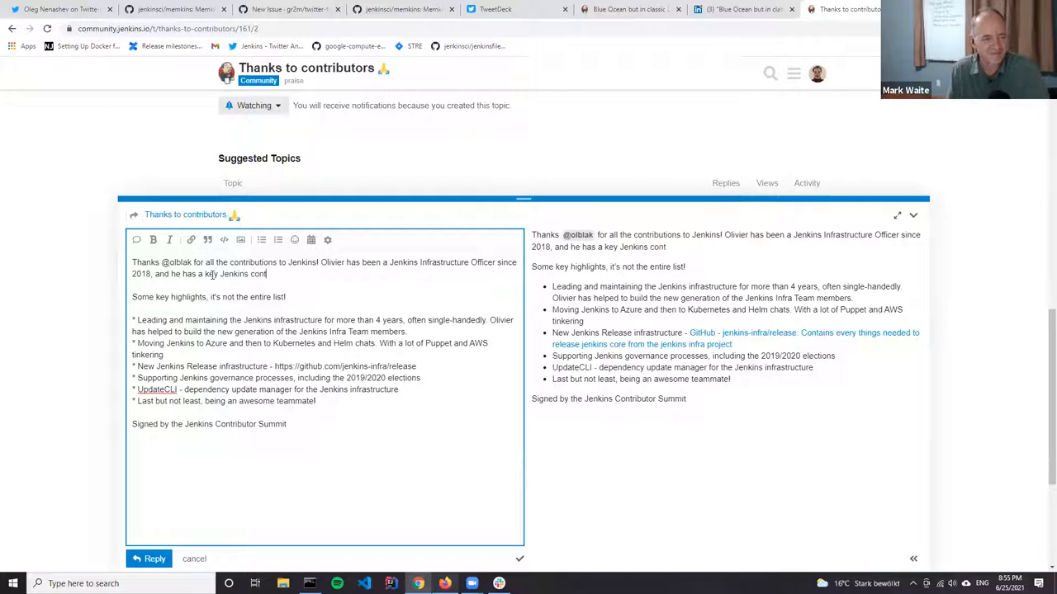
text(ributor ever)
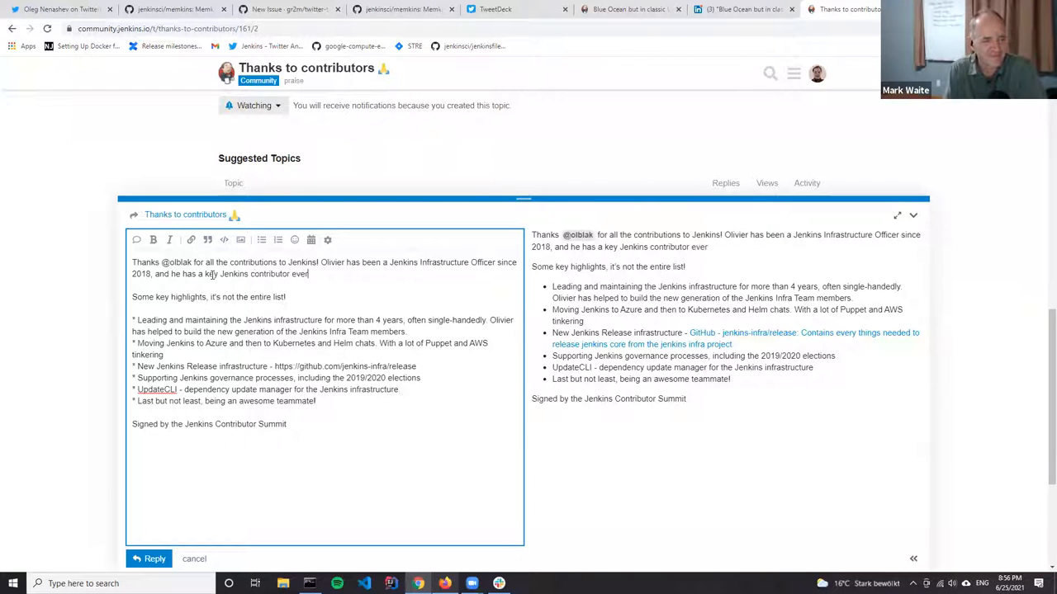
text(since!)
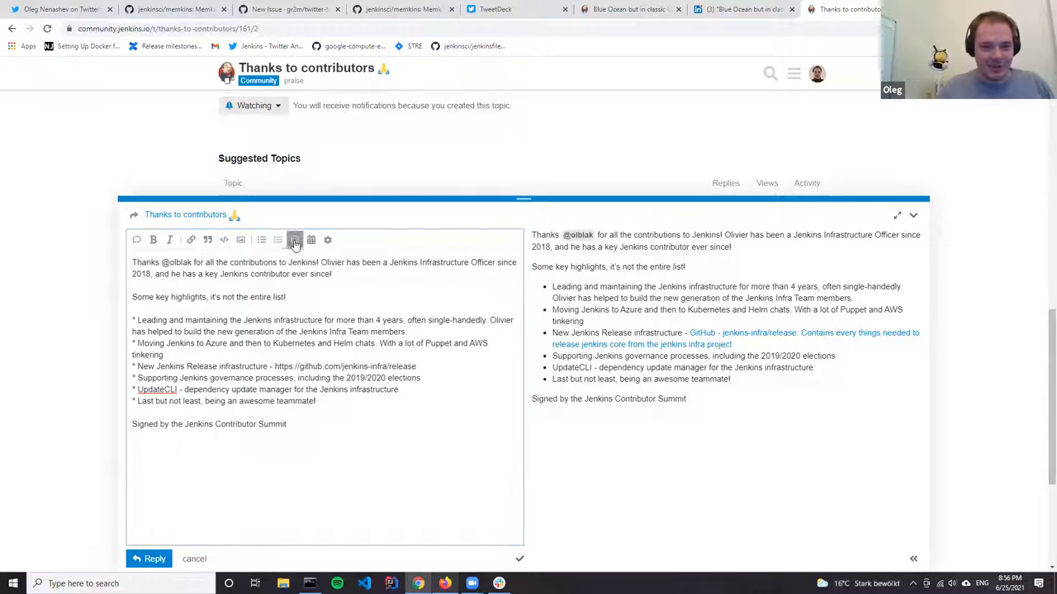
Insert a red heart emoji after the Jenkins Contributor Summit signature
click(294, 239)
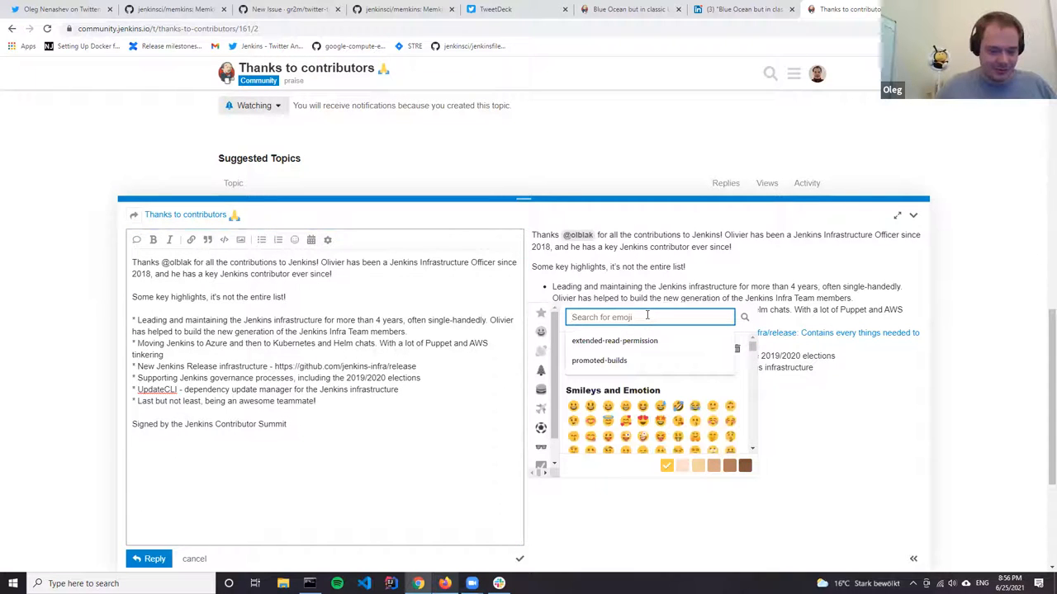
text(heart)
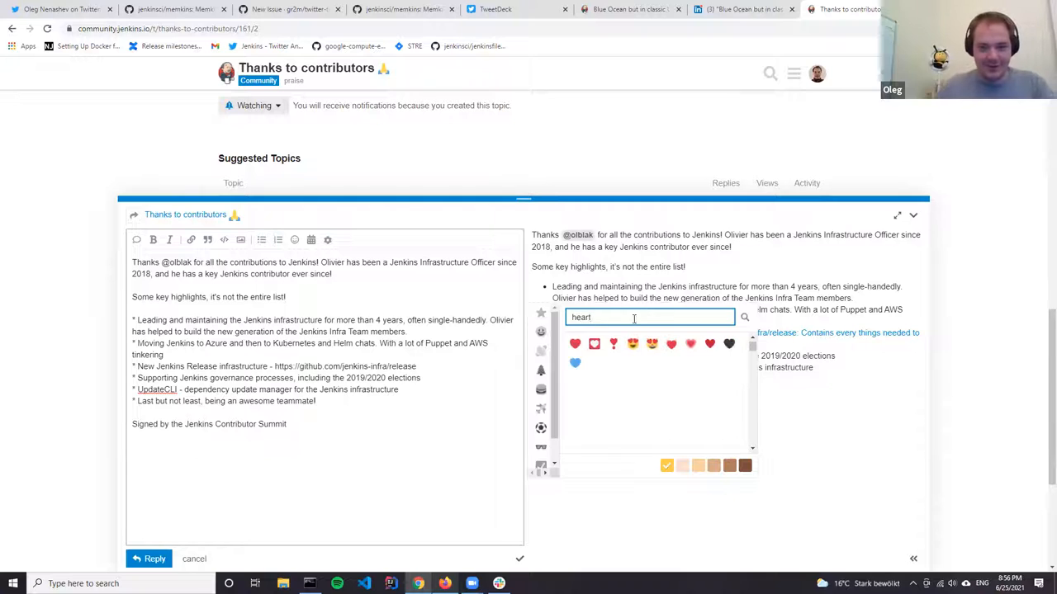
click(574, 343)
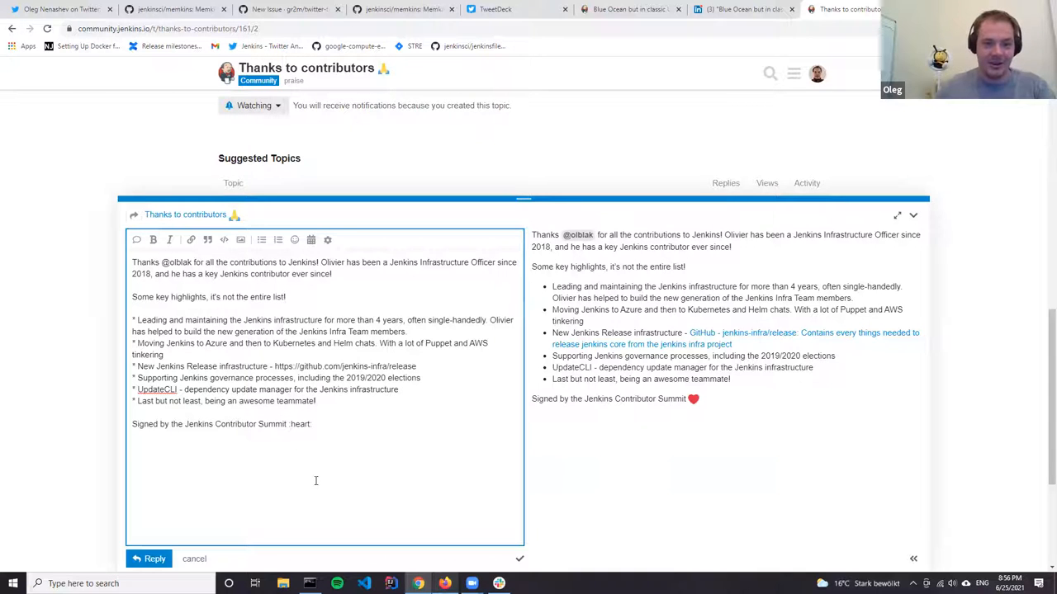
mouse_move(515, 353)
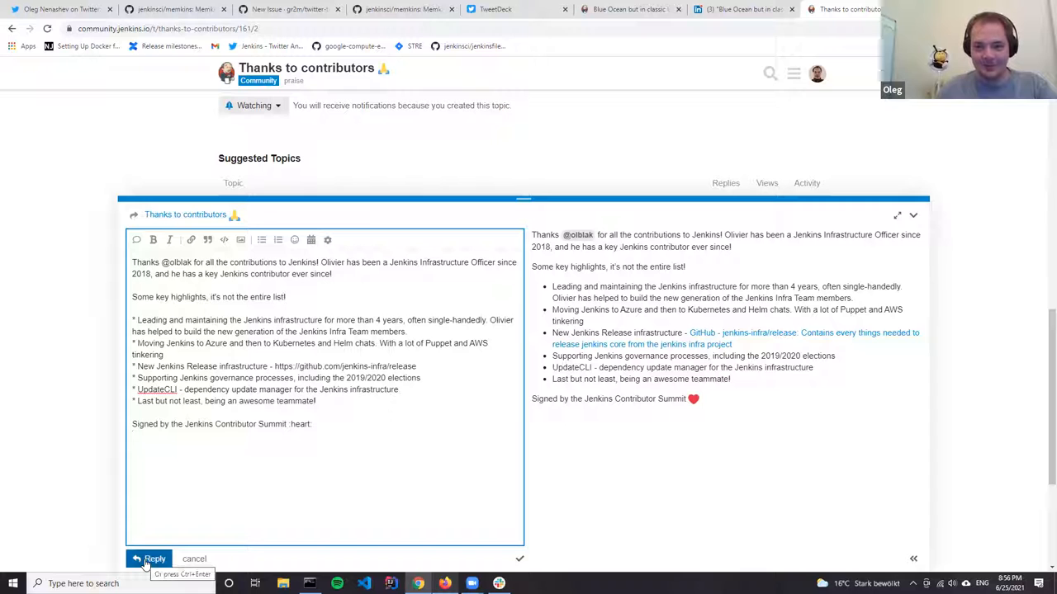
Post the thank-you reply to the topic and switch over to Twitter
click(148, 558)
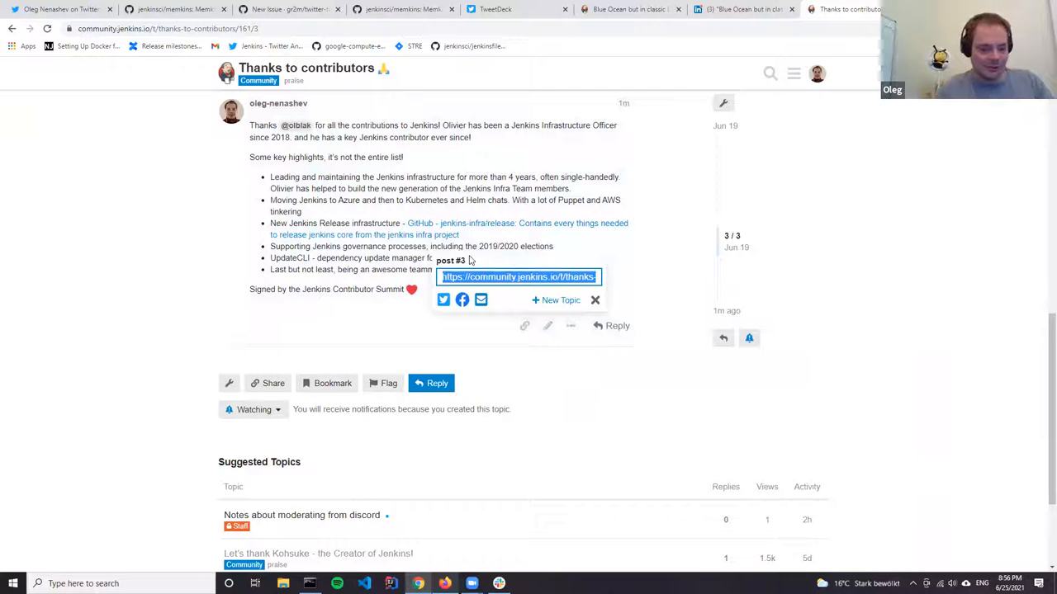
click(595, 300)
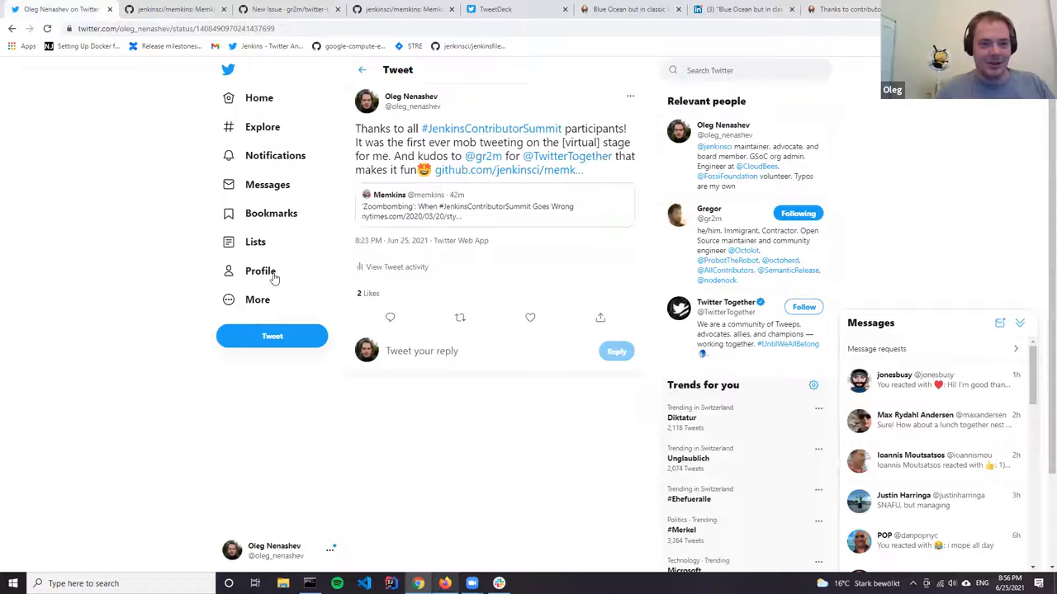
Draft a tweet 'Thanks for all your contributions to Jenkins' mentioning Olivier, with the Discourse post link
click(261, 271)
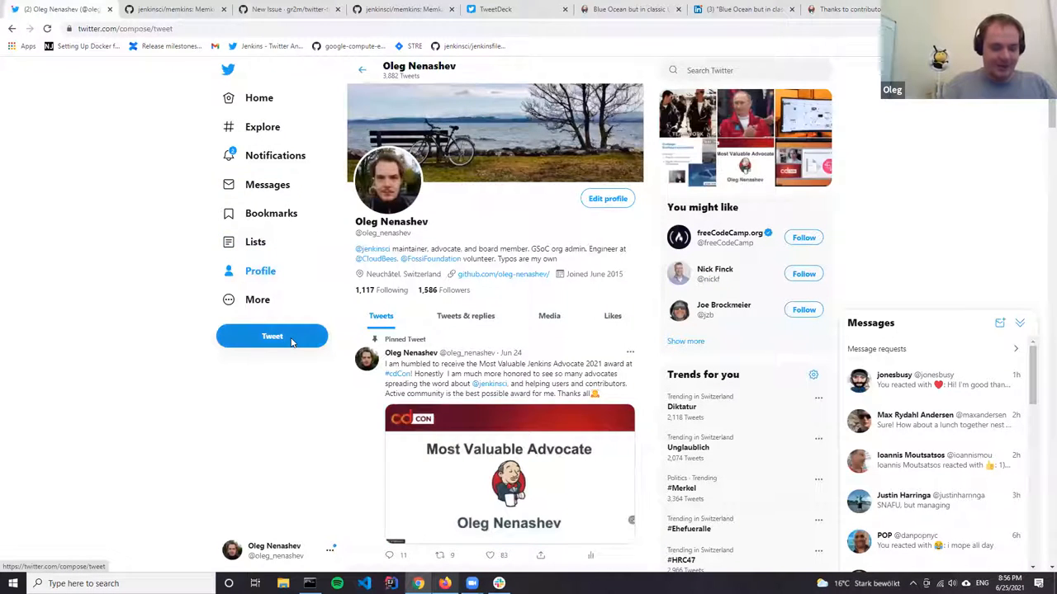
click(271, 336)
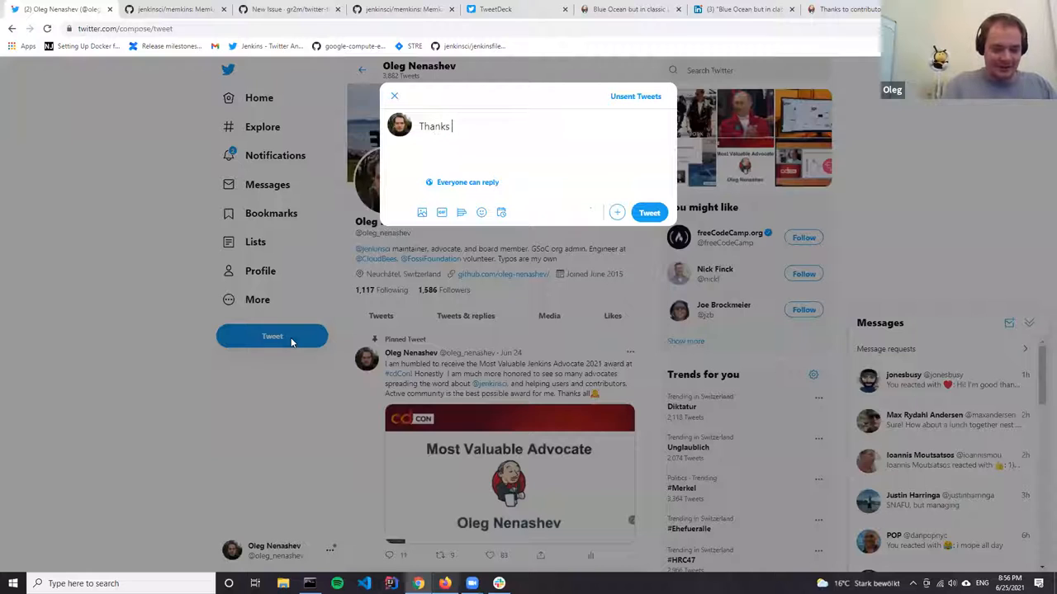
text(for all you)
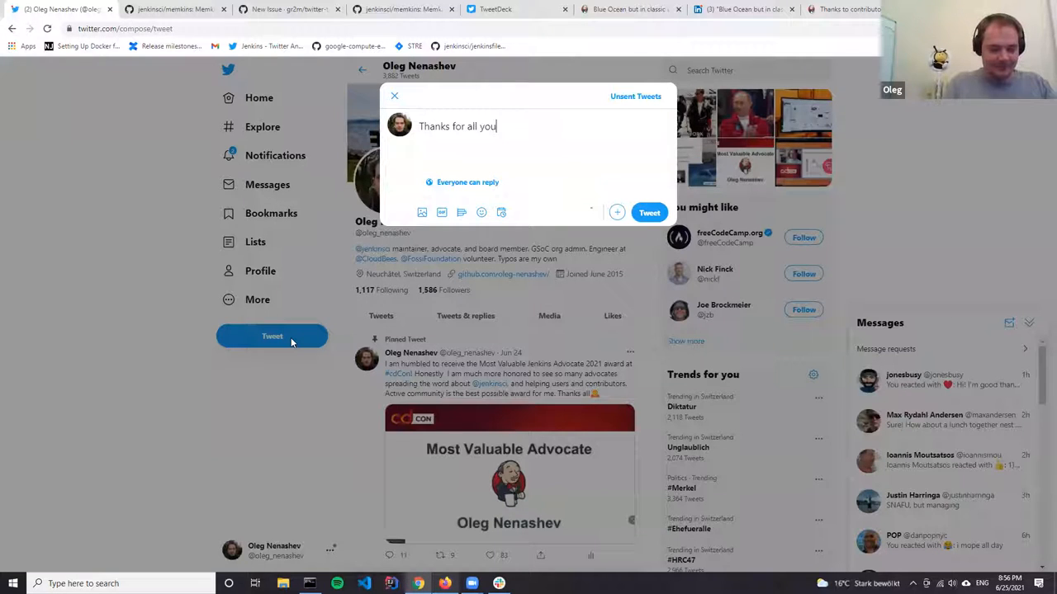
text(r contributi)
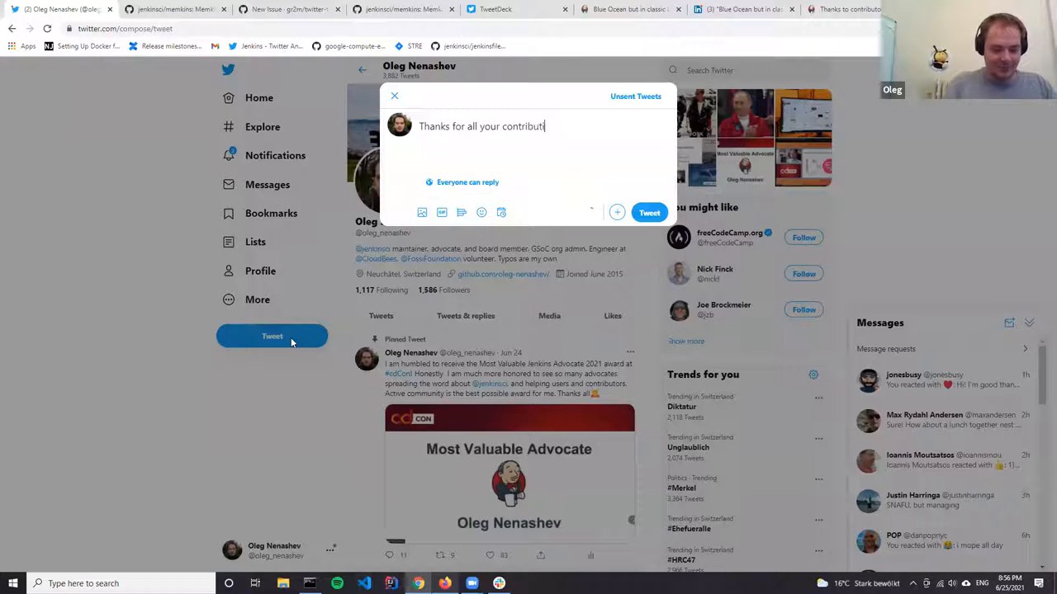
text(ons to Jenkins @ol)
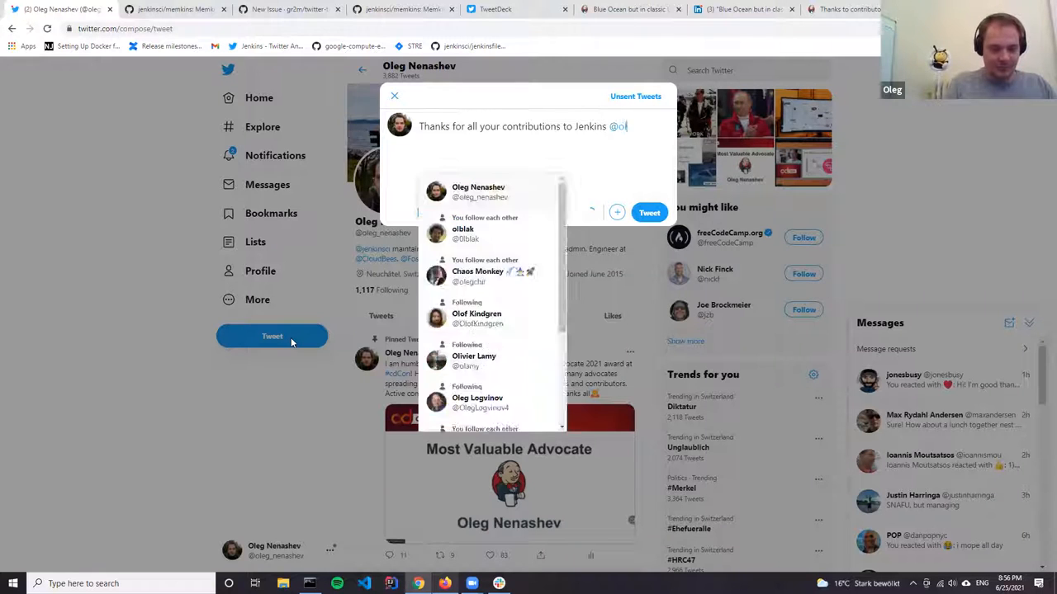
click(462, 234)
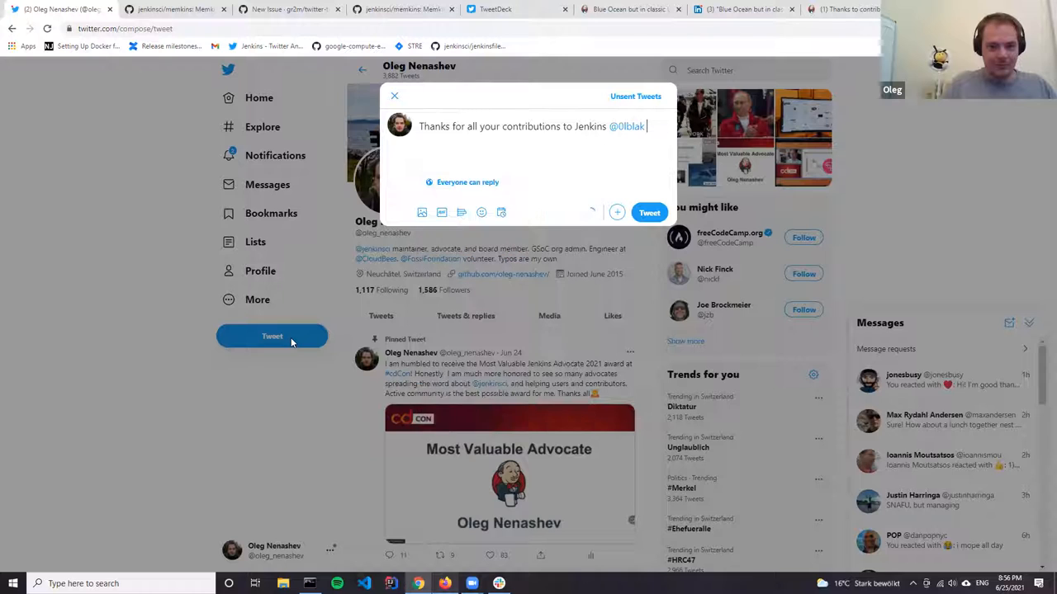
text(!)
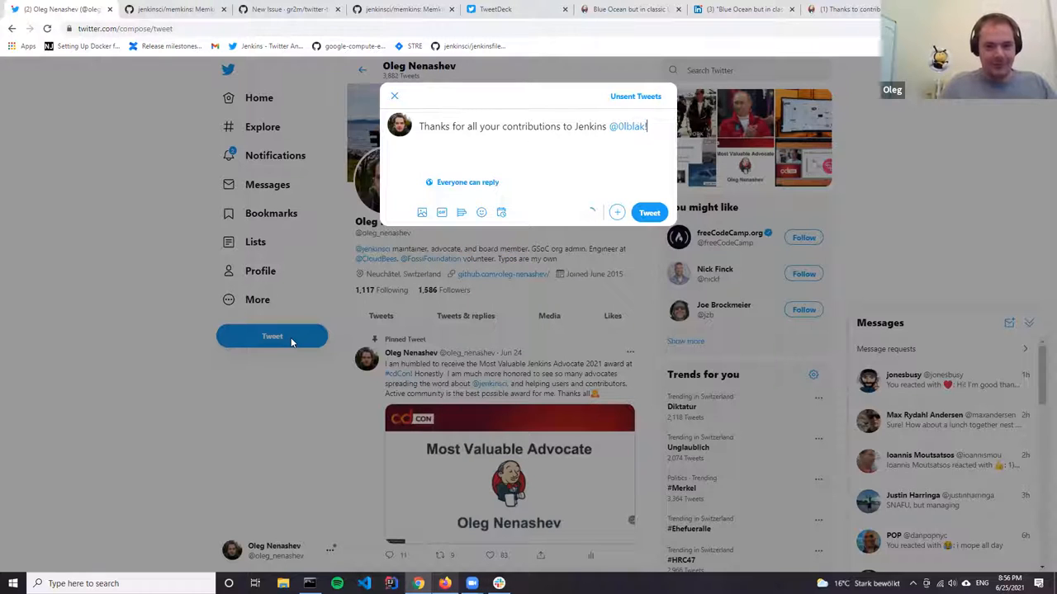
text(https://community.jenkins.io/t/thanks-to-contributors/161/3?u=oleg-nenashev)
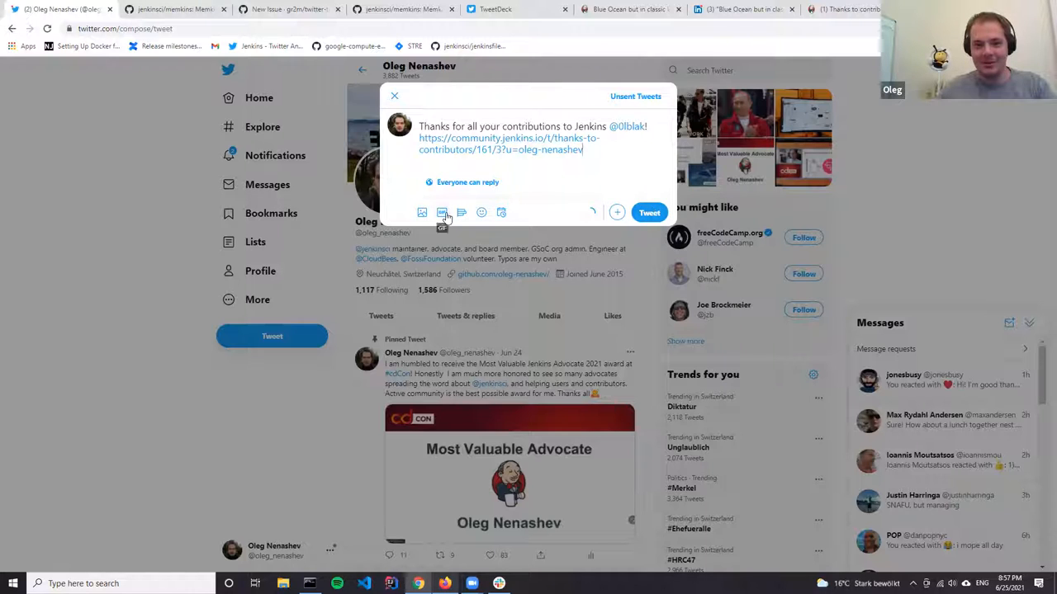
Search 'THANK' GIFs and attach a 'Thank you' GIF to the tweet draft
click(443, 212)
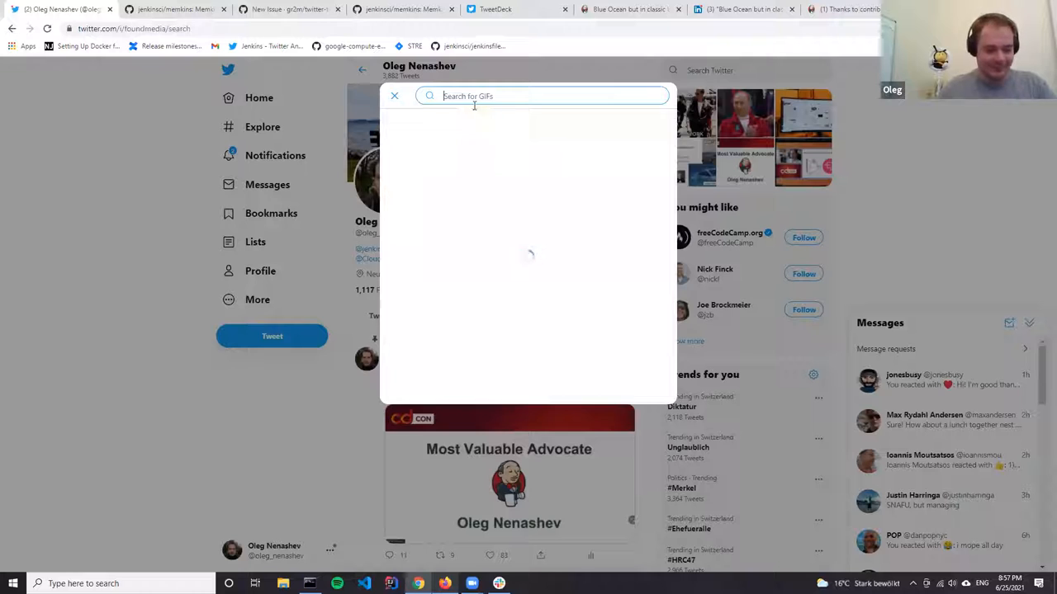
text(THANKS)
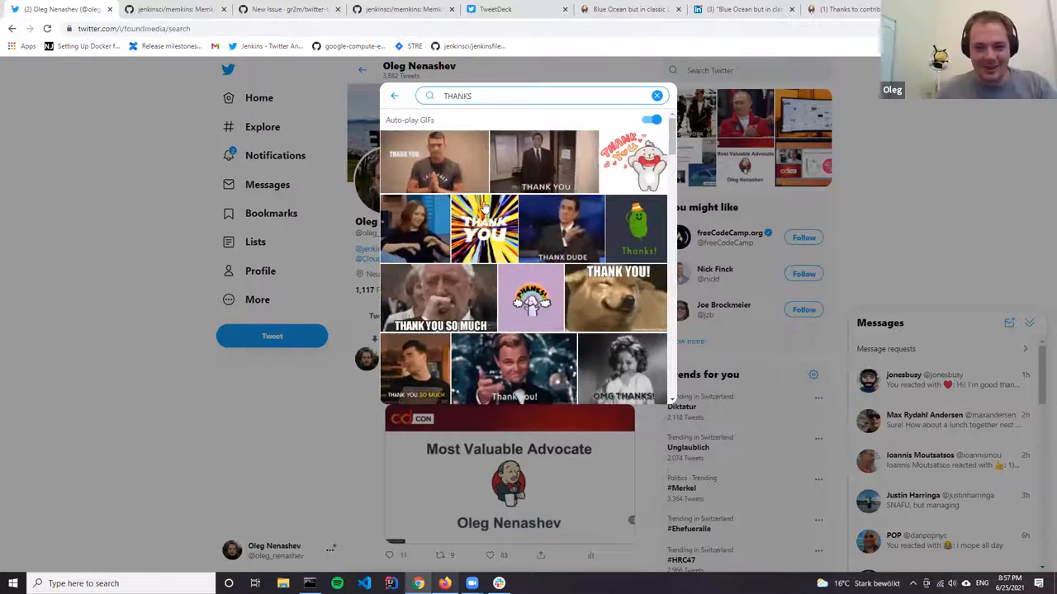
scroll(down, 3)
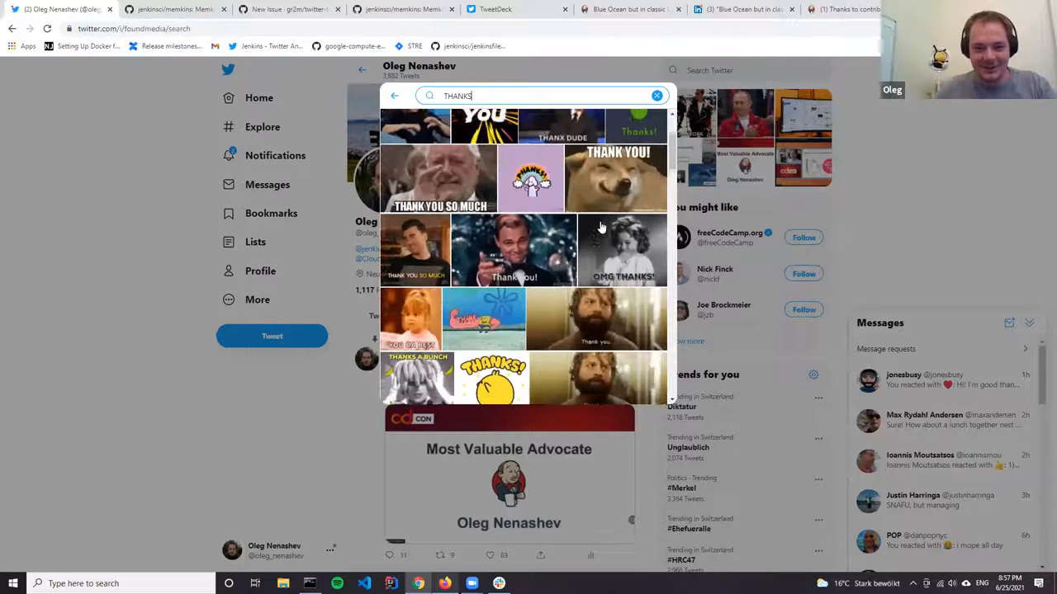
scroll(down, 3)
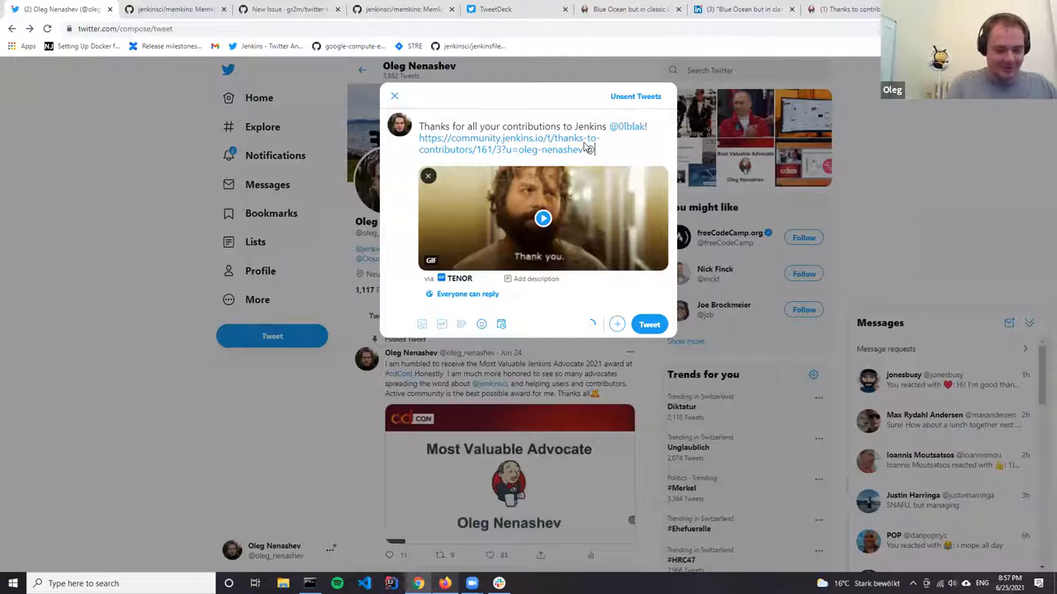
text(@JENKINSCI)
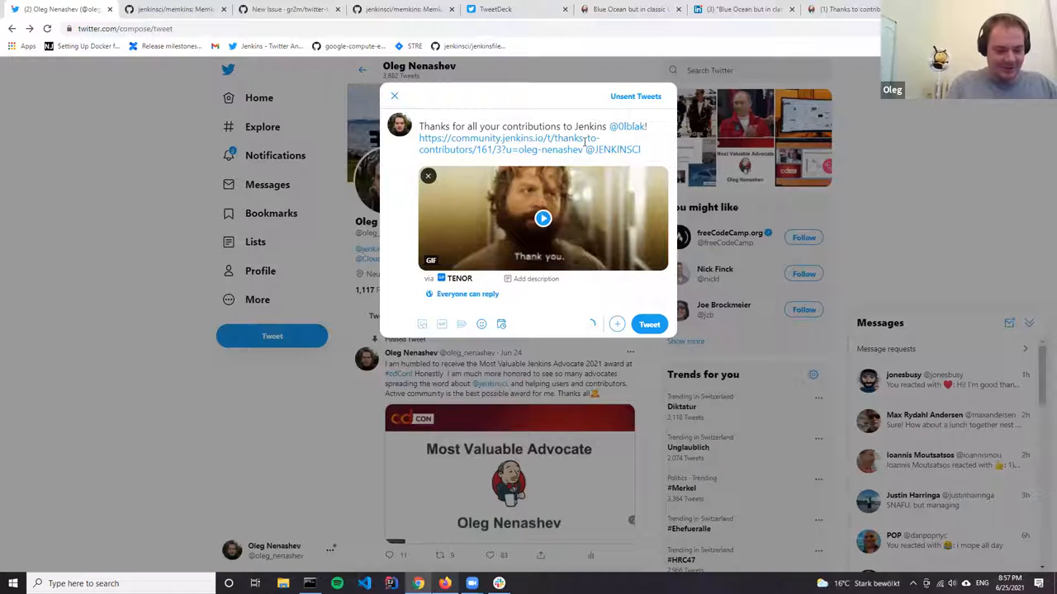
text(#CDcOn)
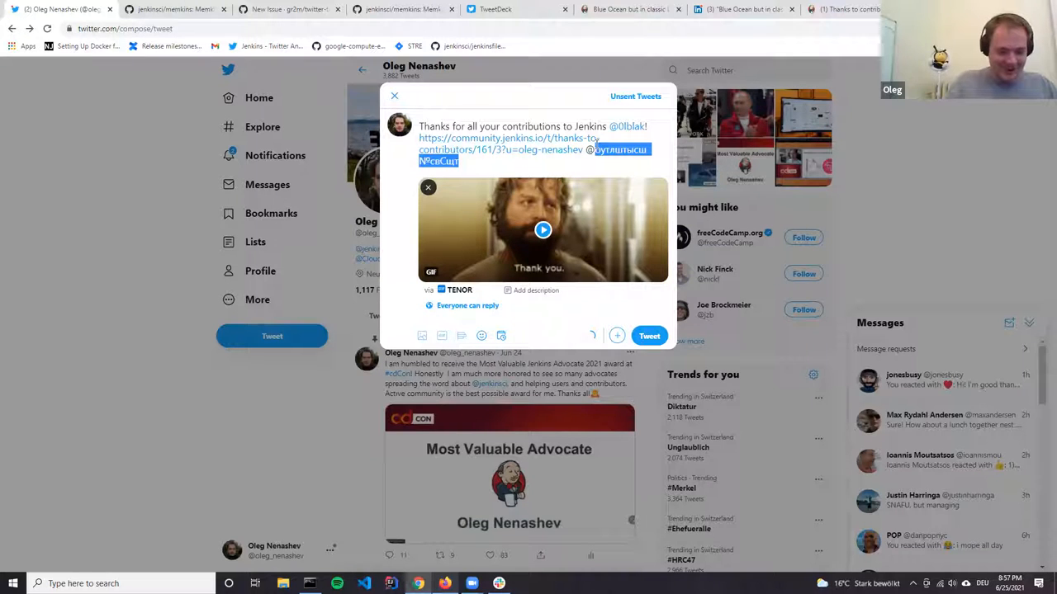
text(@jenkinsci *c)
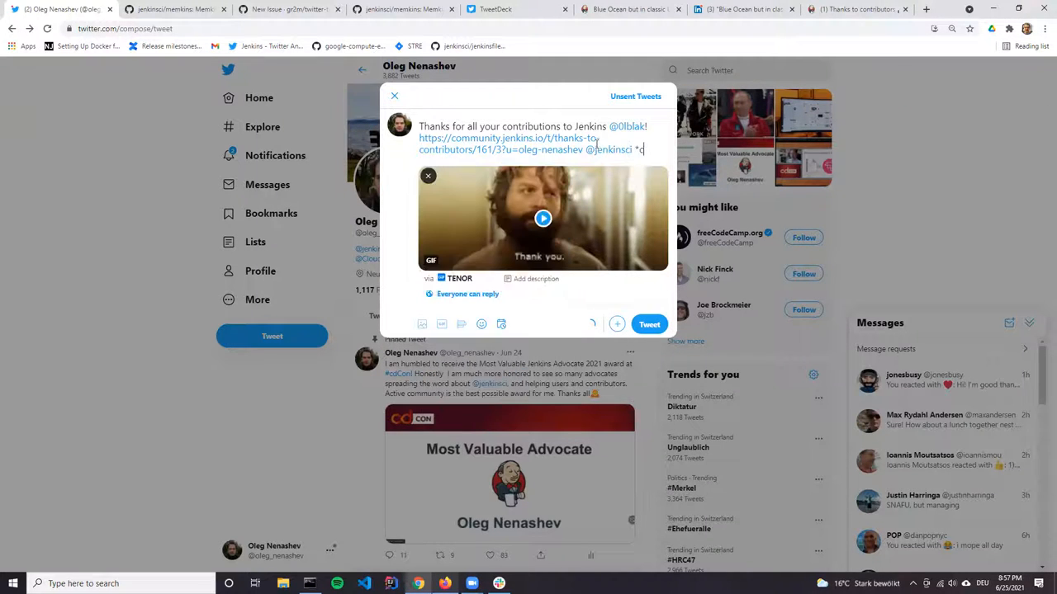
text(cdCon)
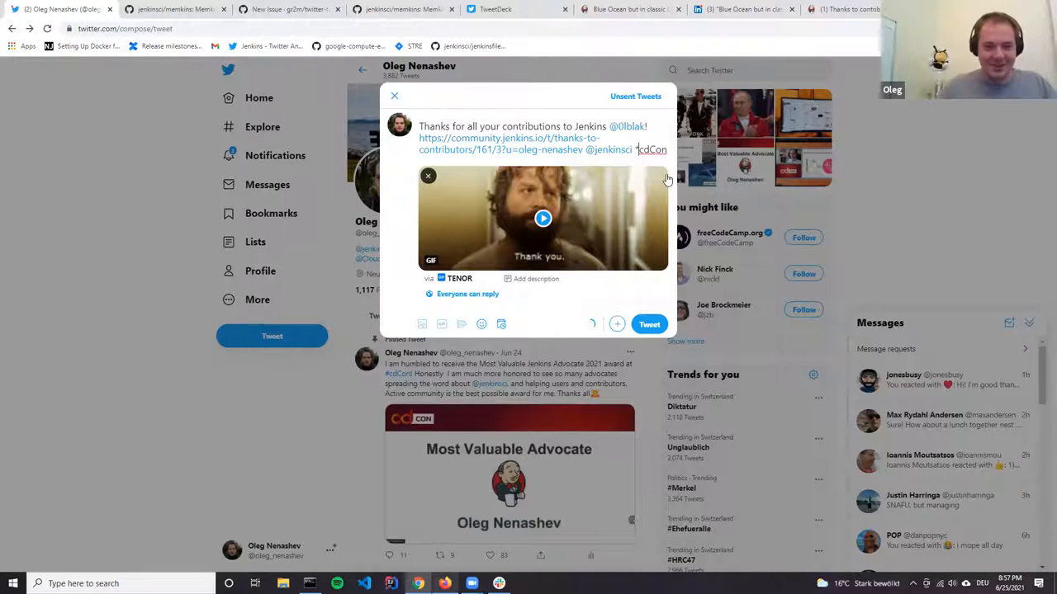
Remove the earlier GIF and browse a new 'thank you' GIF search in the picker
click(427, 175)
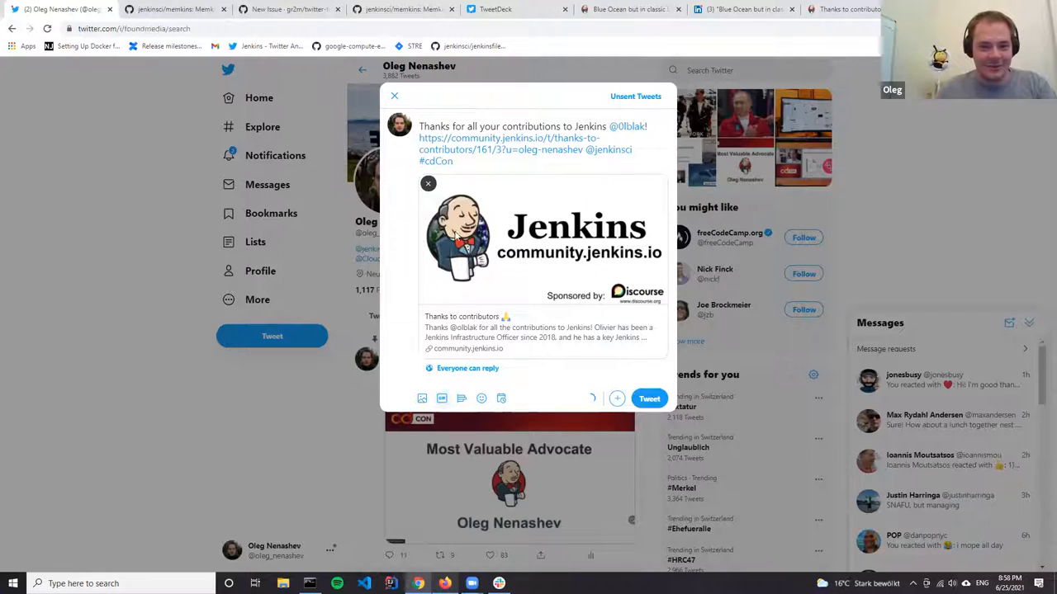
click(442, 398)
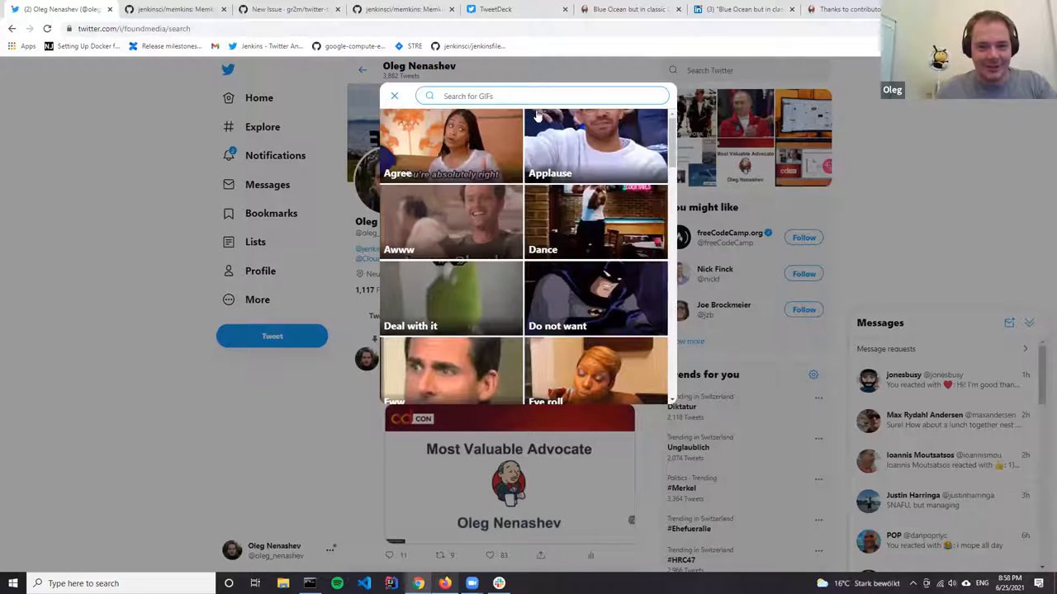
text(thank you)
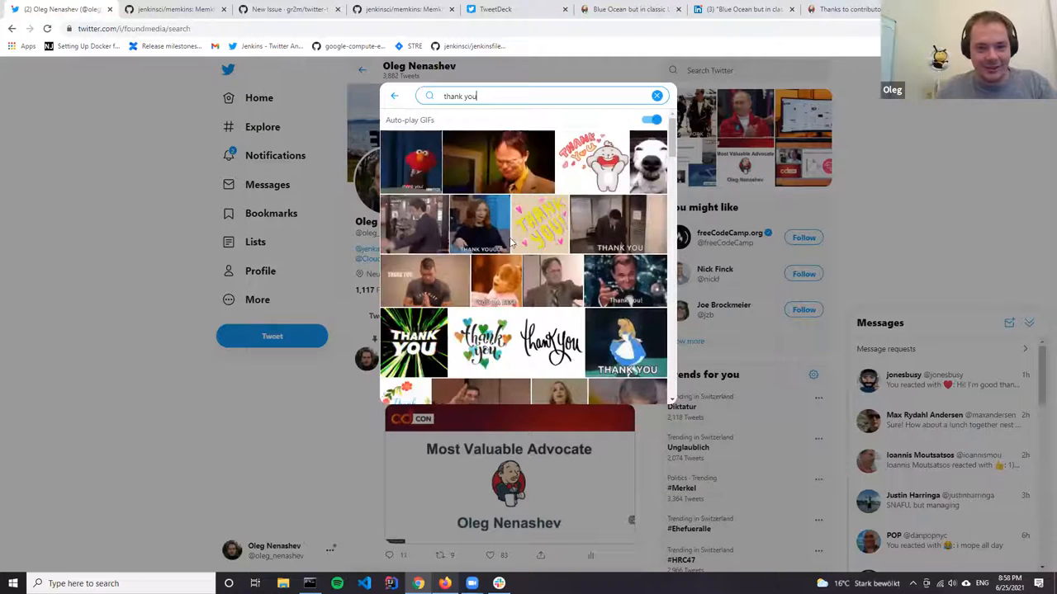
scroll(down, 3)
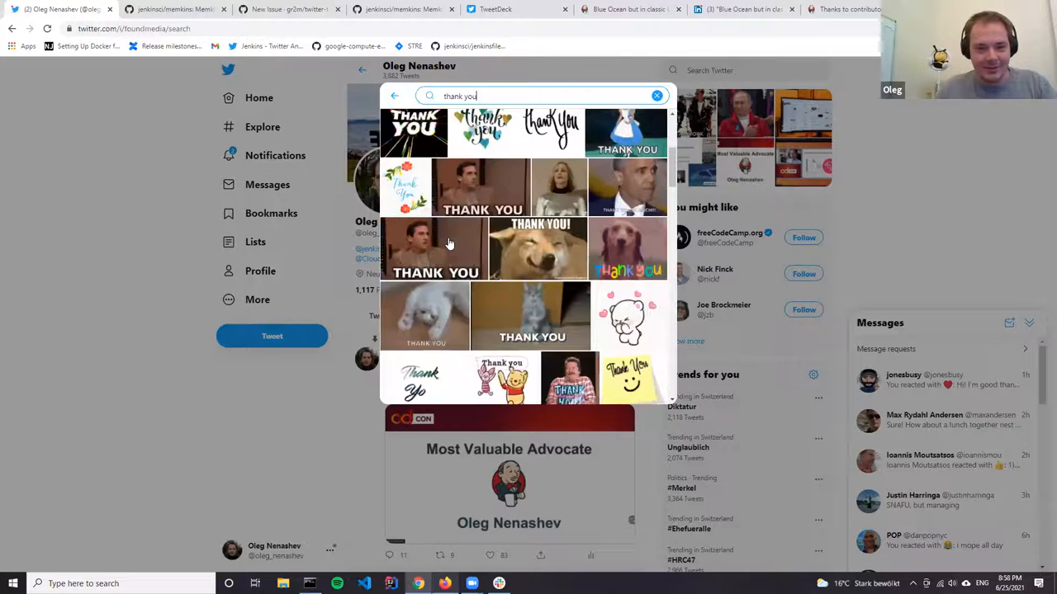
scroll(down, 3)
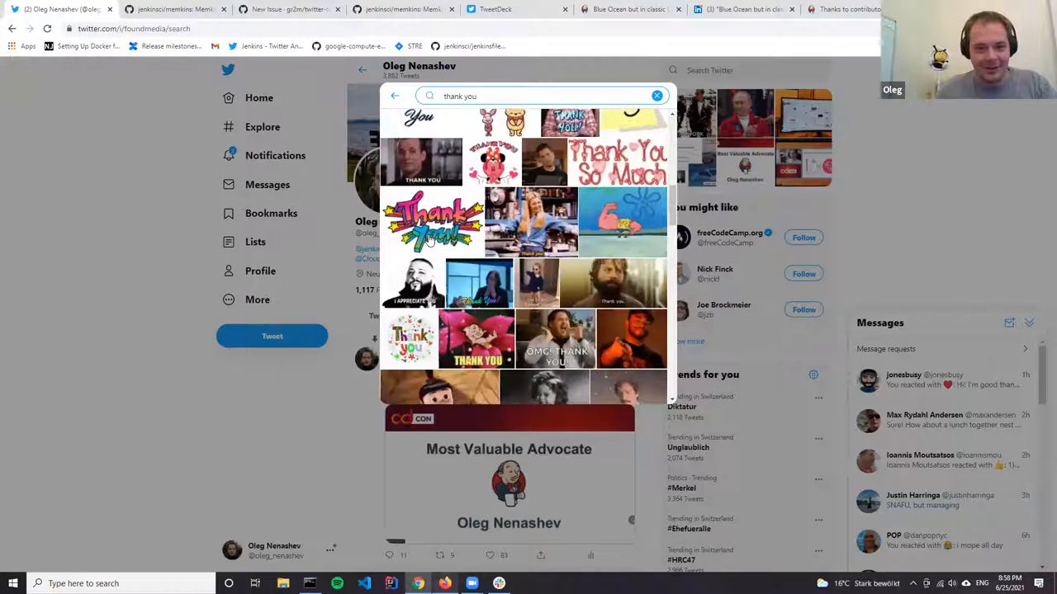
scroll(down, 3)
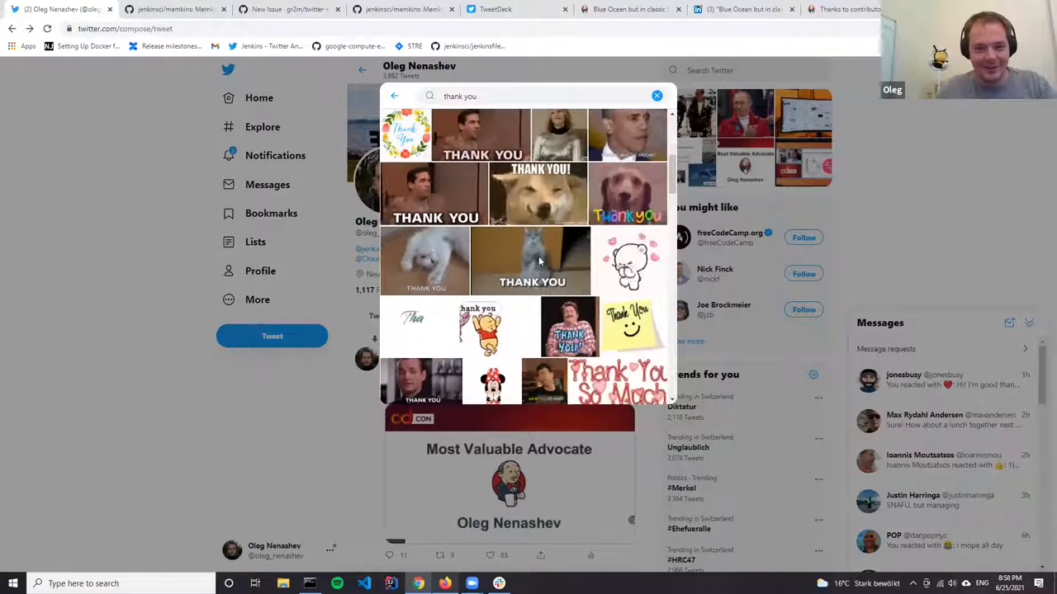
Attach the cat 'THANK YOU' GIF and publish the tweet
click(530, 261)
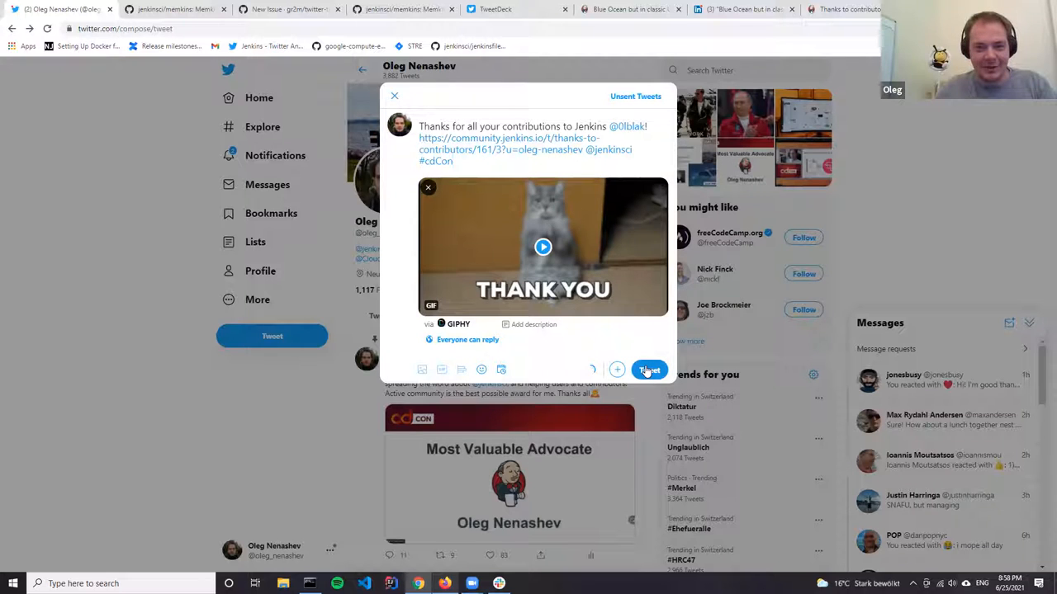
click(647, 369)
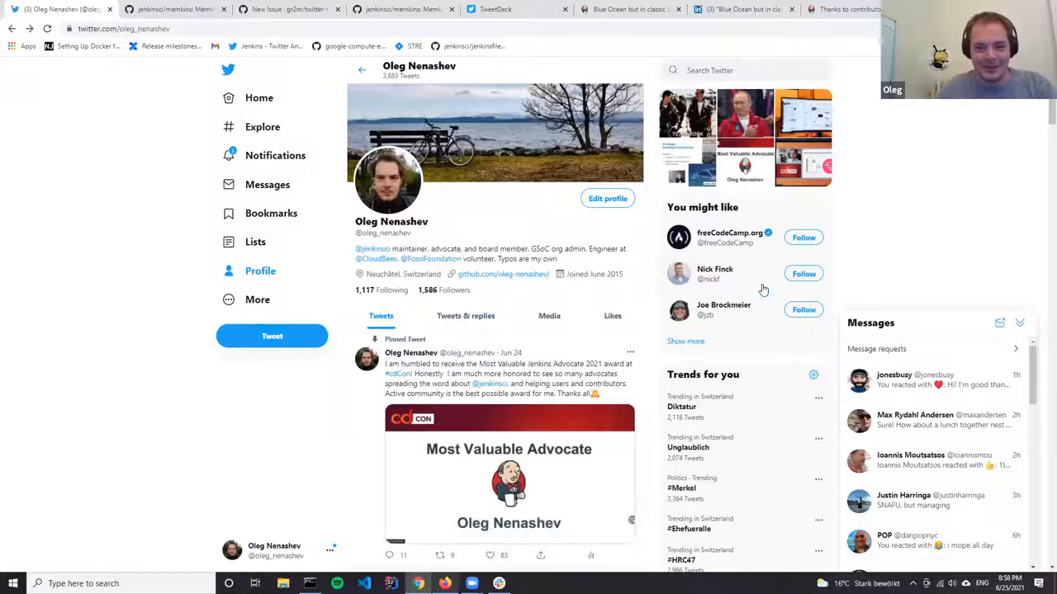
scroll(down, 3)
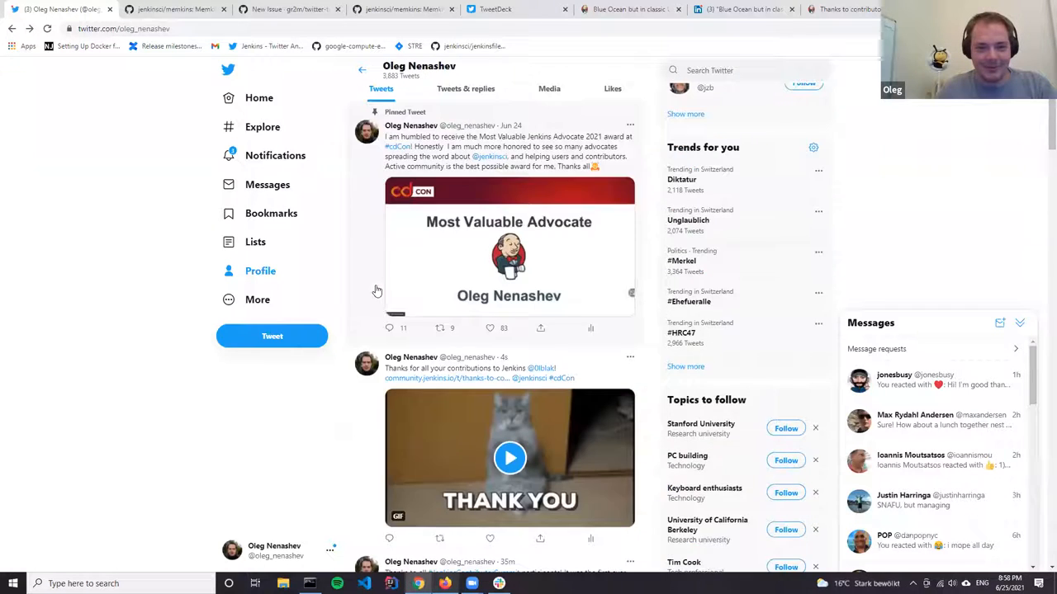
scroll(down, 3)
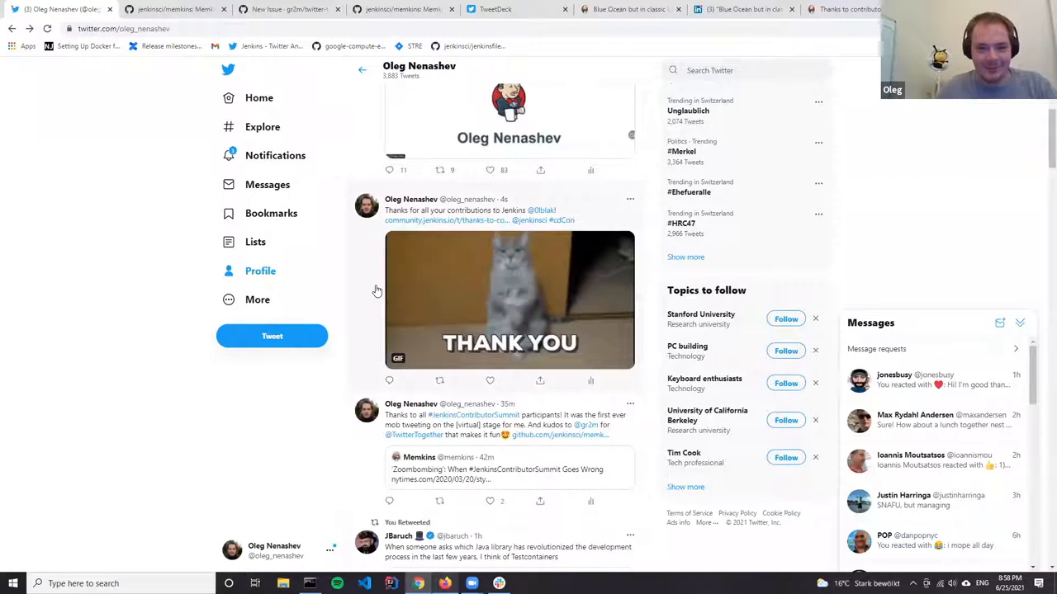
mouse_move(885, 521)
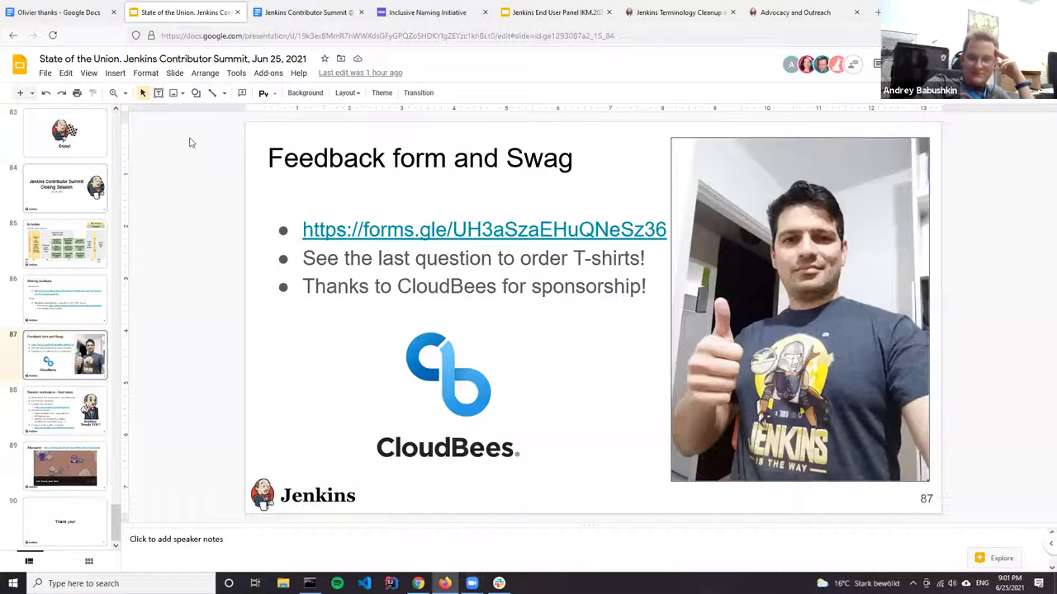
Browse the Jenkins forum to its Categories overview, then return to the summit coordination doc
click(65, 188)
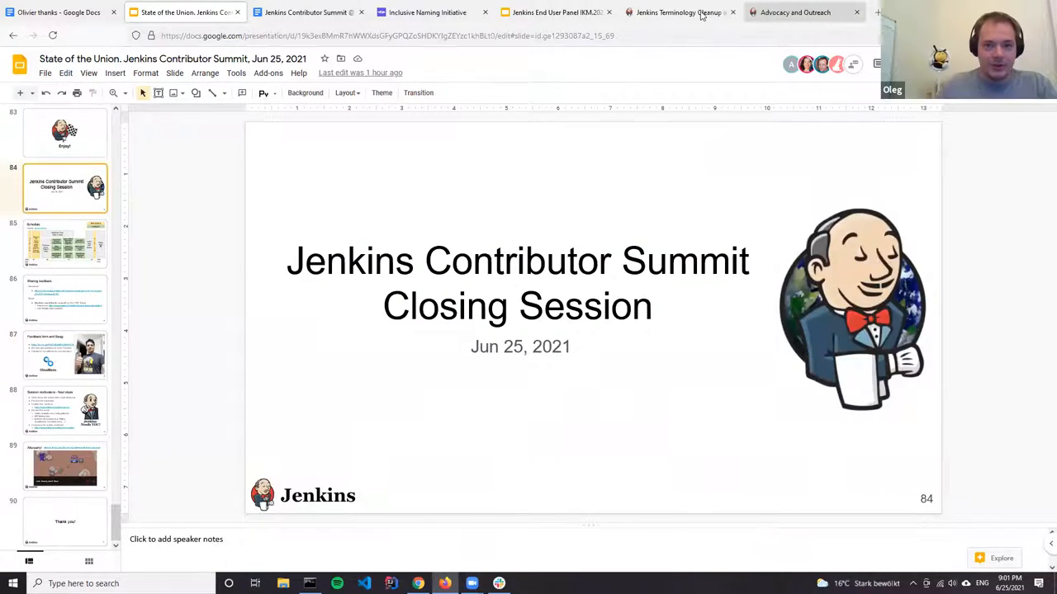
click(685, 13)
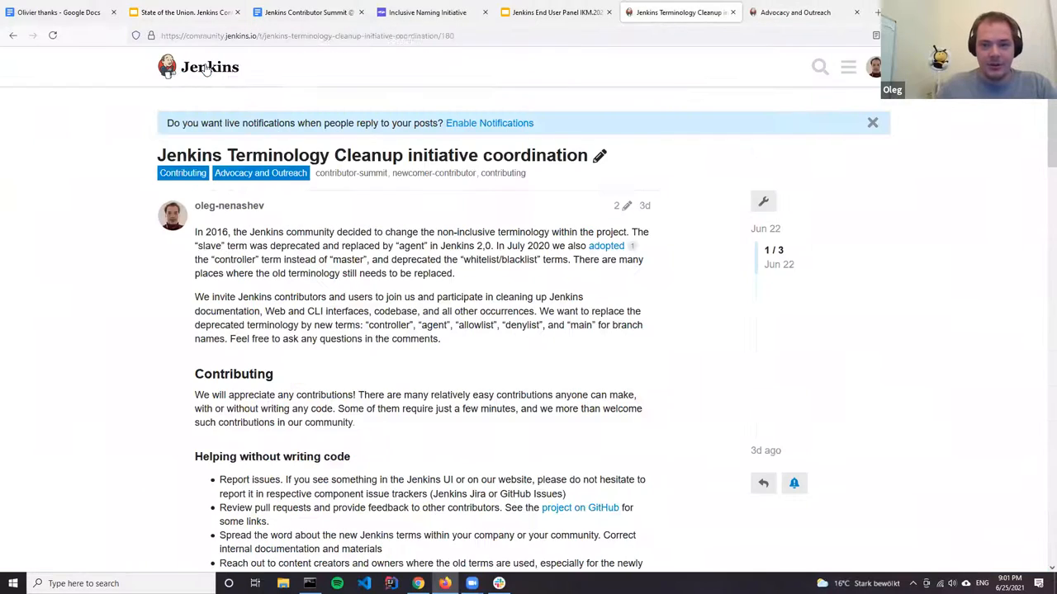
click(209, 67)
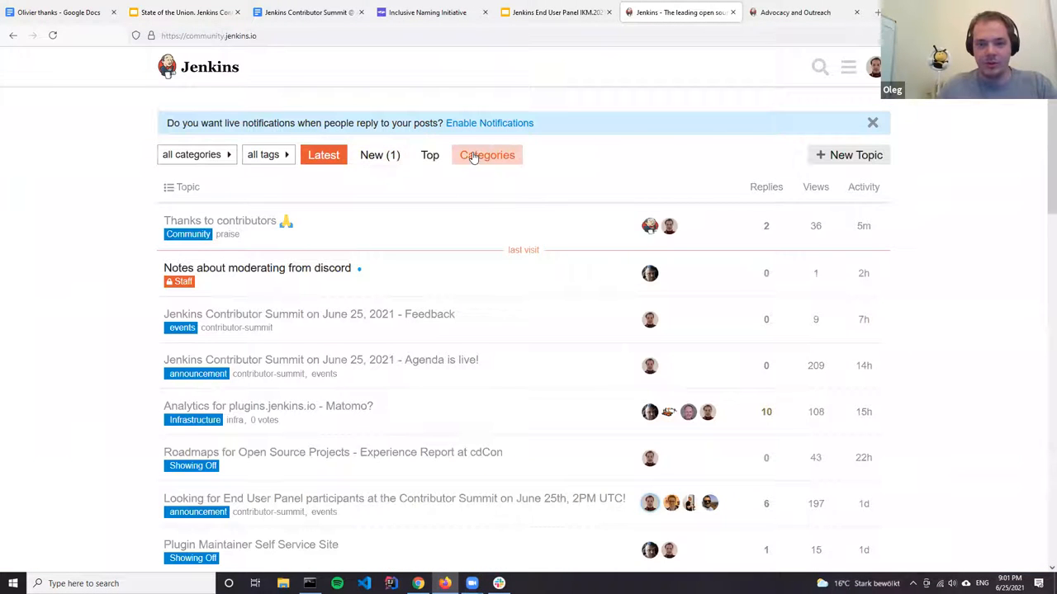
click(485, 155)
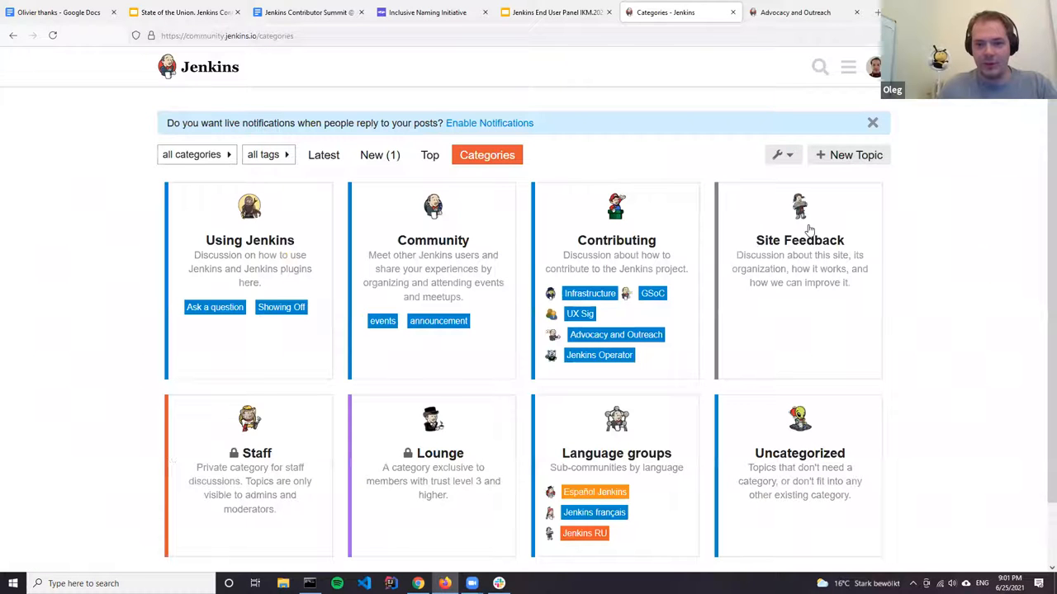
mouse_move(796, 225)
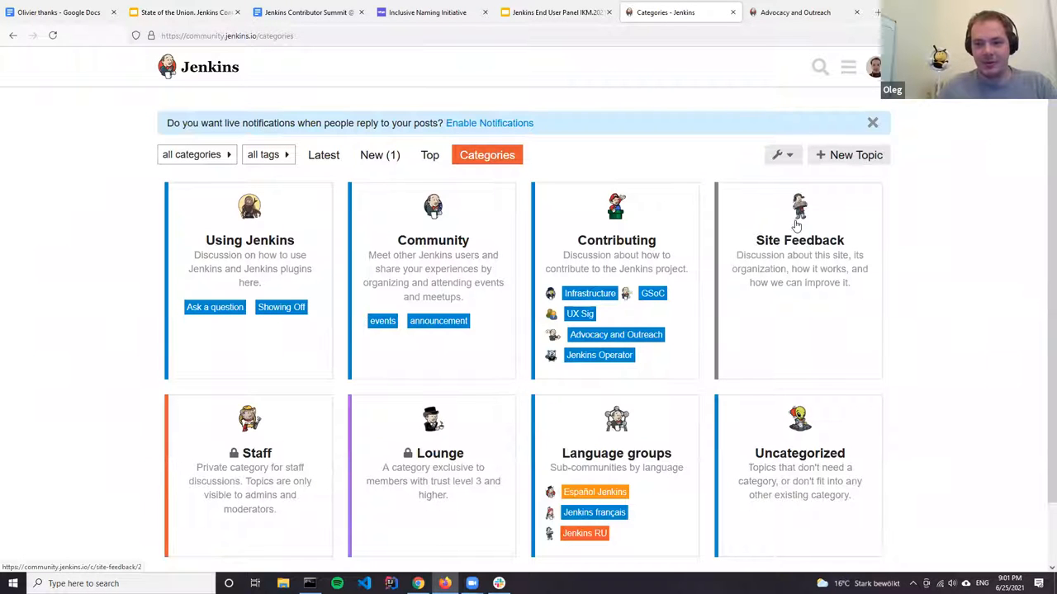
mouse_move(782, 223)
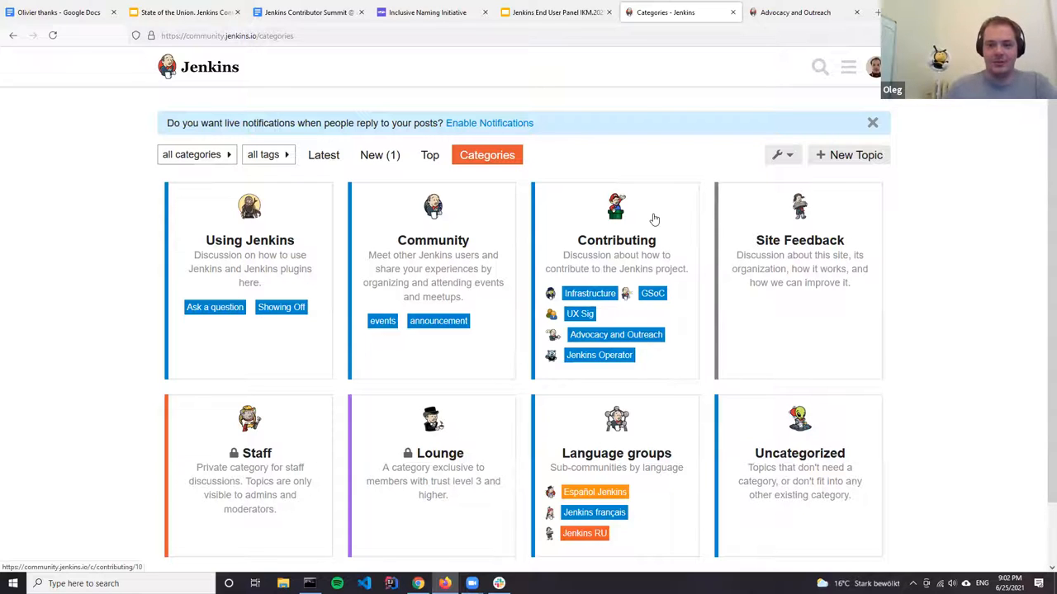
mouse_move(542, 157)
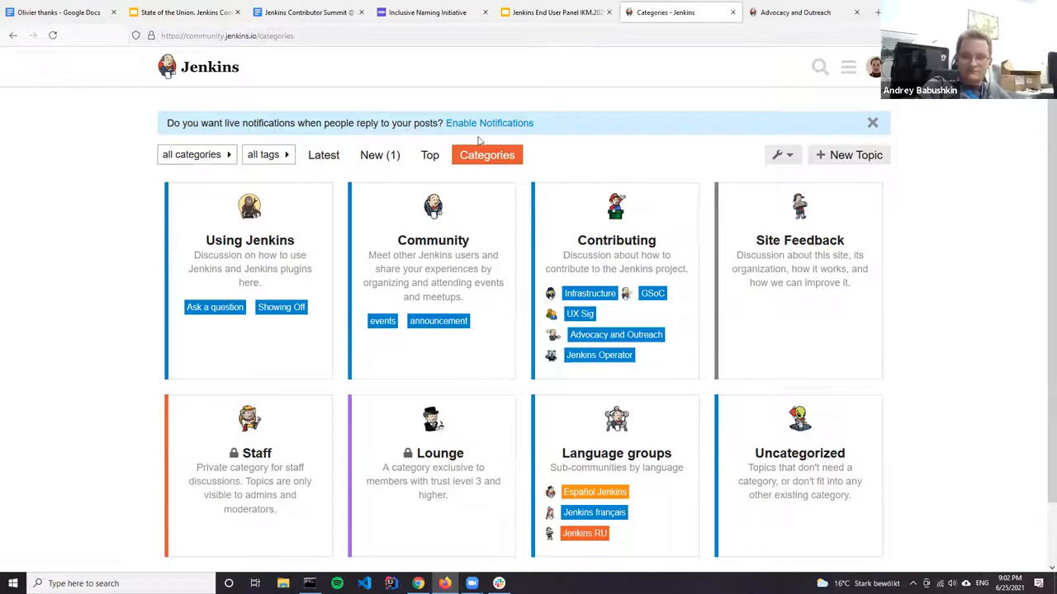
mouse_move(304, 170)
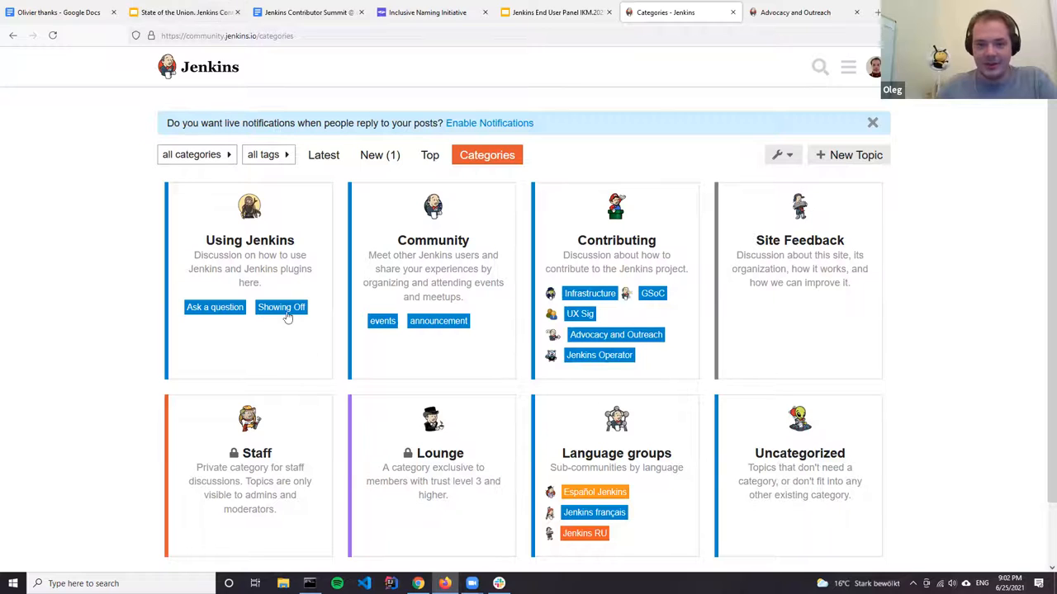
mouse_move(347, 158)
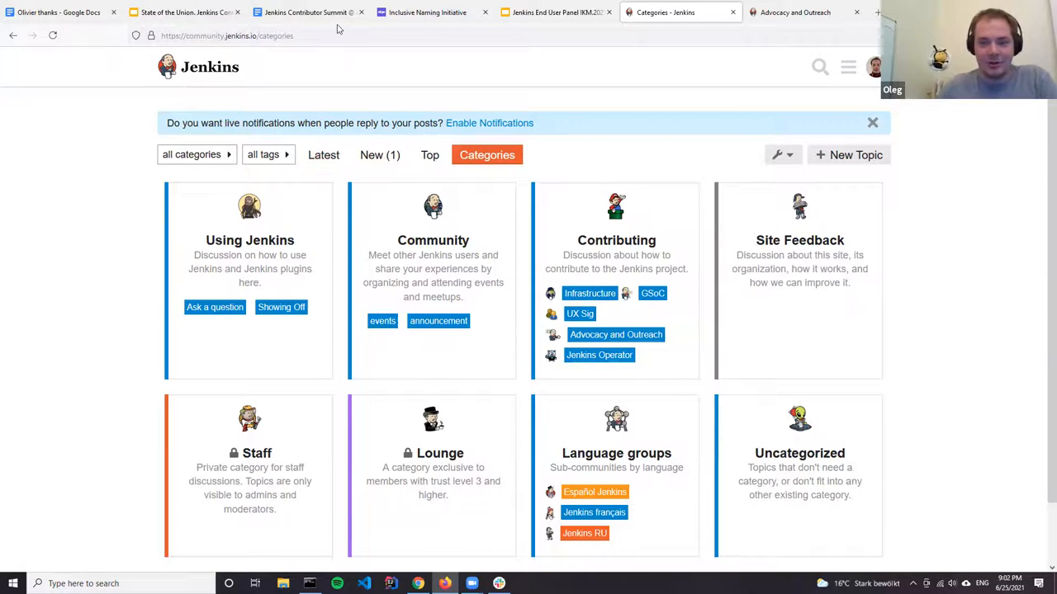
mouse_move(322, 13)
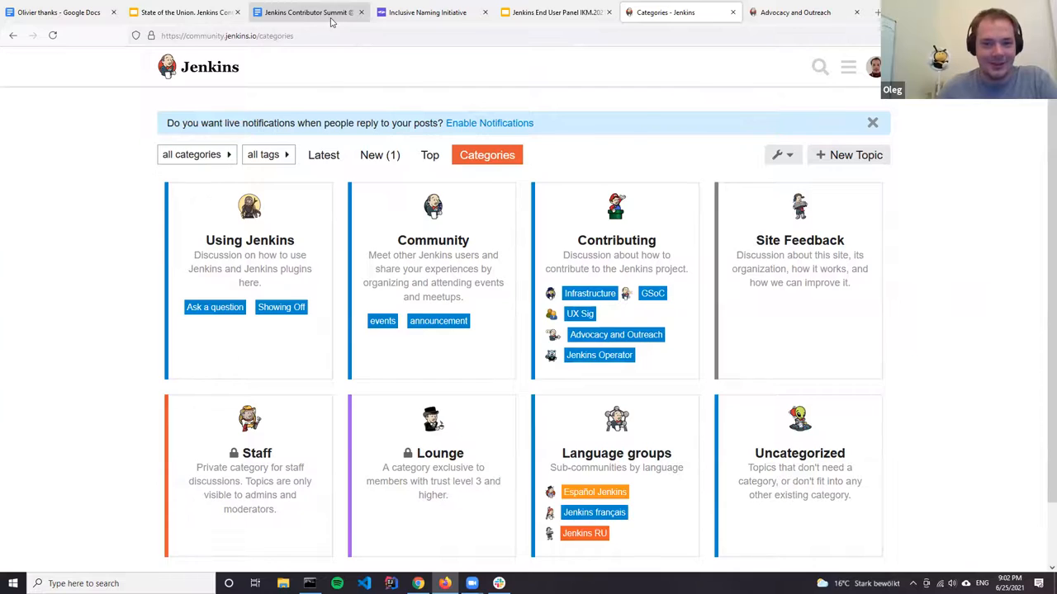
click(314, 11)
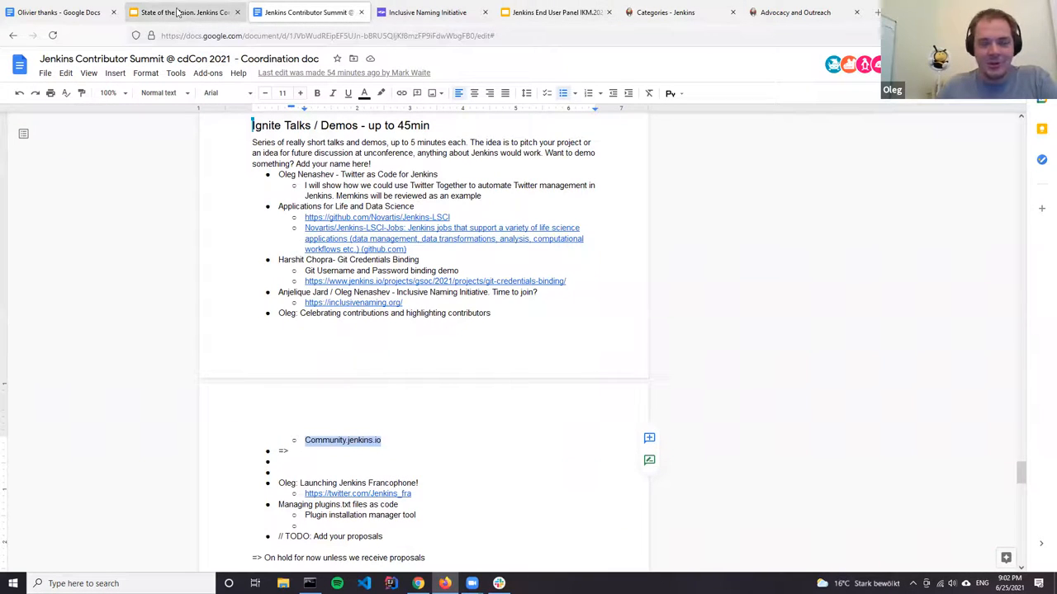
mouse_move(178, 12)
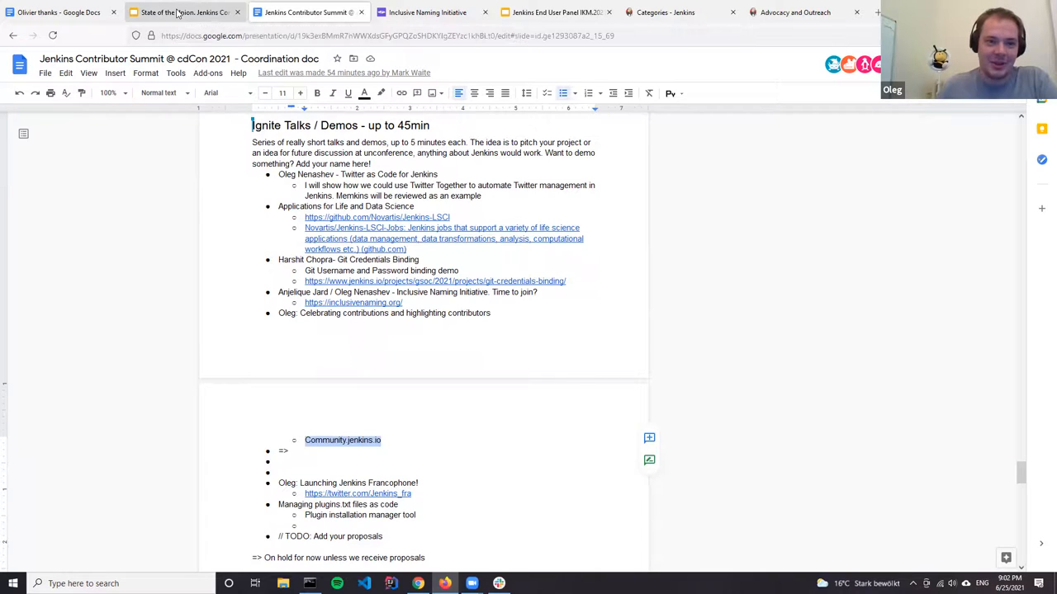
Switch to the Contributor Summit presentation showing the Schedule slide
click(182, 13)
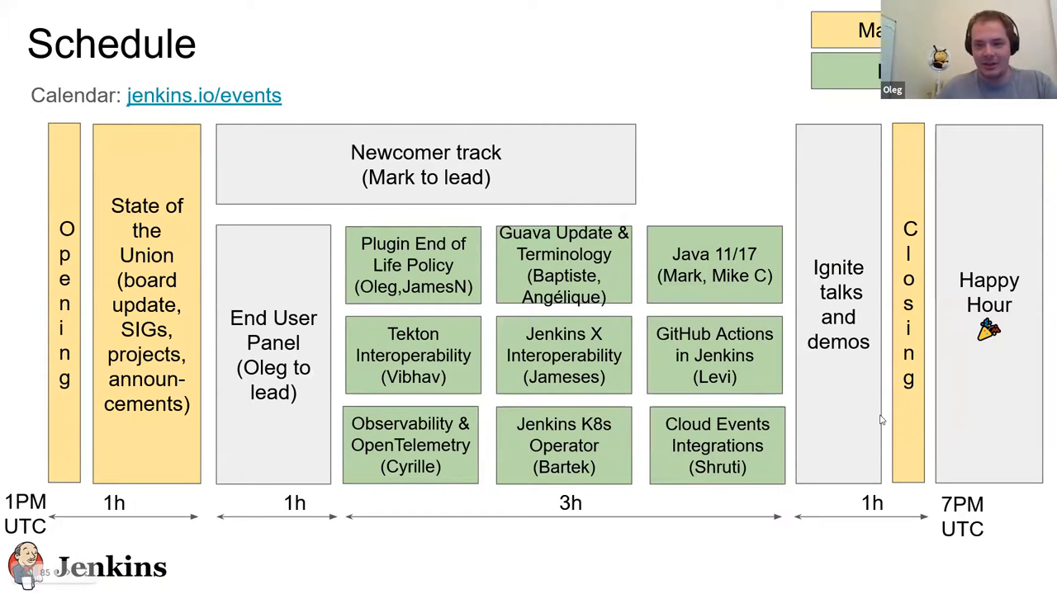
mouse_move(535, 304)
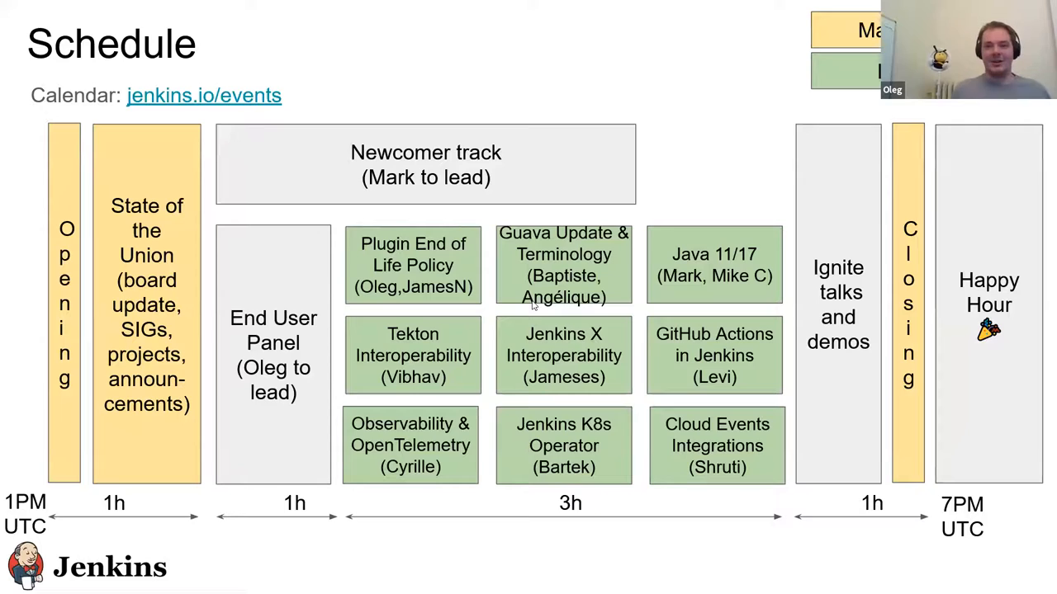